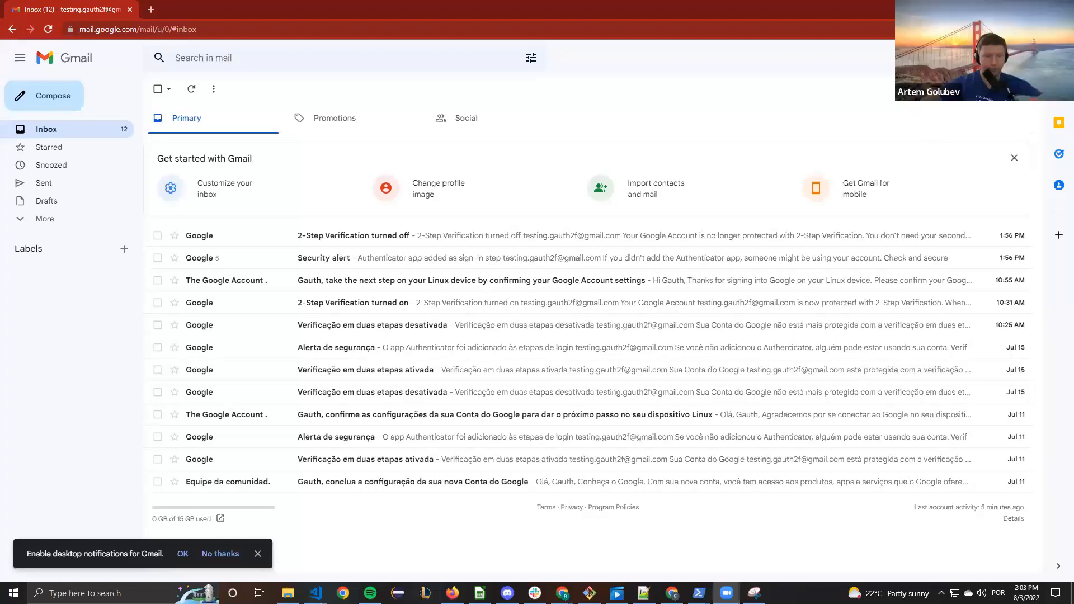
{"action": "mouse_move", "coordinate": [425, 176]}
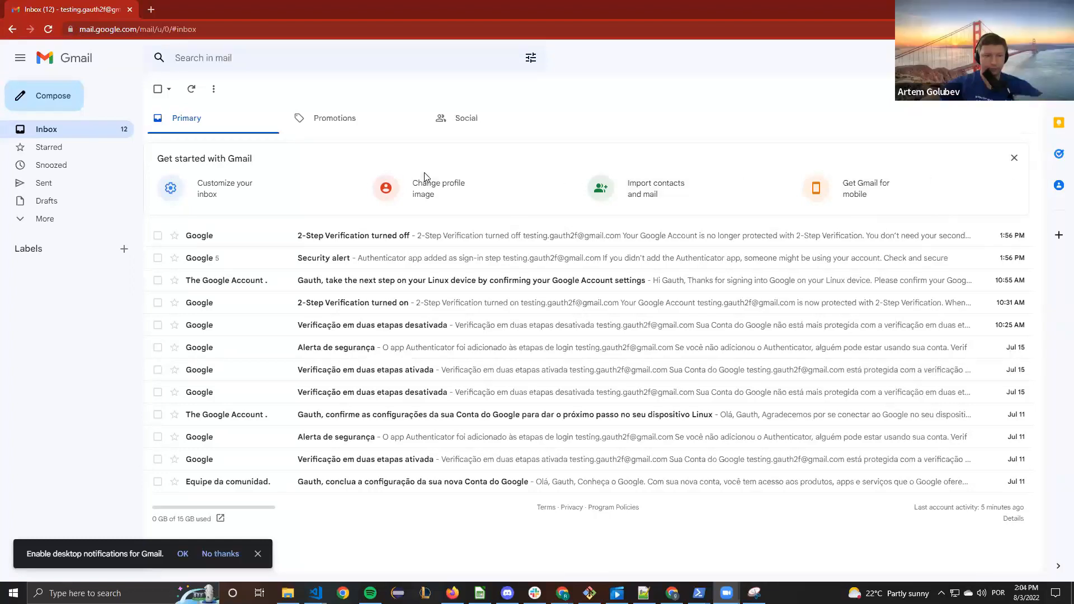
{"action": "mouse_move", "coordinate": [410, 110]}
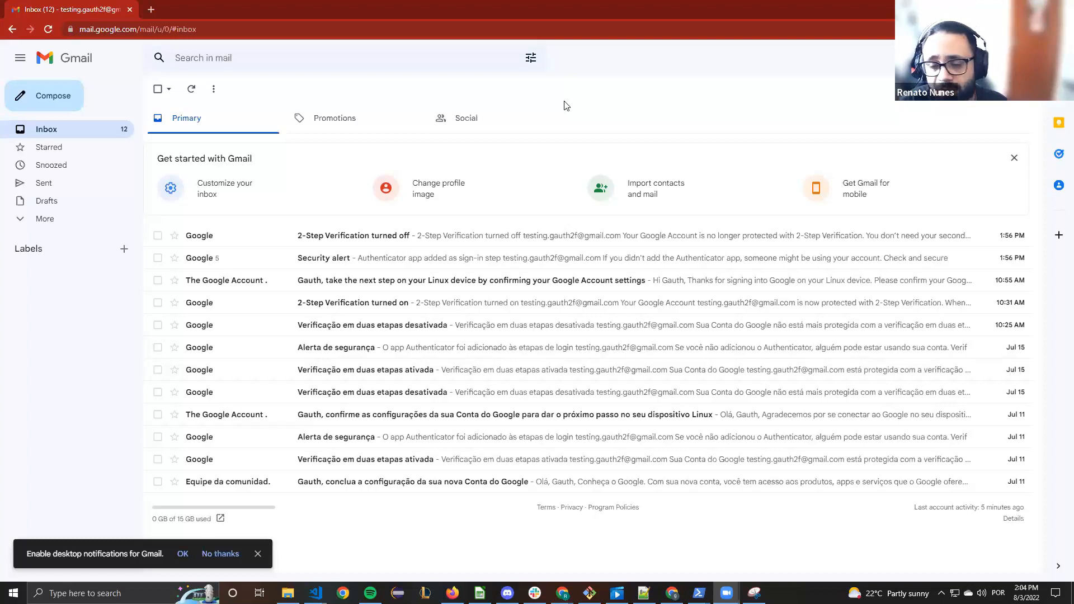
{"action": "mouse_move", "coordinate": [135, 158]}
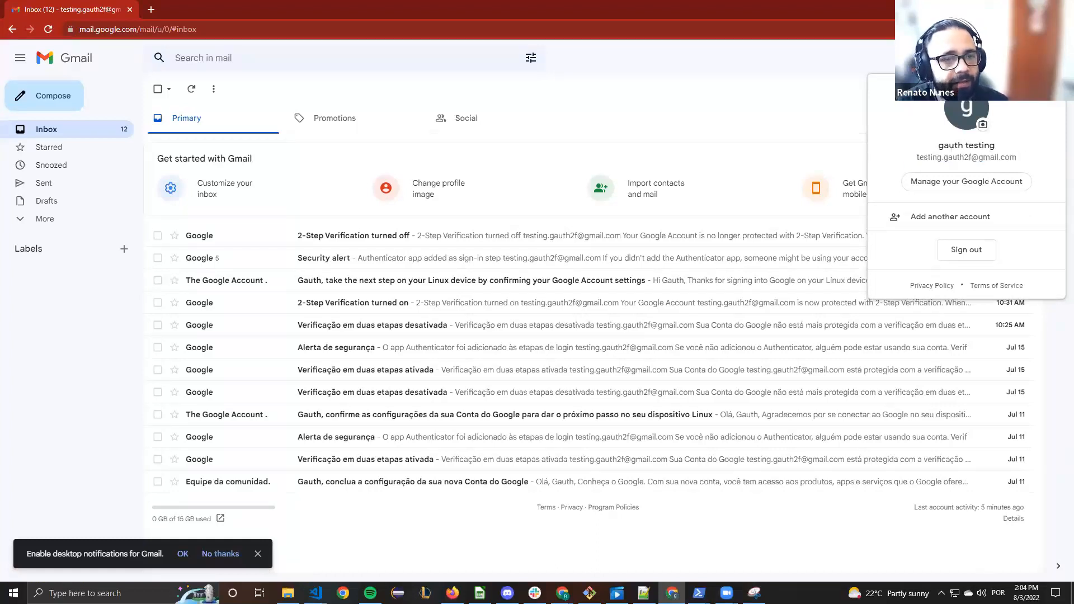
Review the passed test's 'generate PIN with google authenticator' step and its stored qr-code value.
{"action": "key", "text": "alt+tab"}
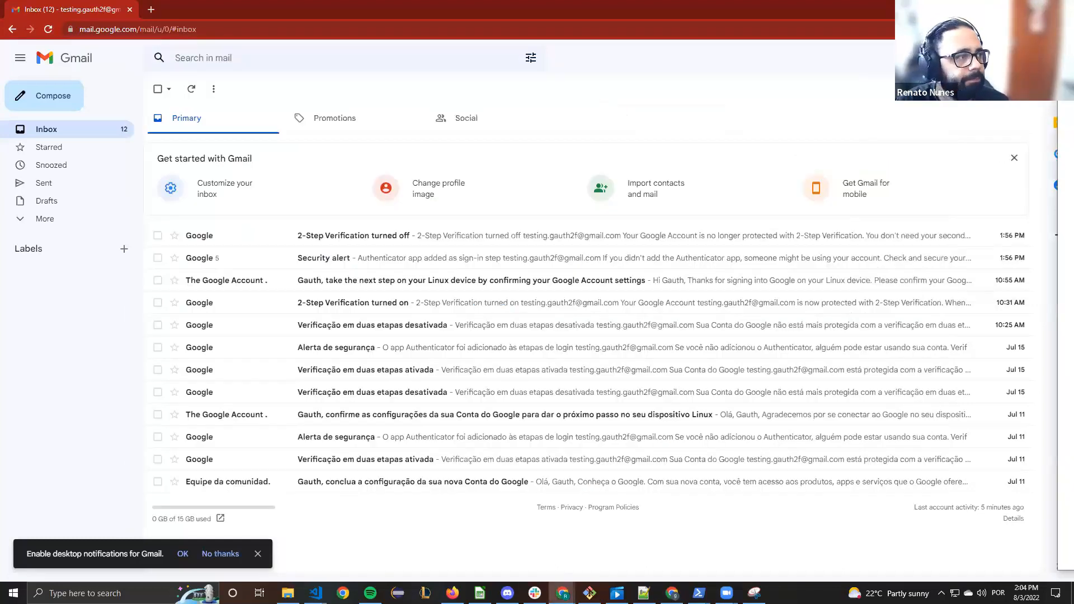
{"action": "left_click", "coordinate": [336, 9]}
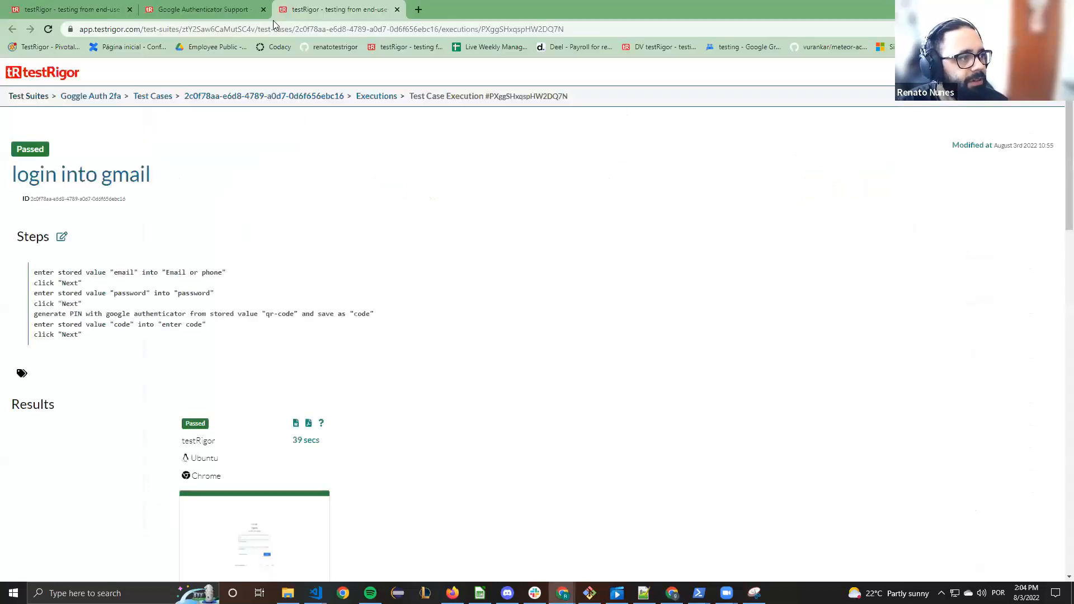
{"action": "mouse_move", "coordinate": [145, 228]}
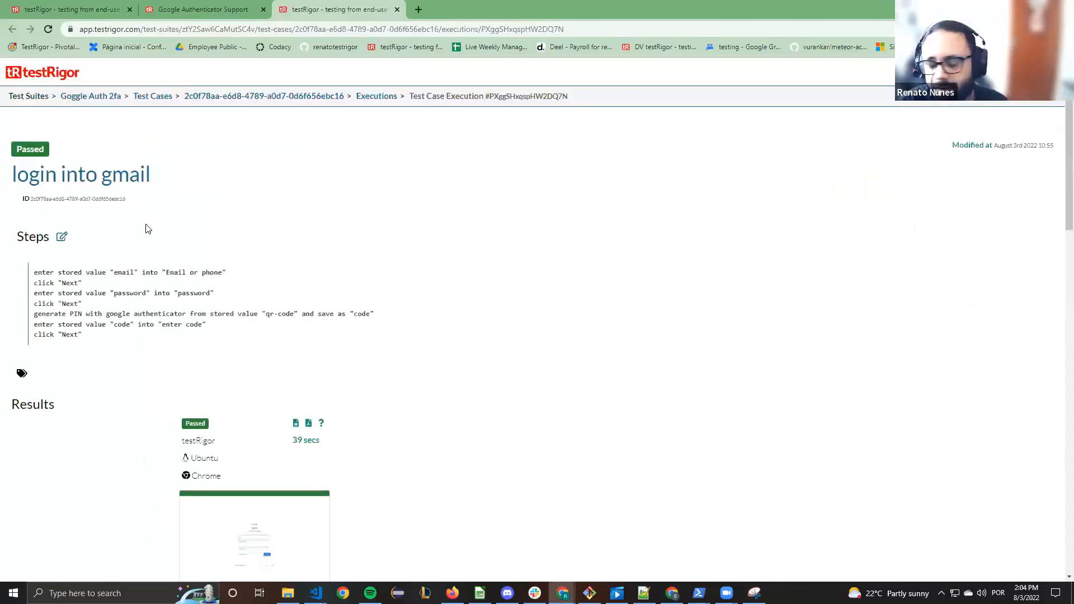
{"action": "mouse_move", "coordinate": [64, 278]}
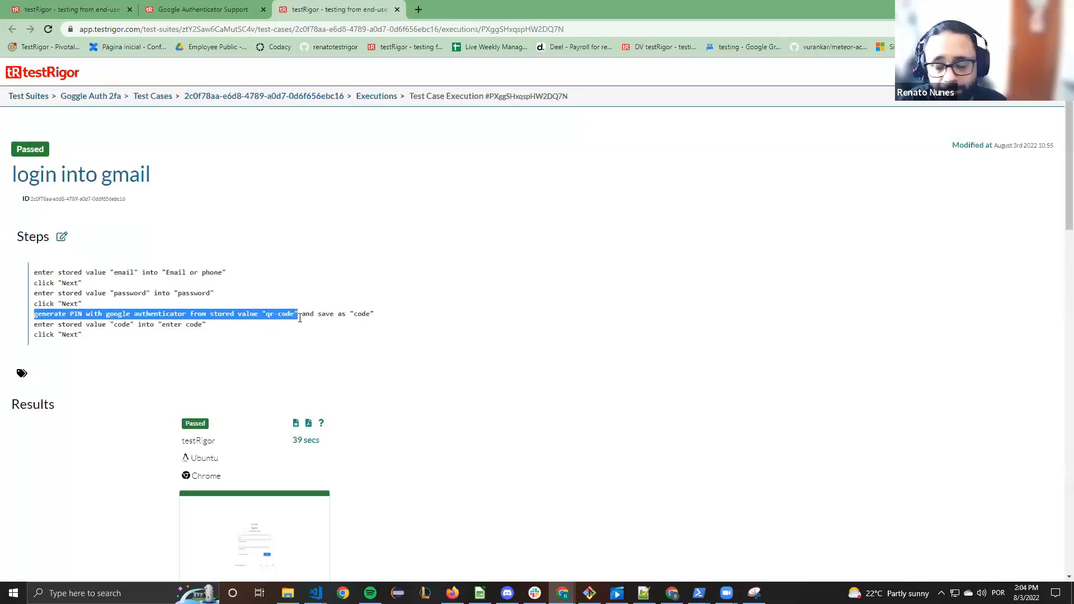
{"action": "left_click", "coordinate": [199, 325]}
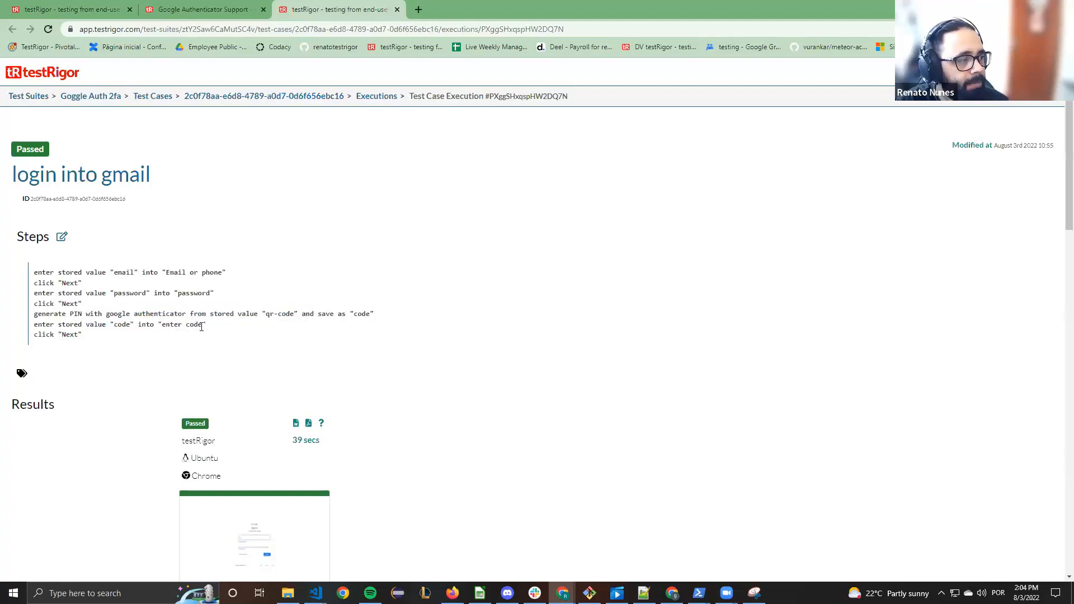
{"action": "mouse_move", "coordinate": [208, 331]}
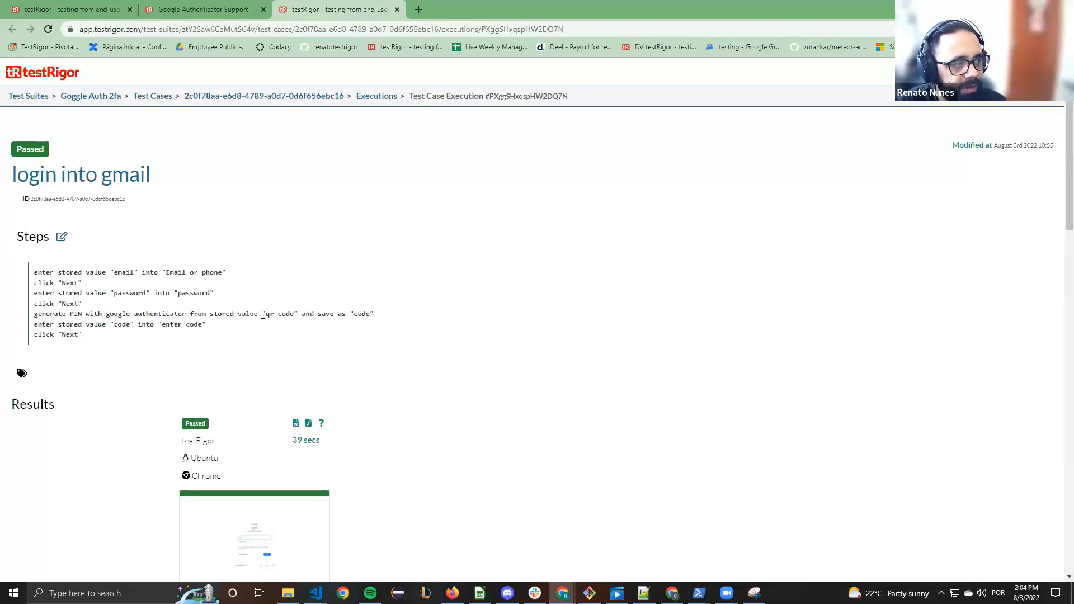
{"action": "double_click", "coordinate": [280, 314]}
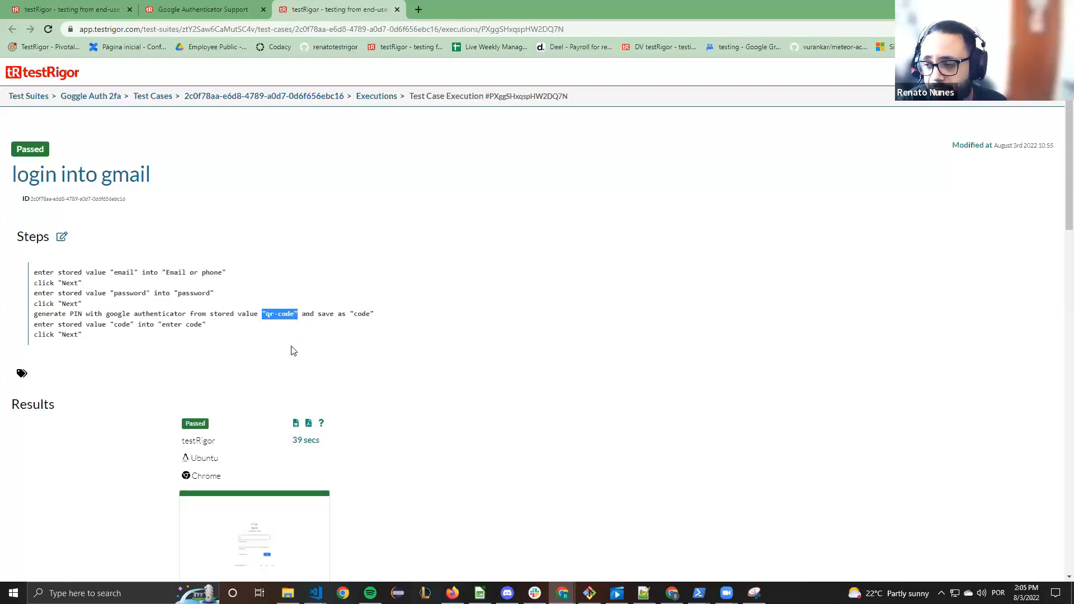
{"action": "mouse_move", "coordinate": [289, 337]}
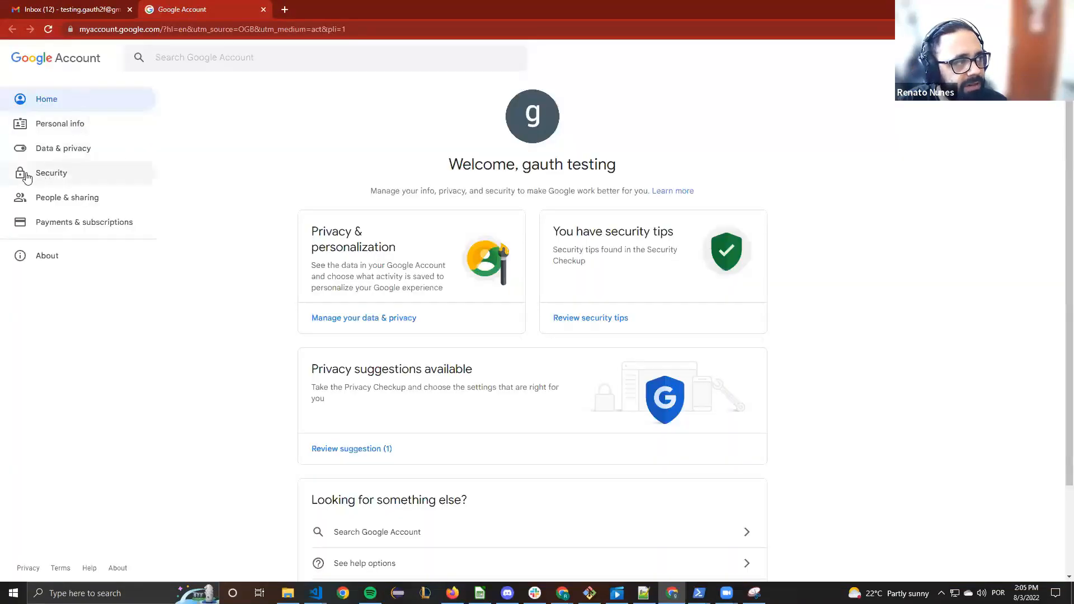
From Security, start 2-Step Verification setup and confirm the account password to reach phone setup.
{"action": "left_click", "coordinate": [51, 172]}
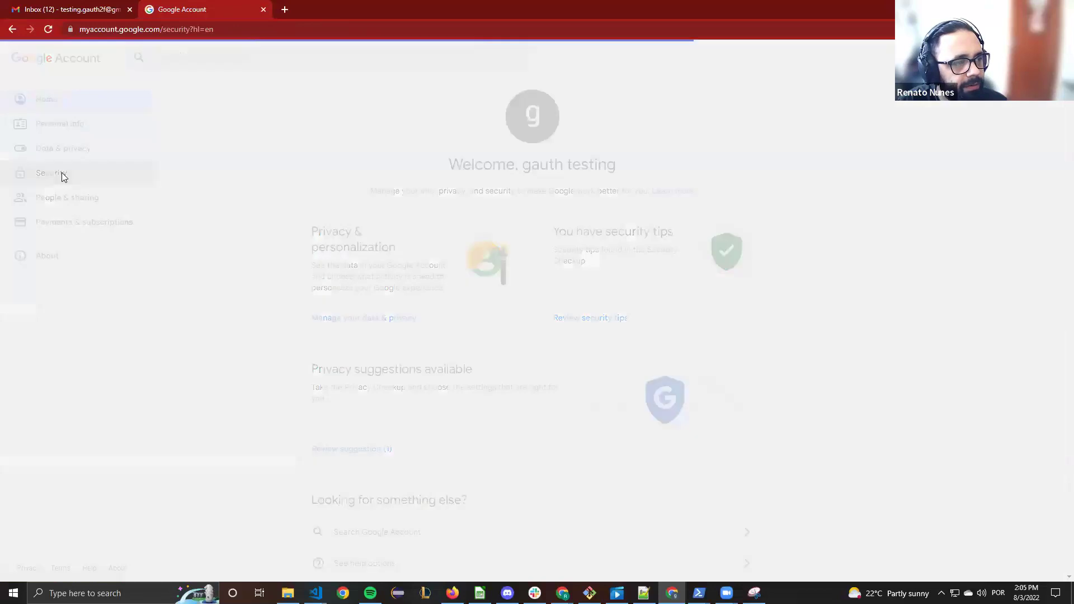
{"action": "left_click", "coordinate": [51, 173]}
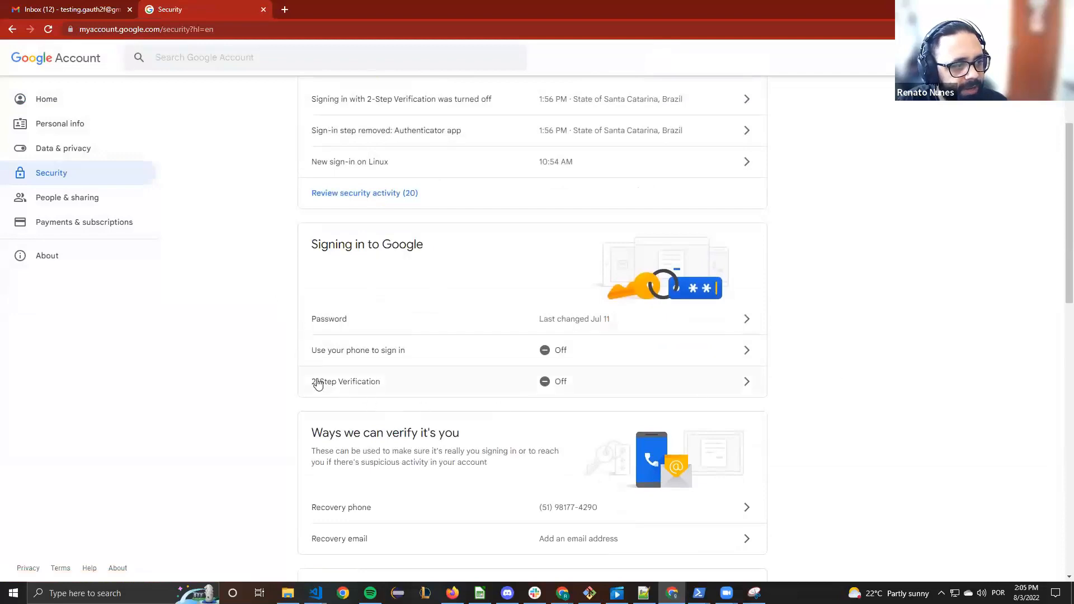
{"action": "mouse_move", "coordinate": [334, 386]}
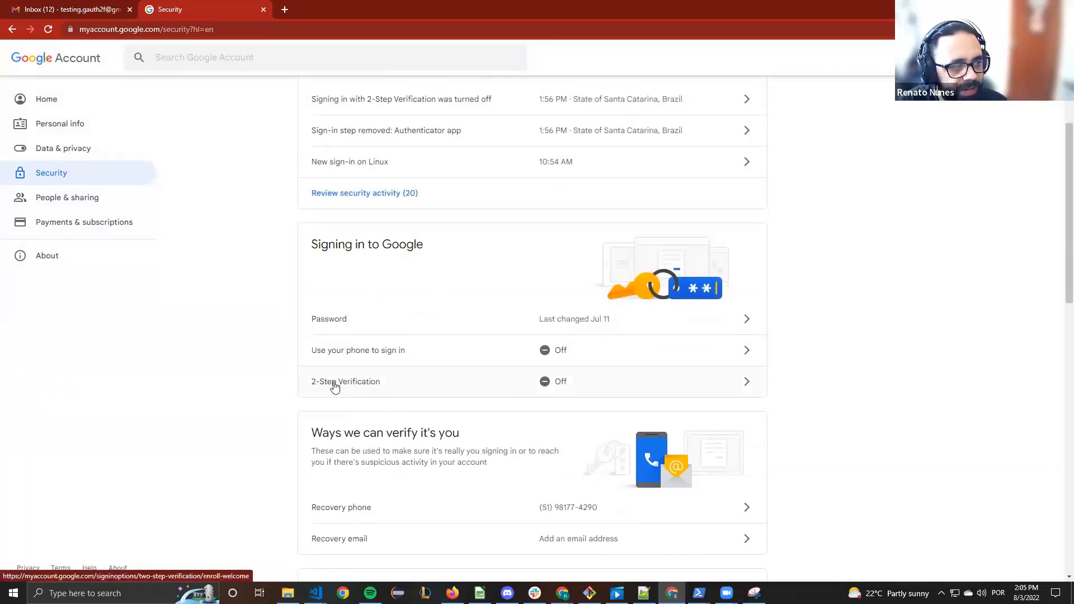
{"action": "left_click", "coordinate": [345, 382]}
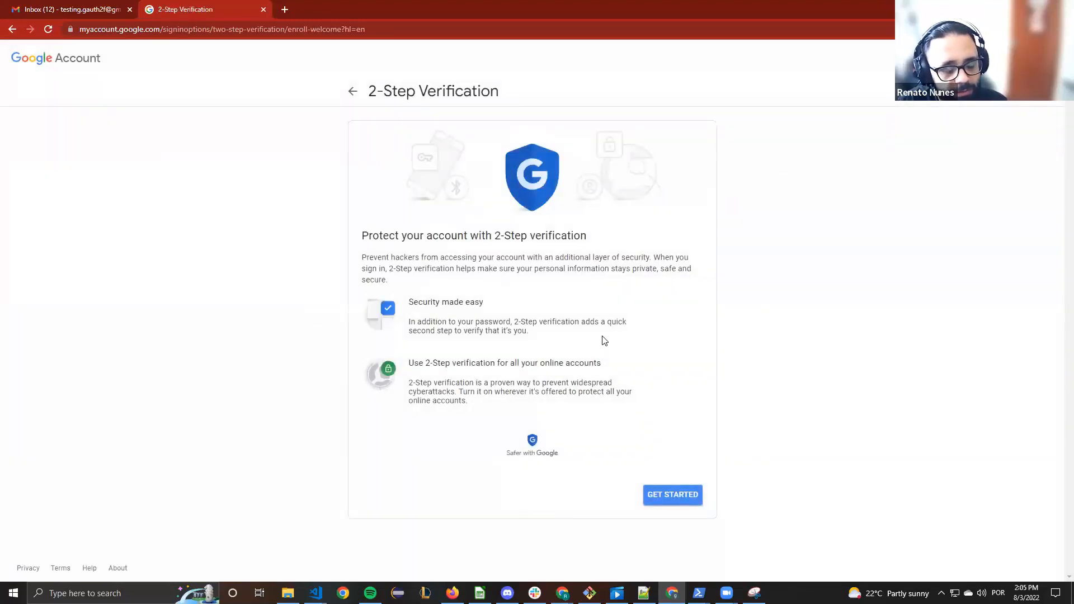
{"action": "mouse_move", "coordinate": [490, 282]}
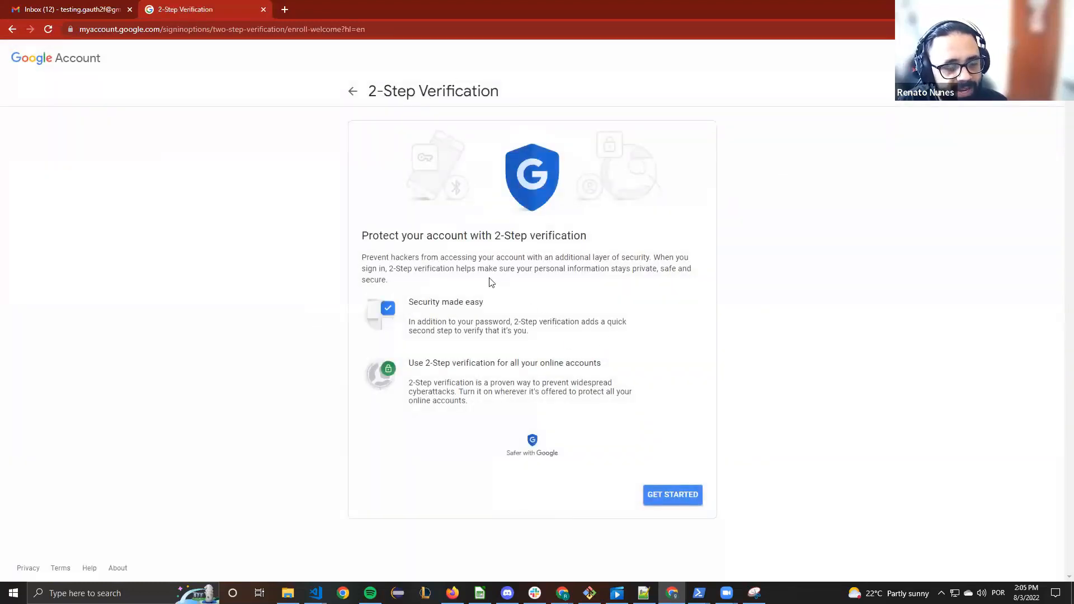
{"action": "left_click", "coordinate": [672, 495]}
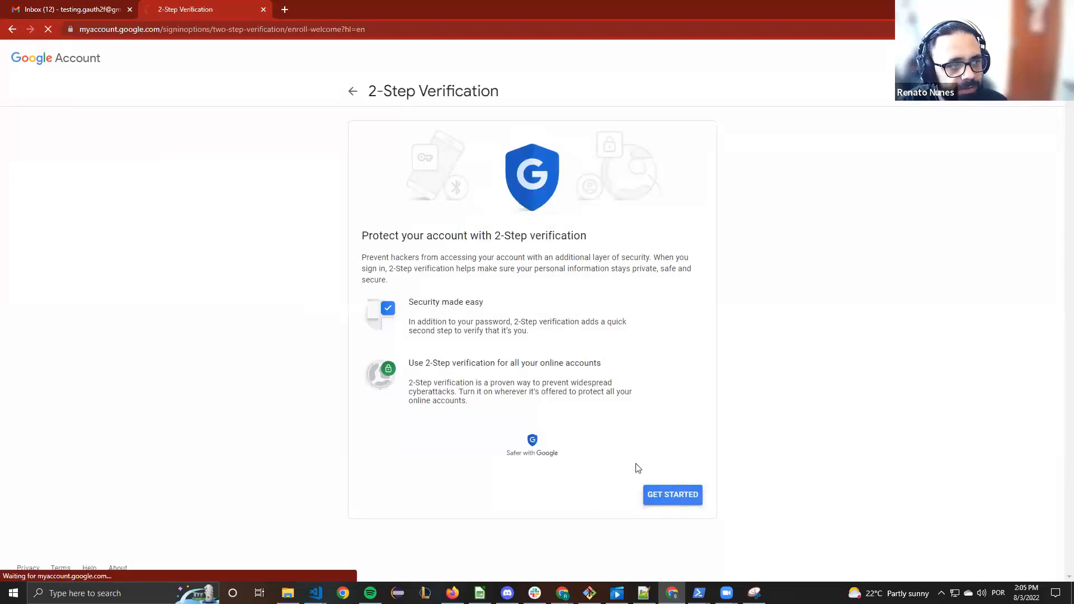
{"action": "left_click", "coordinate": [673, 495]}
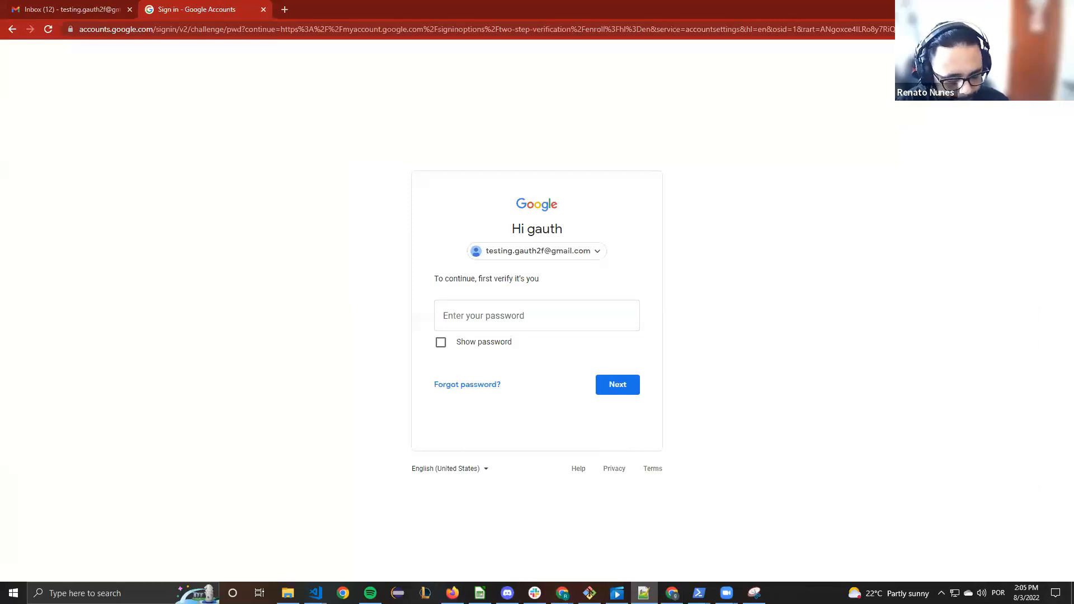
{"action": "mouse_move", "coordinate": [904, 410]}
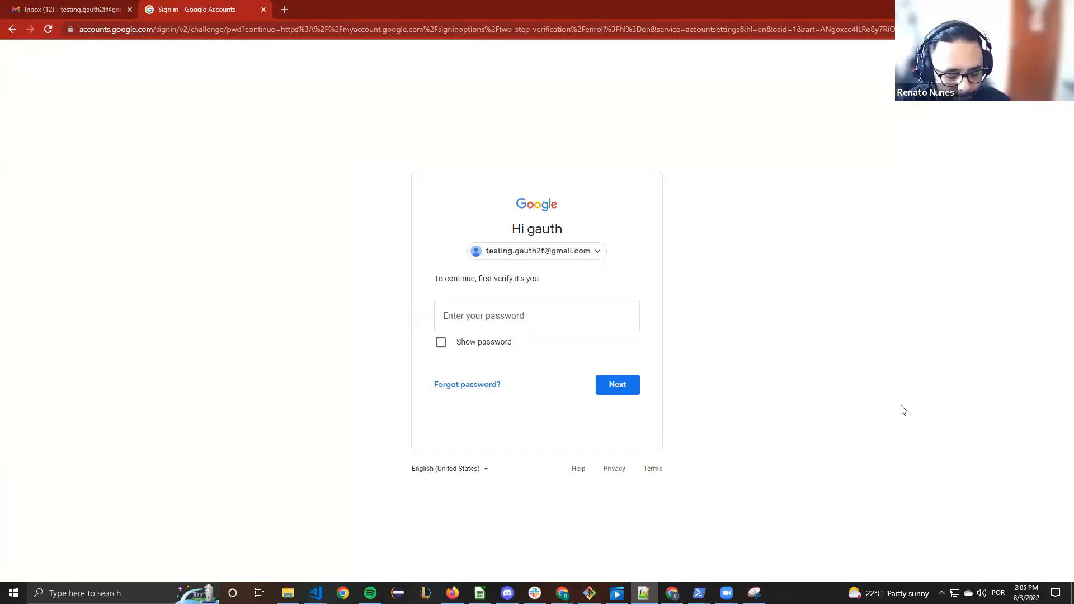
{"action": "left_click", "coordinate": [616, 384]}
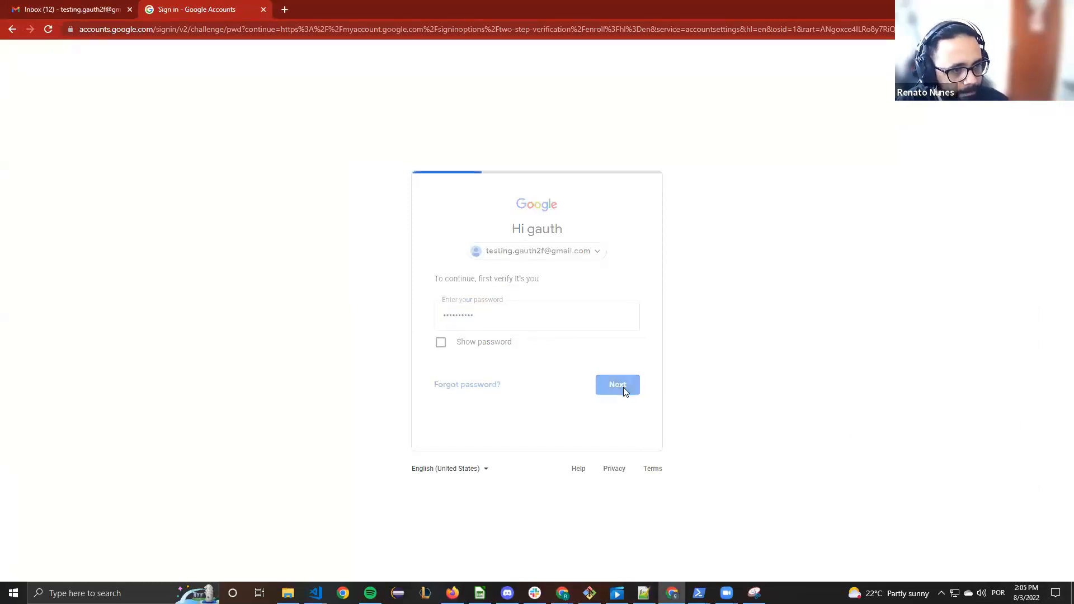
{"action": "left_click", "coordinate": [616, 384]}
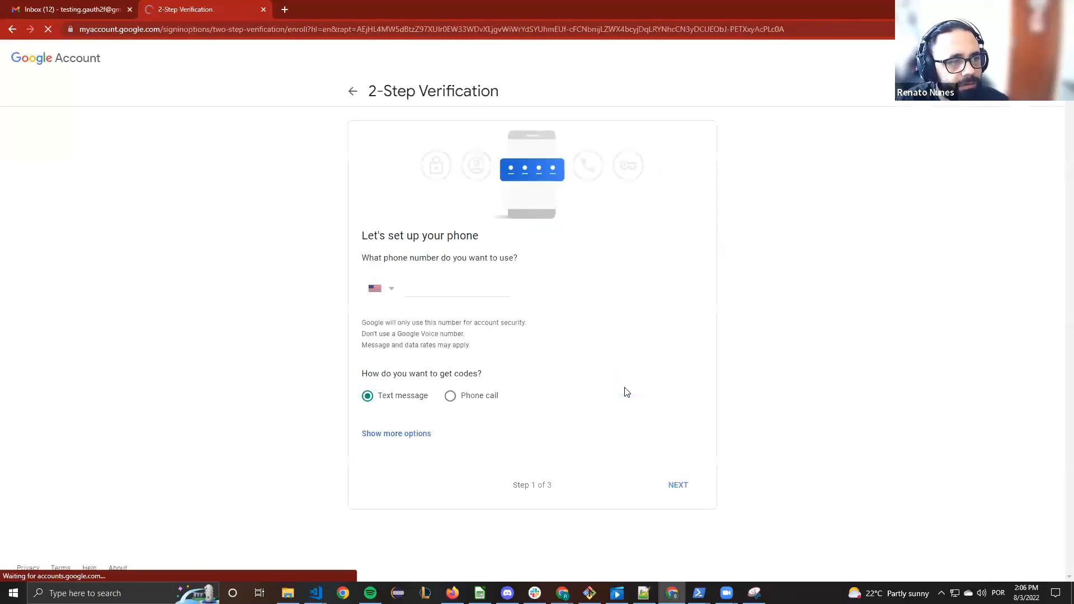
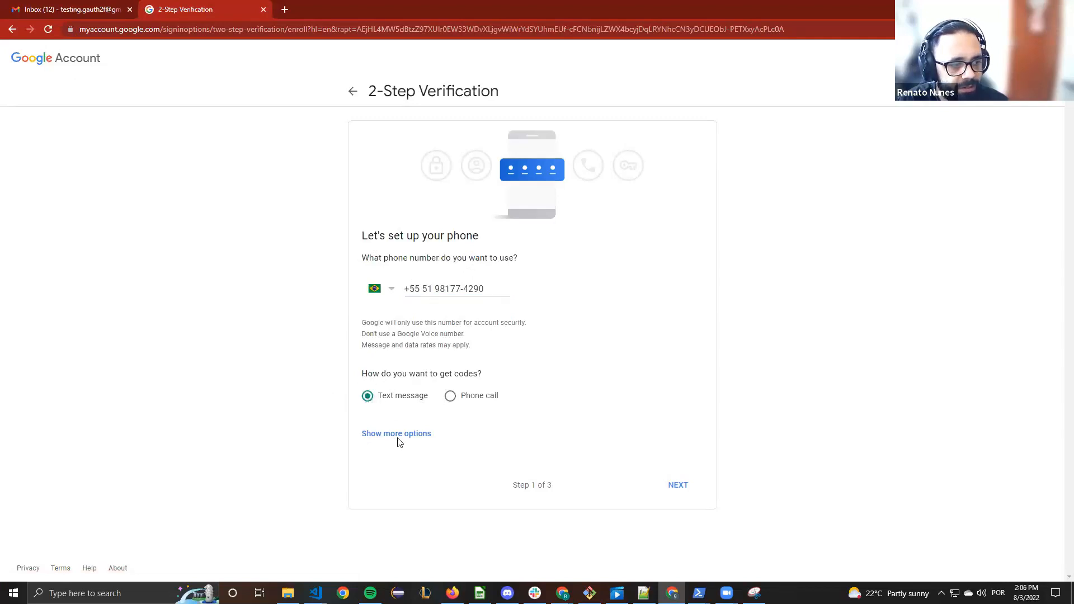
{"action": "left_click", "coordinate": [677, 485]}
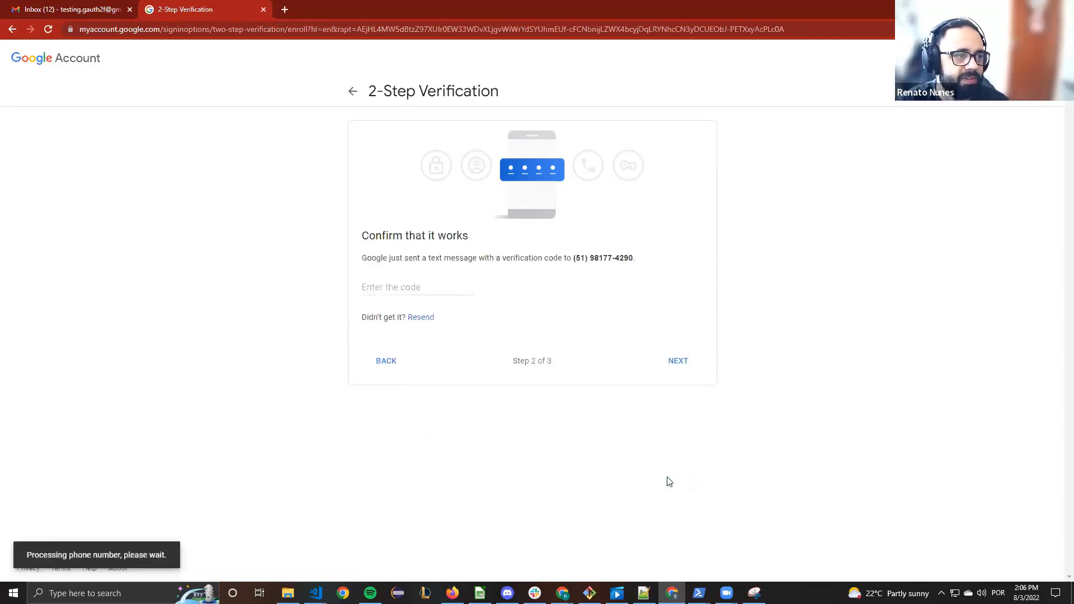
{"action": "left_click", "coordinate": [416, 287]}
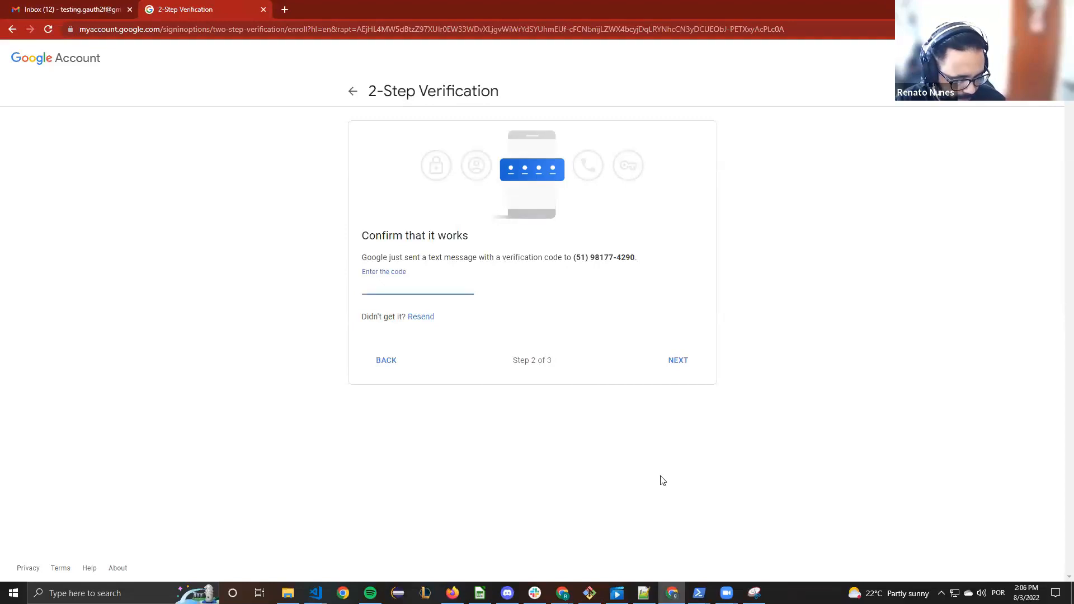
{"action": "left_click", "coordinate": [416, 288]}
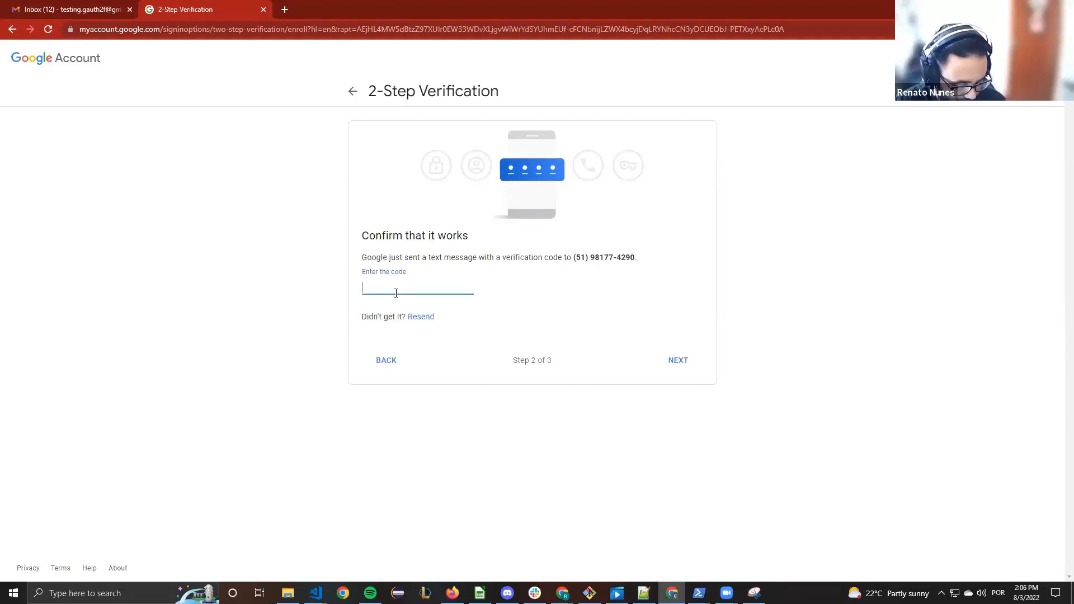
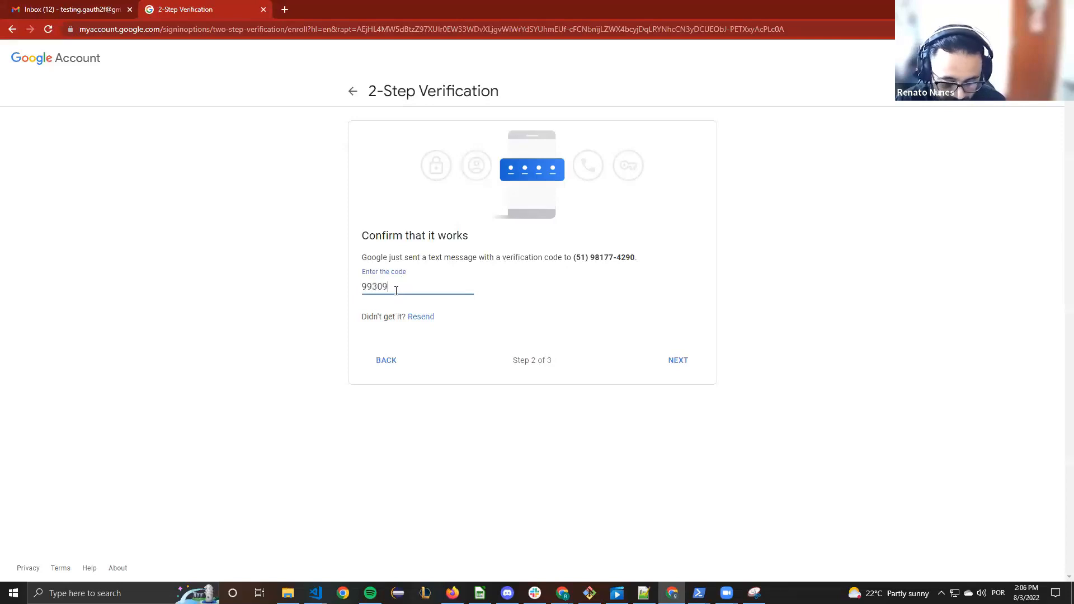
Confirm the texted code and turn on 2-Step Verification for the account.
{"action": "left_click", "coordinate": [677, 359]}
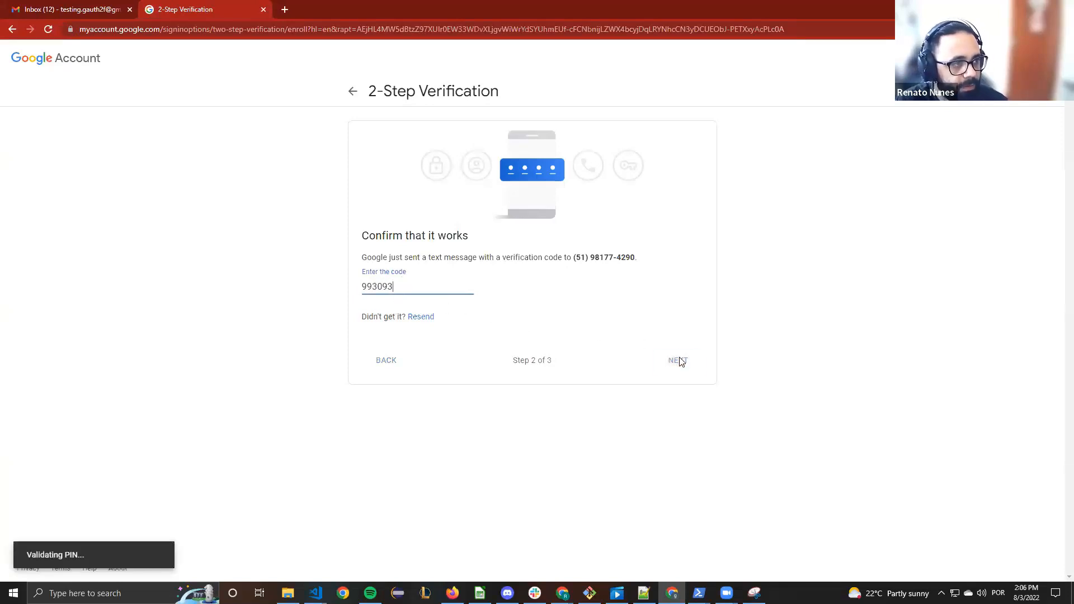
{"action": "left_click", "coordinate": [676, 360]}
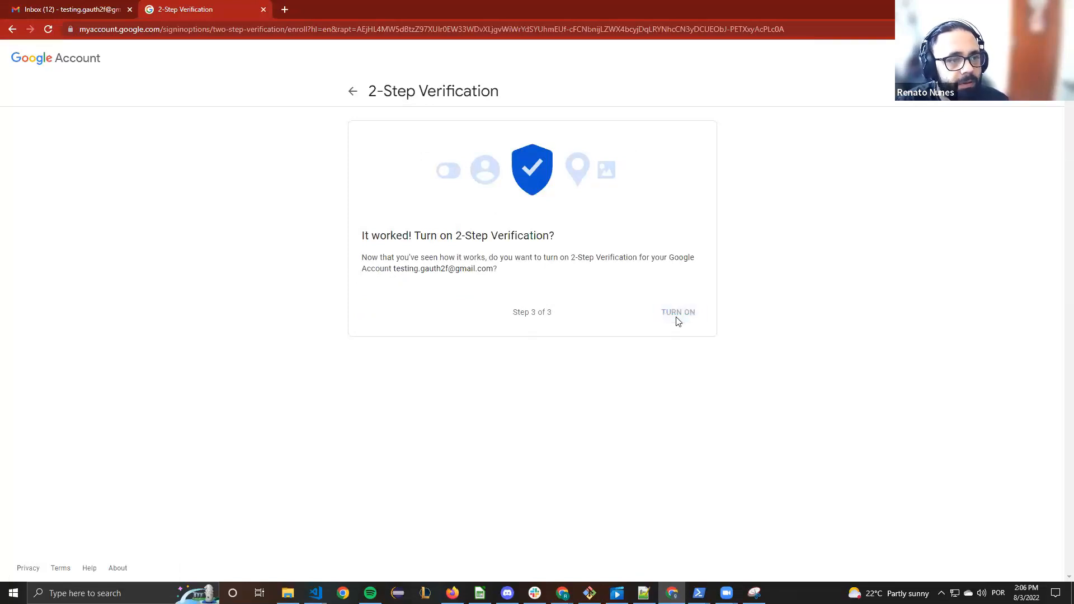
{"action": "left_click", "coordinate": [678, 312]}
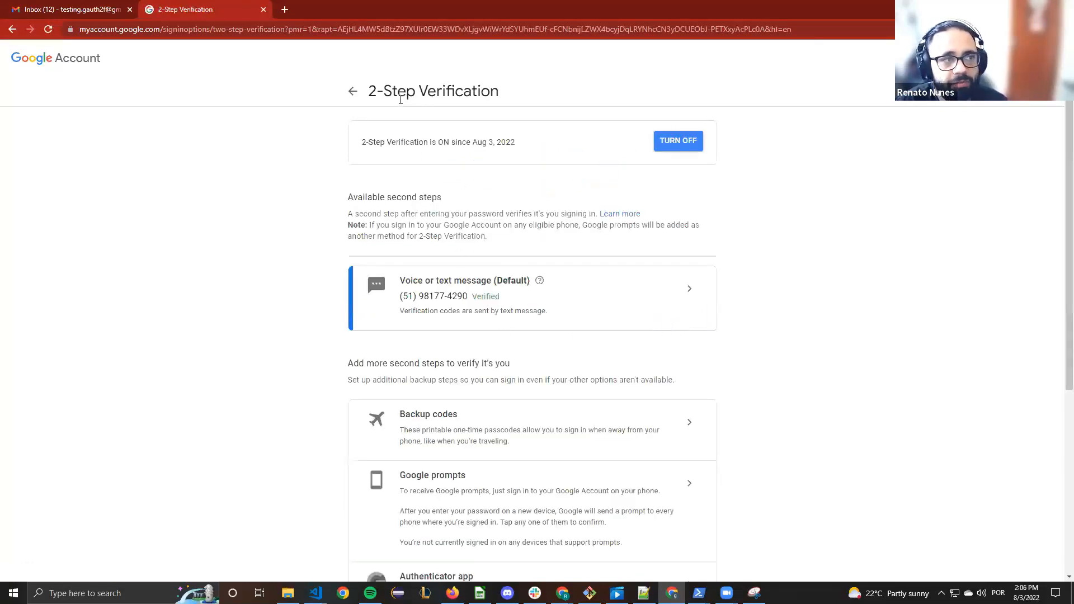
{"action": "mouse_move", "coordinate": [516, 109]}
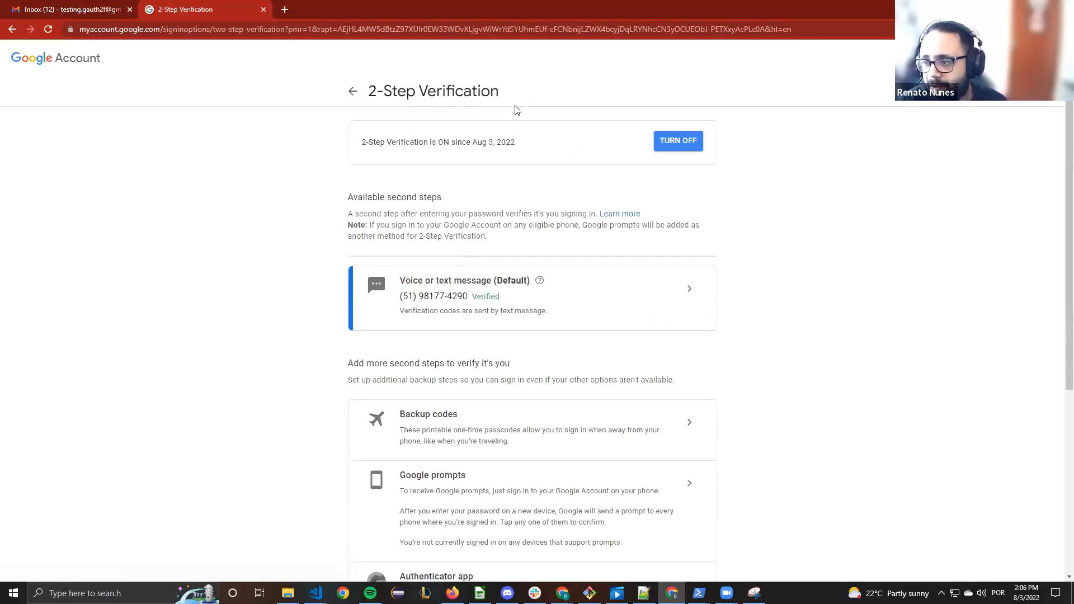
{"action": "mouse_move", "coordinate": [489, 172]}
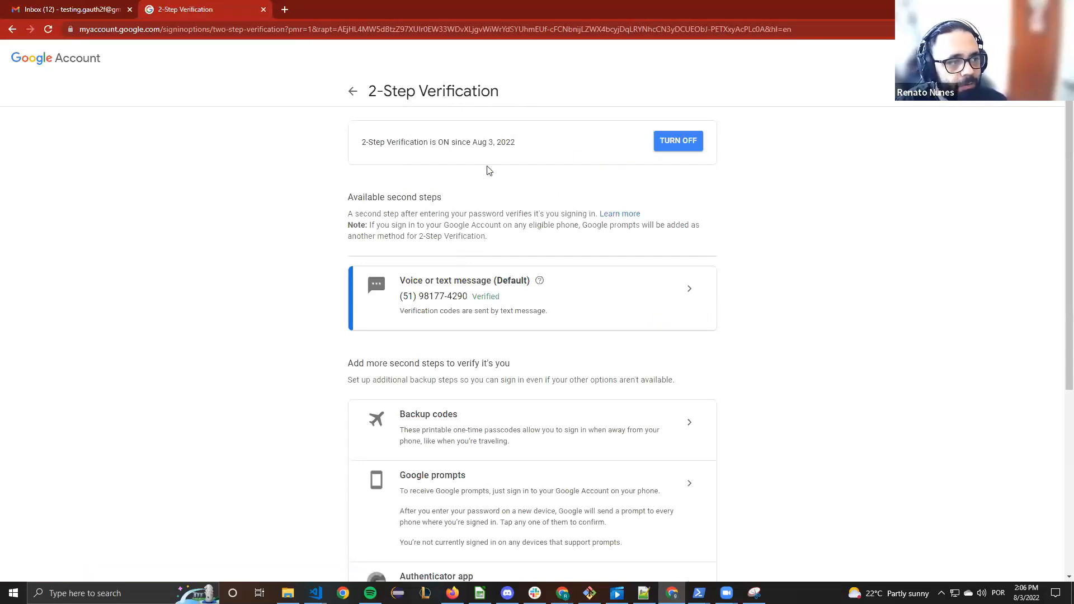
{"action": "scroll", "scroll_direction": "down", "scroll_amount": 3}
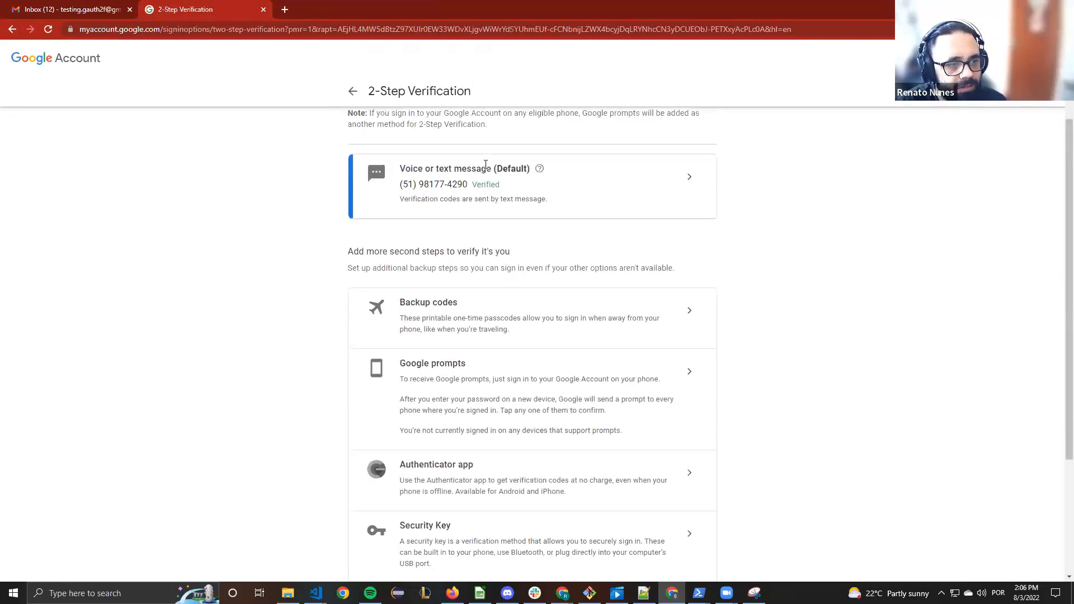
{"action": "scroll", "scroll_direction": "down", "scroll_amount": 3}
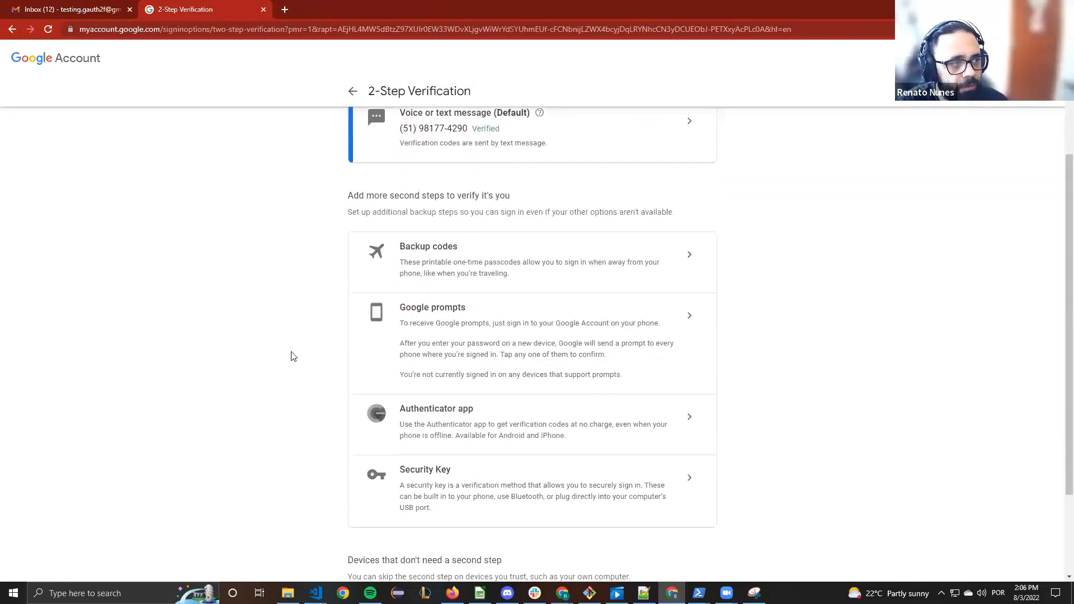
{"action": "mouse_move", "coordinate": [469, 313]}
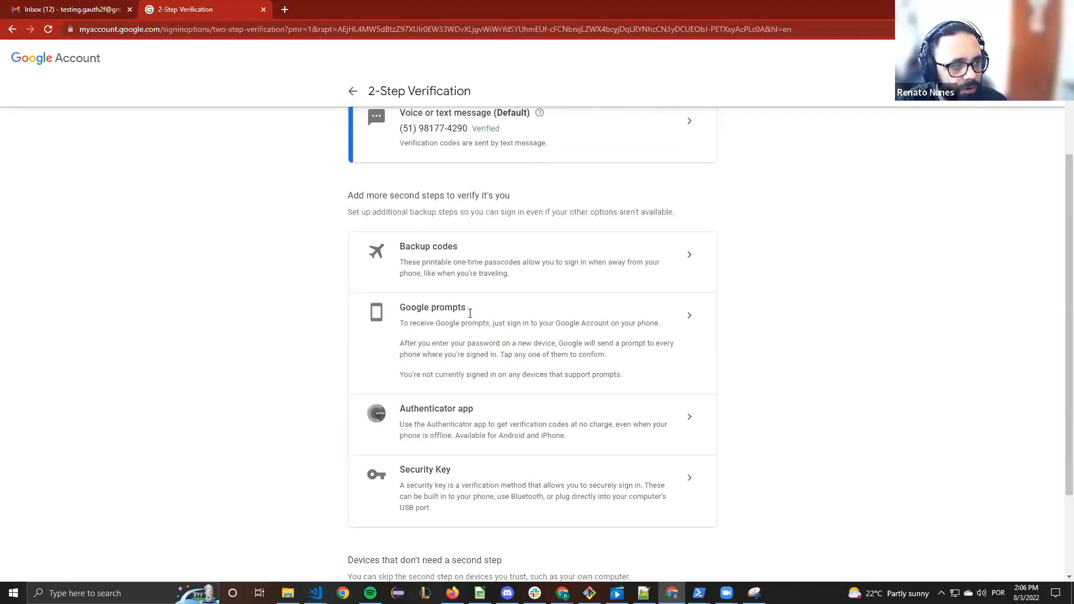
{"action": "mouse_move", "coordinate": [460, 462]}
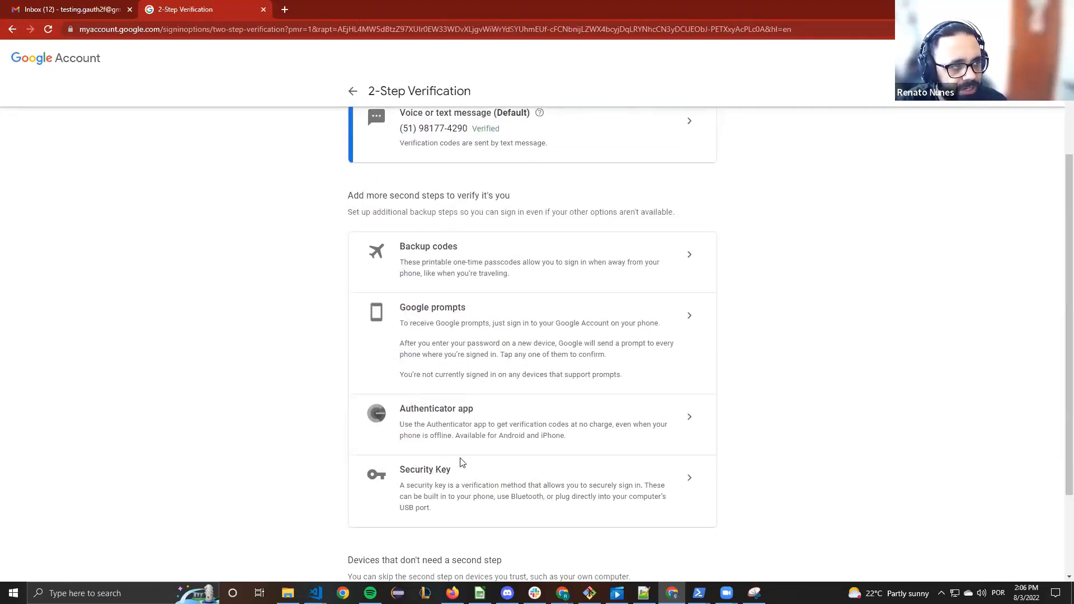
{"action": "scroll", "scroll_direction": "up", "scroll_amount": 3}
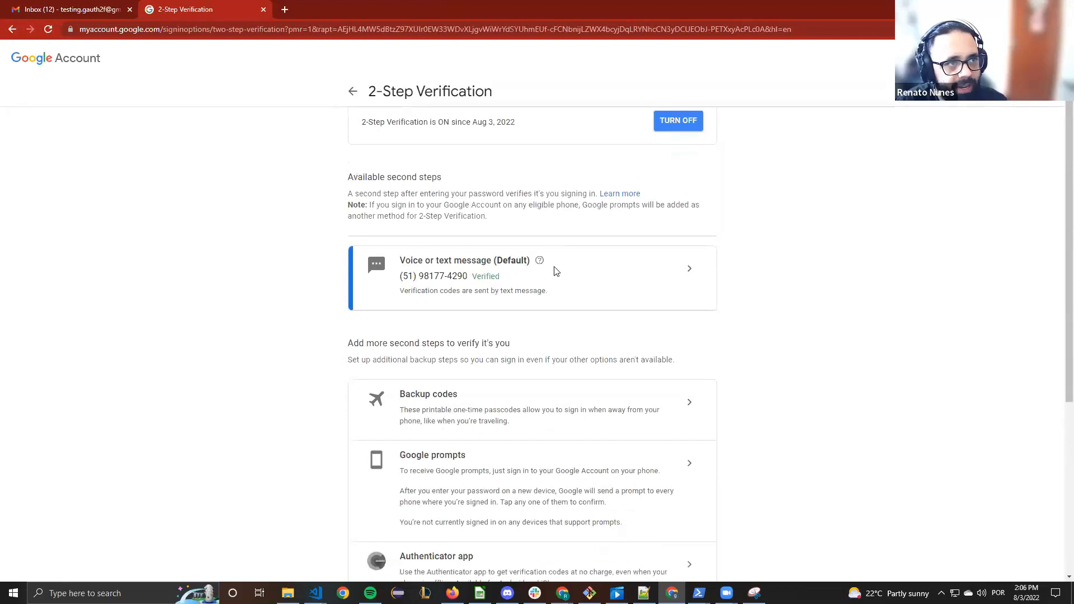
{"action": "scroll", "scroll_direction": "down", "scroll_amount": 3}
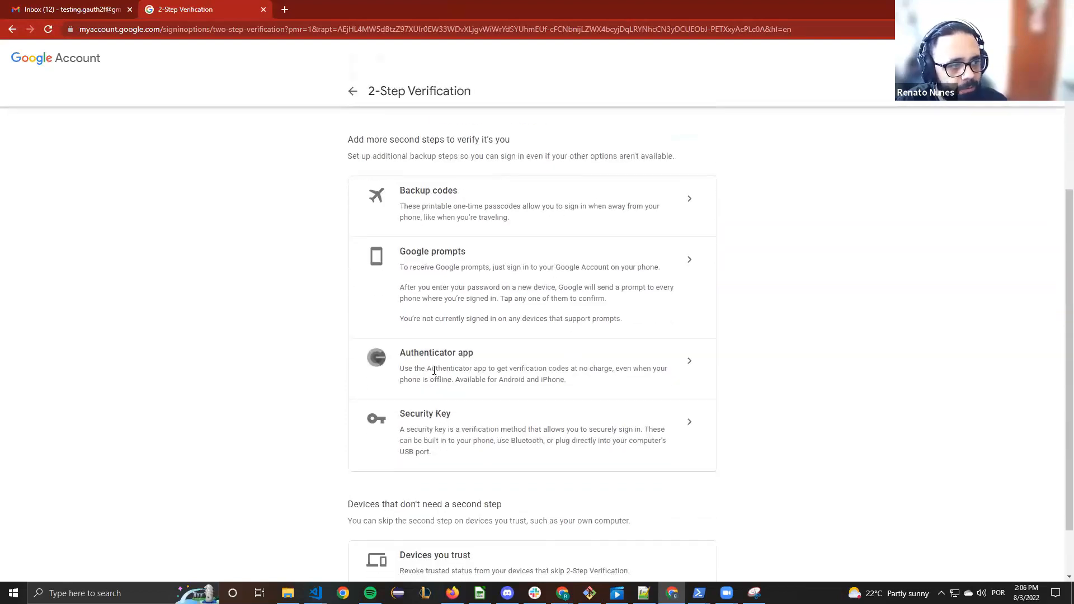
{"action": "double_click", "coordinate": [435, 352]}
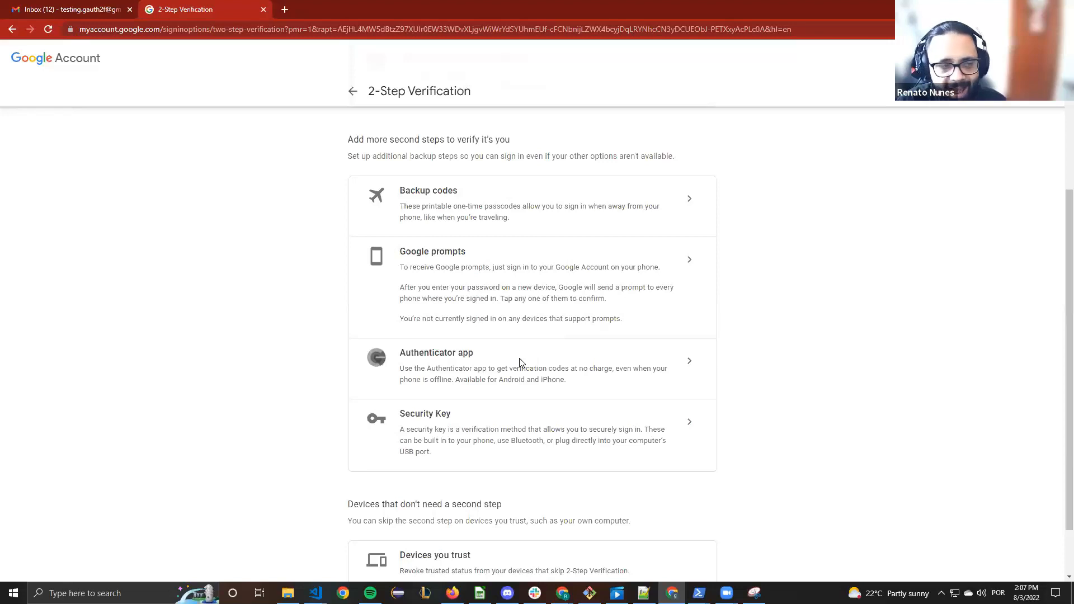
{"action": "mouse_move", "coordinate": [550, 363]}
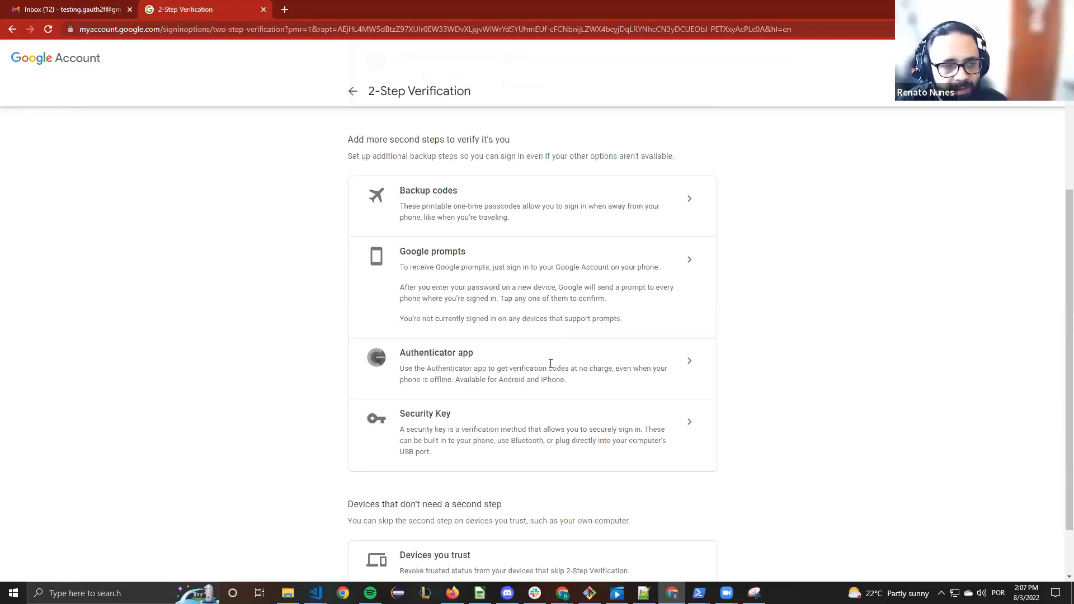
Start Authenticator app setup so the QR code for Google Authenticator is shown.
{"action": "left_click", "coordinate": [533, 366]}
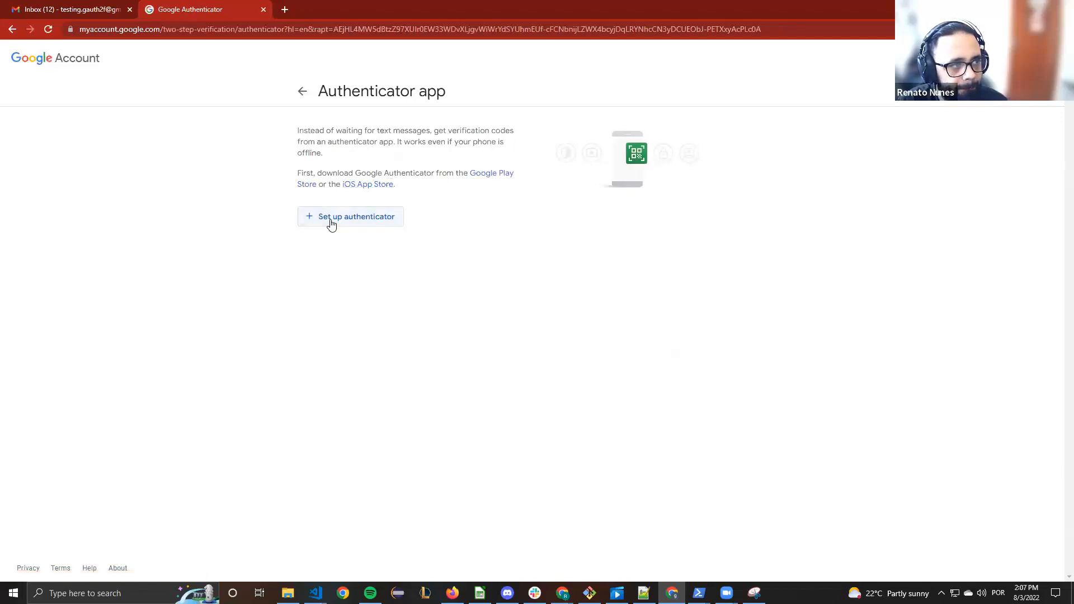
{"action": "left_click", "coordinate": [350, 216]}
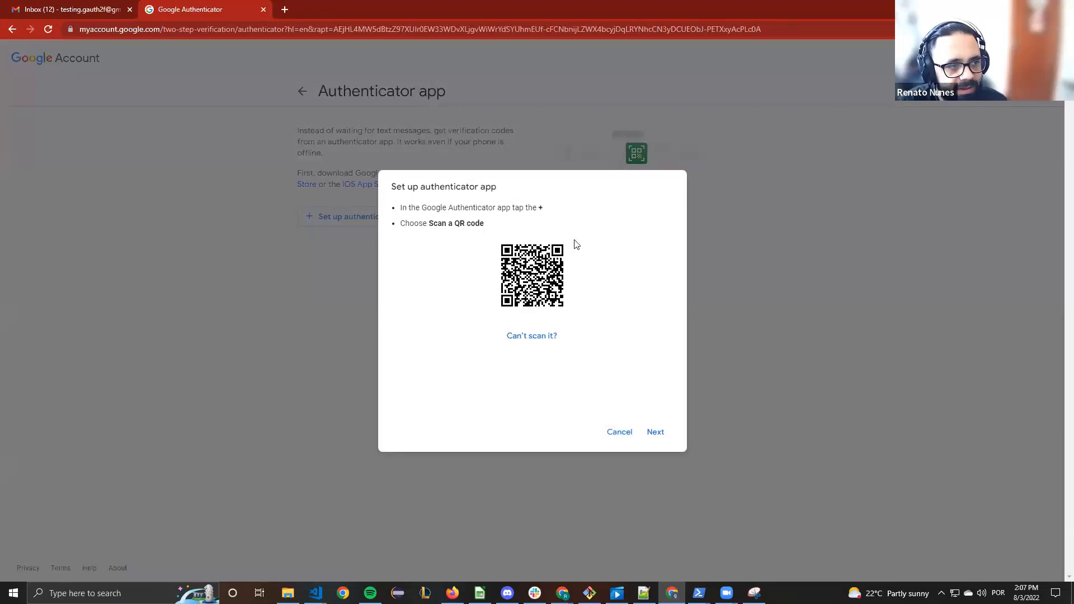
{"action": "mouse_move", "coordinate": [480, 268]}
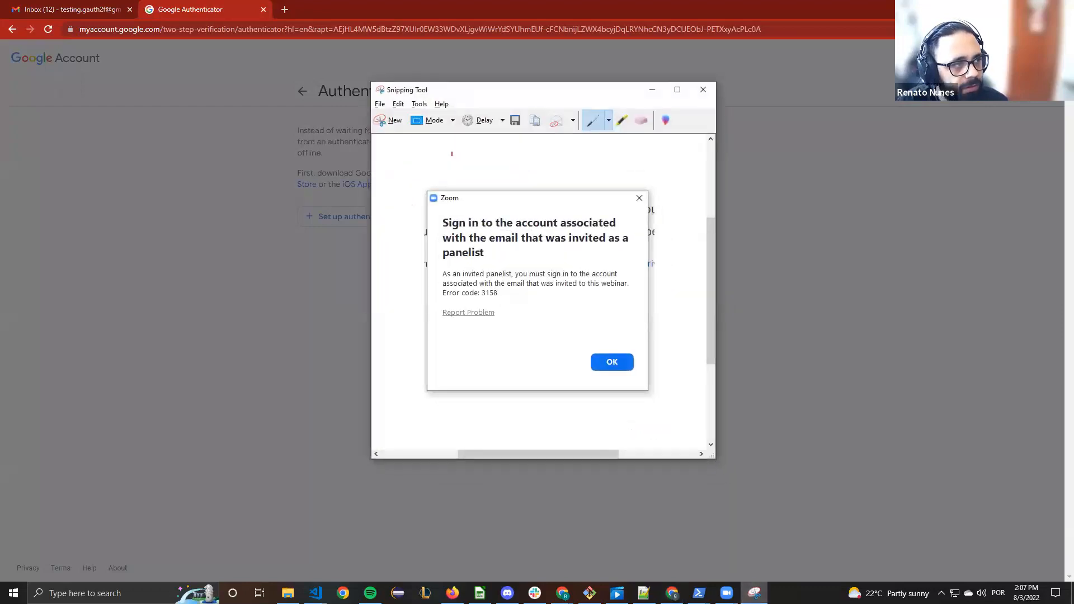
Snip the authenticator QR code and save the capture as qr-code.
{"action": "left_click", "coordinate": [611, 361]}
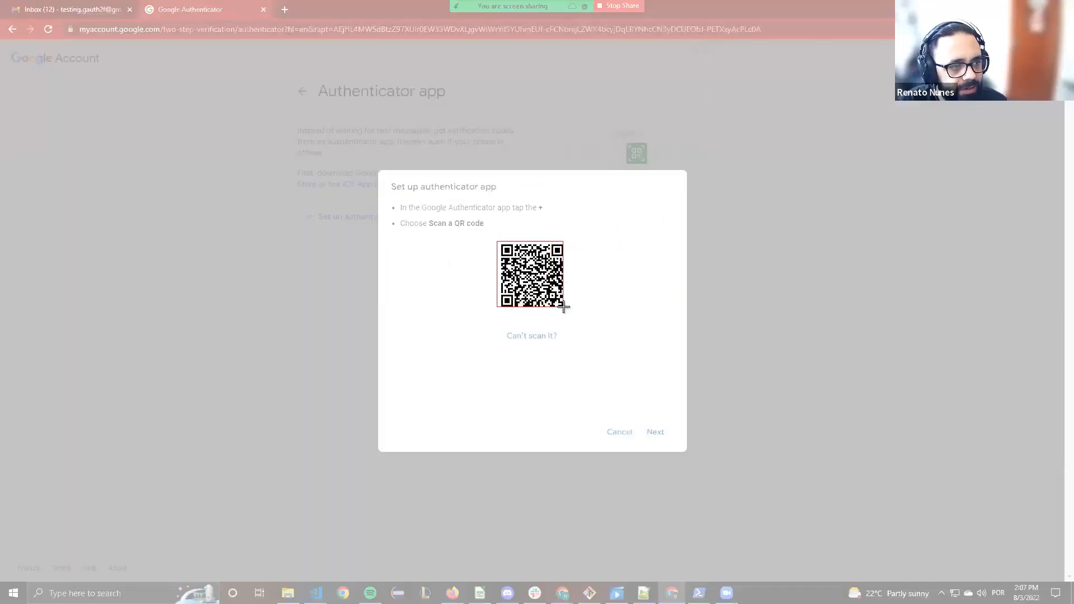
{"action": "left_click", "coordinate": [753, 593]}
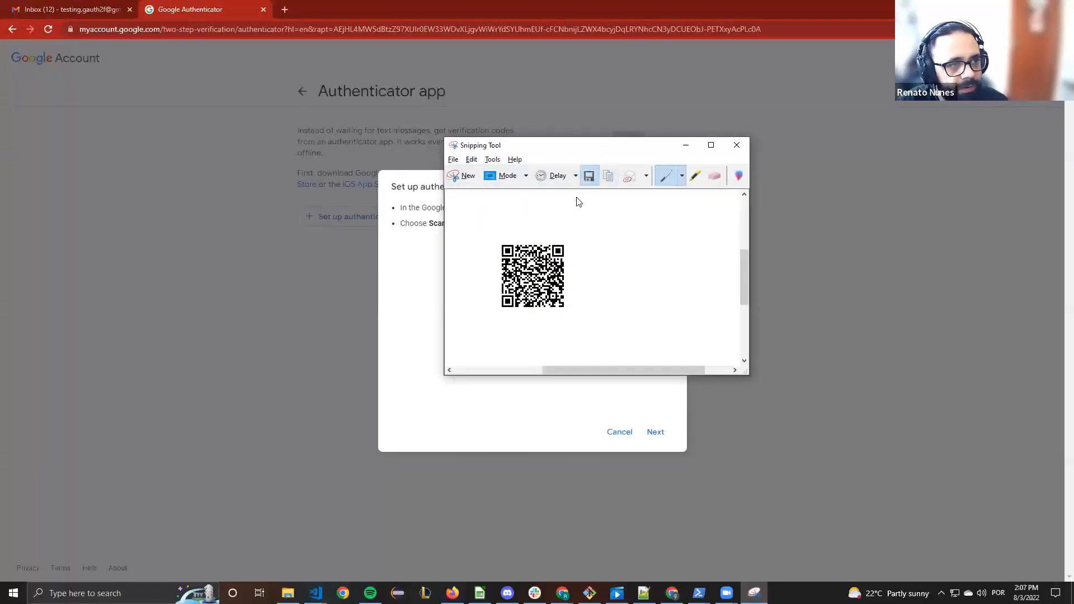
{"action": "left_click", "coordinate": [588, 176]}
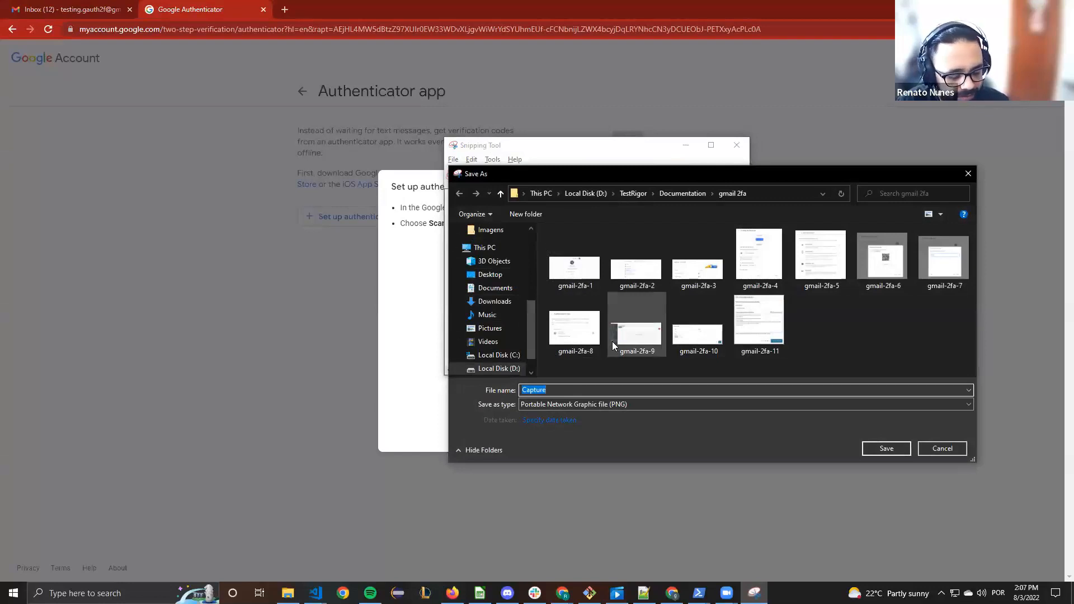
{"action": "type", "text": "qr-code"}
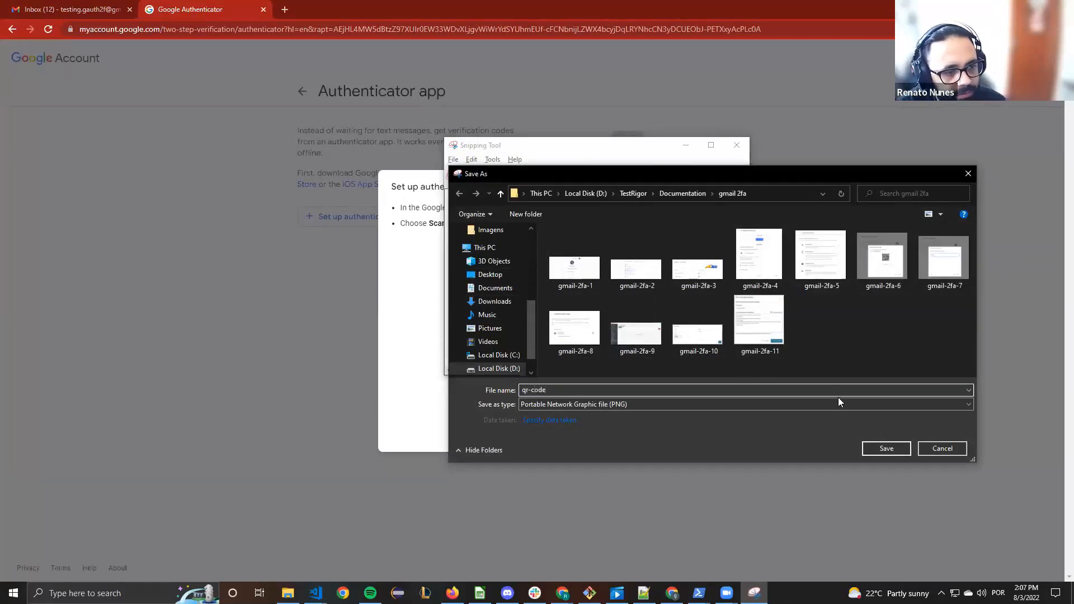
{"action": "left_click", "coordinate": [886, 447]}
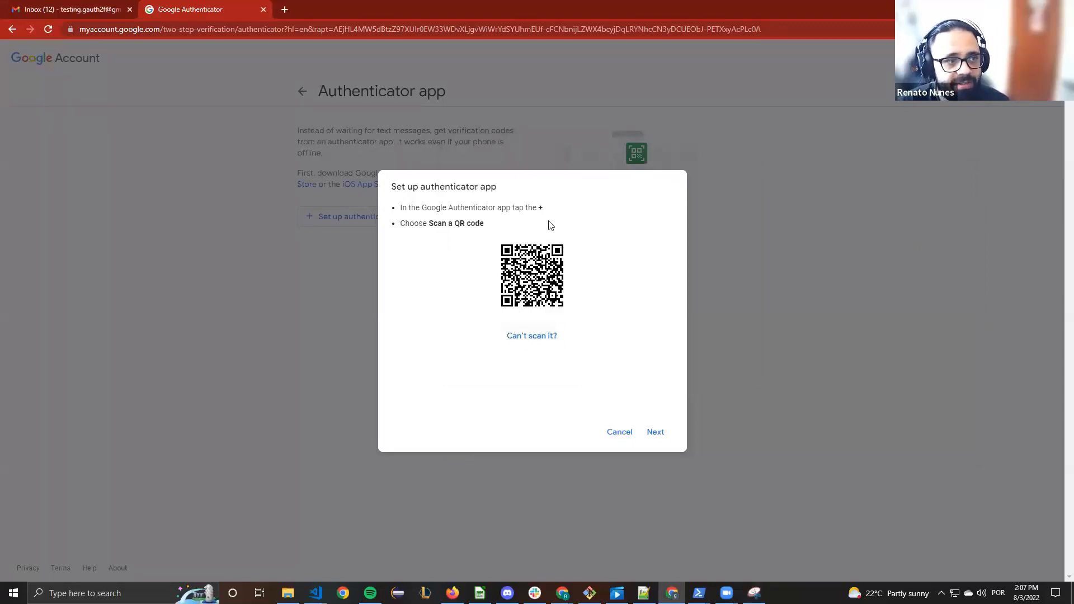
{"action": "mouse_move", "coordinate": [482, 267]}
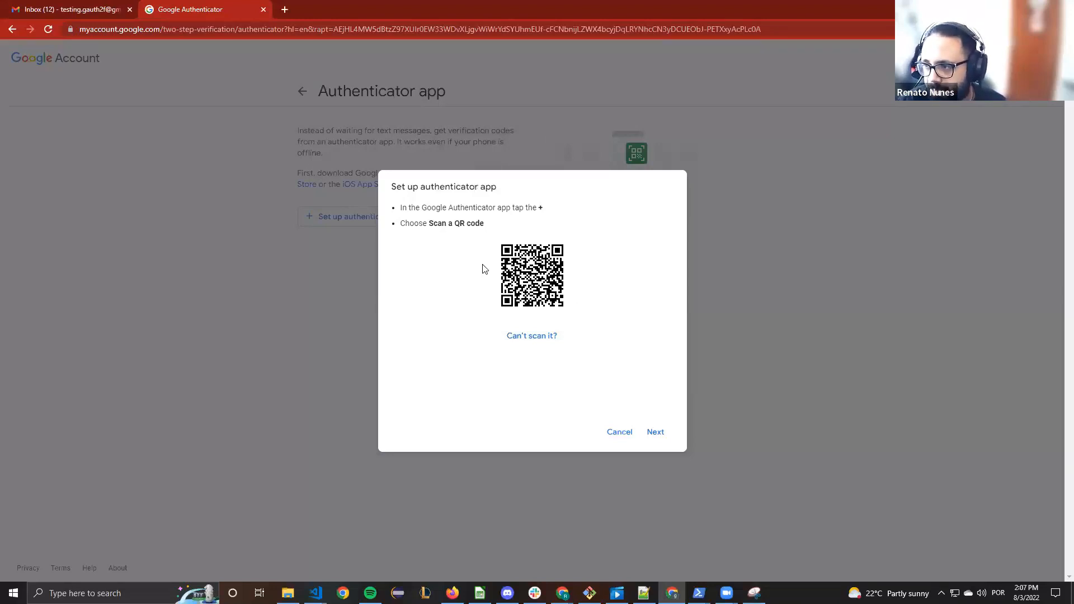
{"action": "mouse_move", "coordinate": [485, 296]}
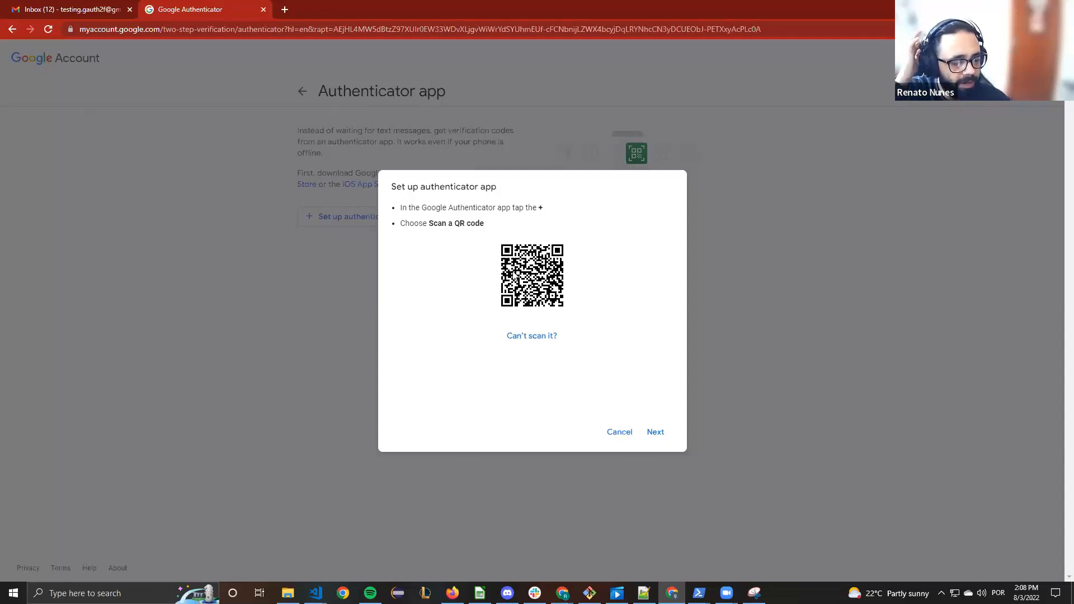
{"action": "mouse_move", "coordinate": [642, 442]}
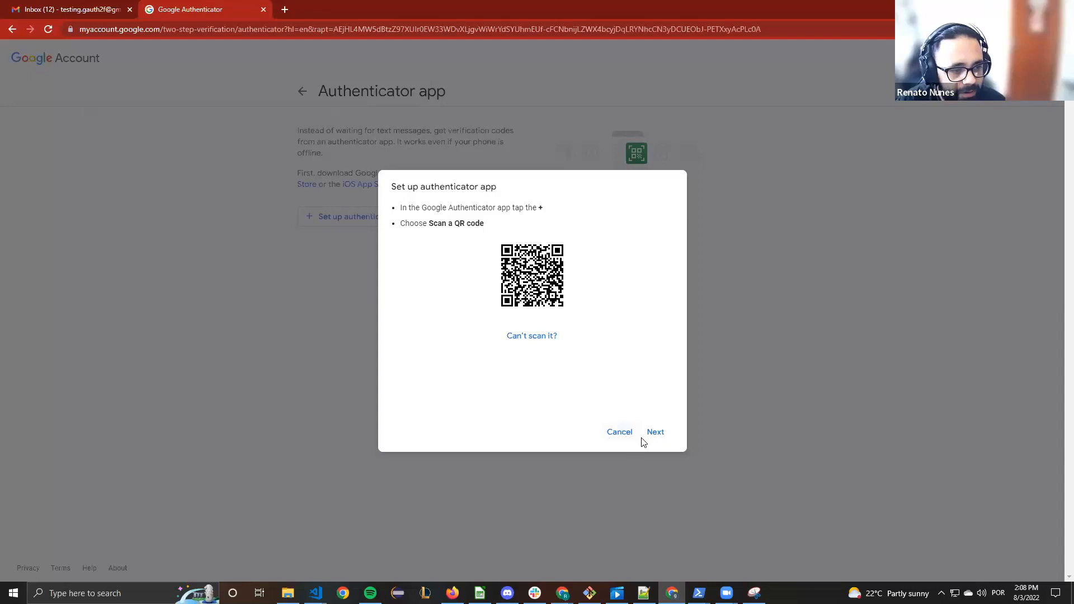
{"action": "left_click", "coordinate": [654, 432]}
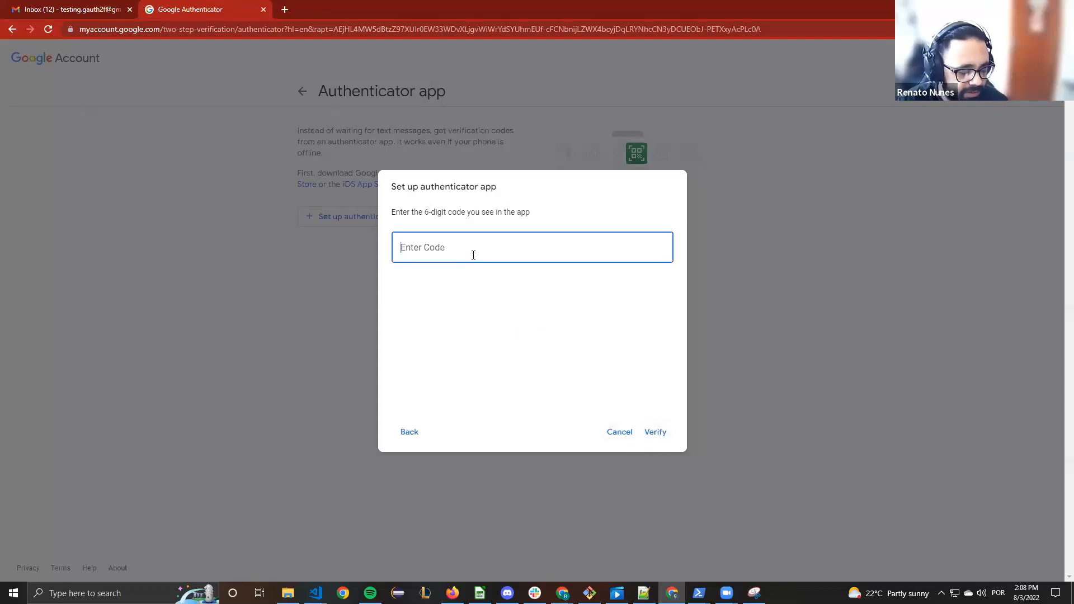
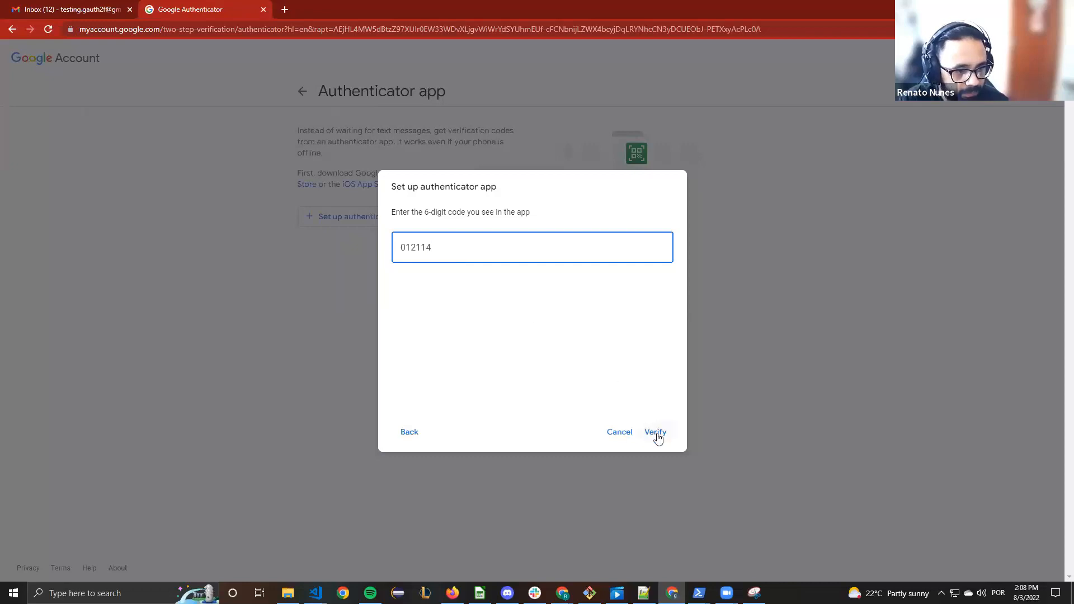
{"action": "left_click", "coordinate": [655, 432]}
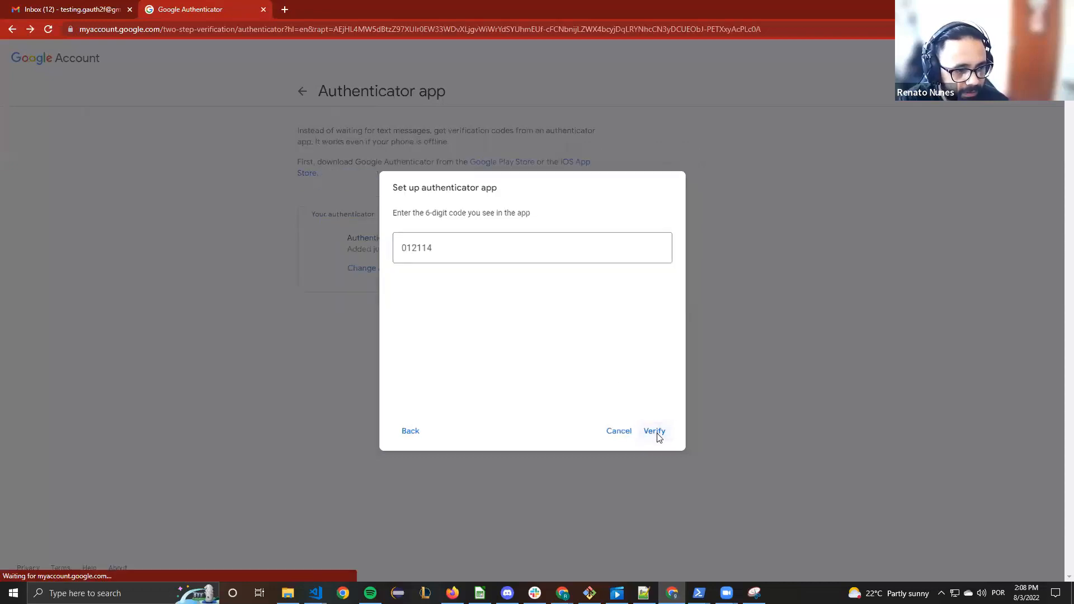
{"action": "left_click", "coordinate": [653, 430]}
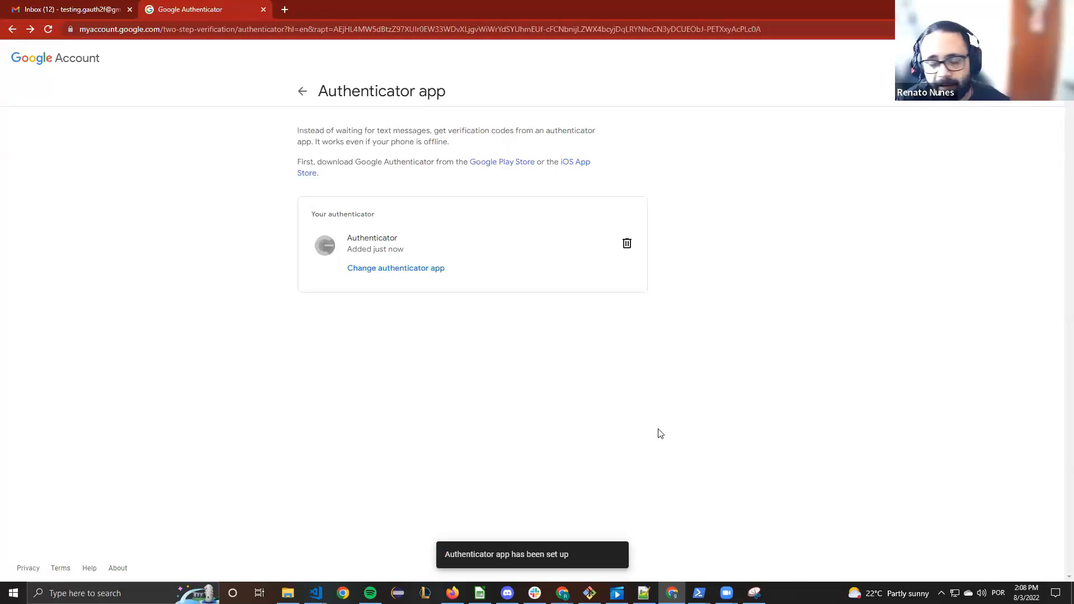
{"action": "mouse_move", "coordinate": [271, 126]}
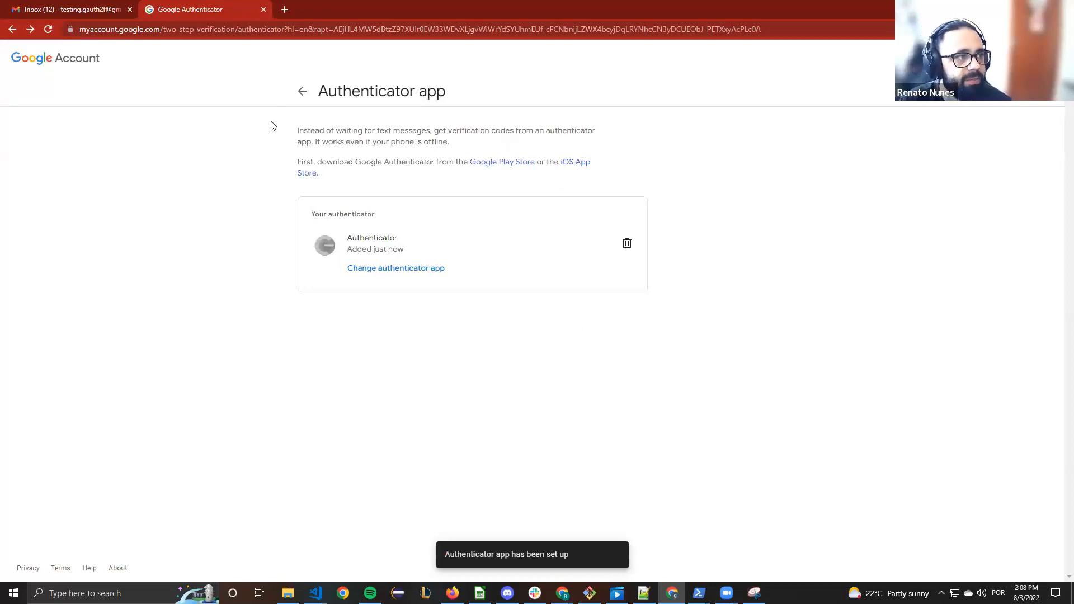
{"action": "mouse_move", "coordinate": [416, 121]}
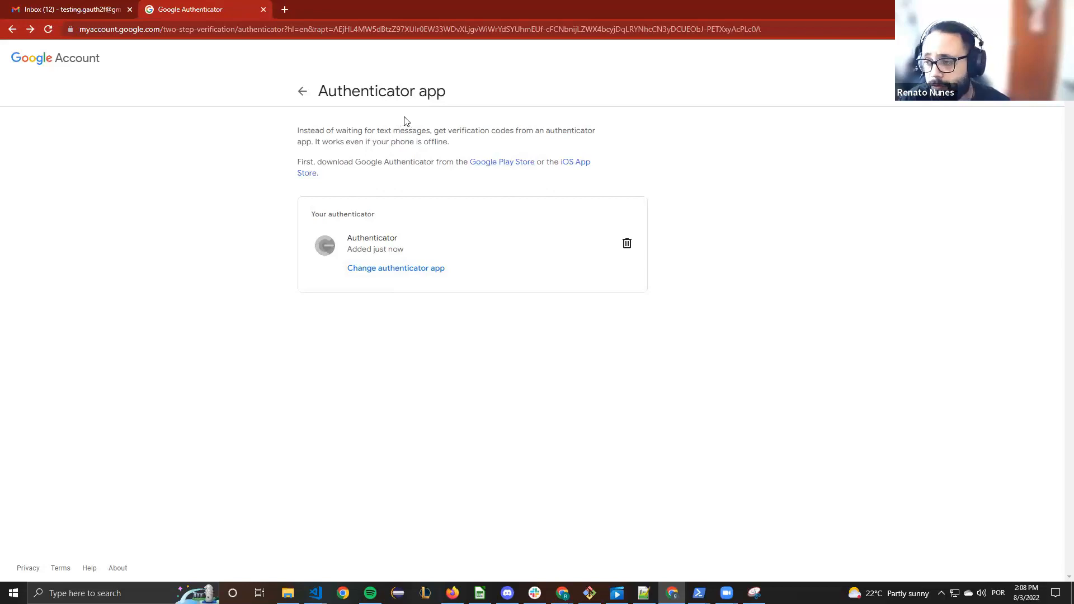
{"action": "mouse_move", "coordinate": [1057, 313]}
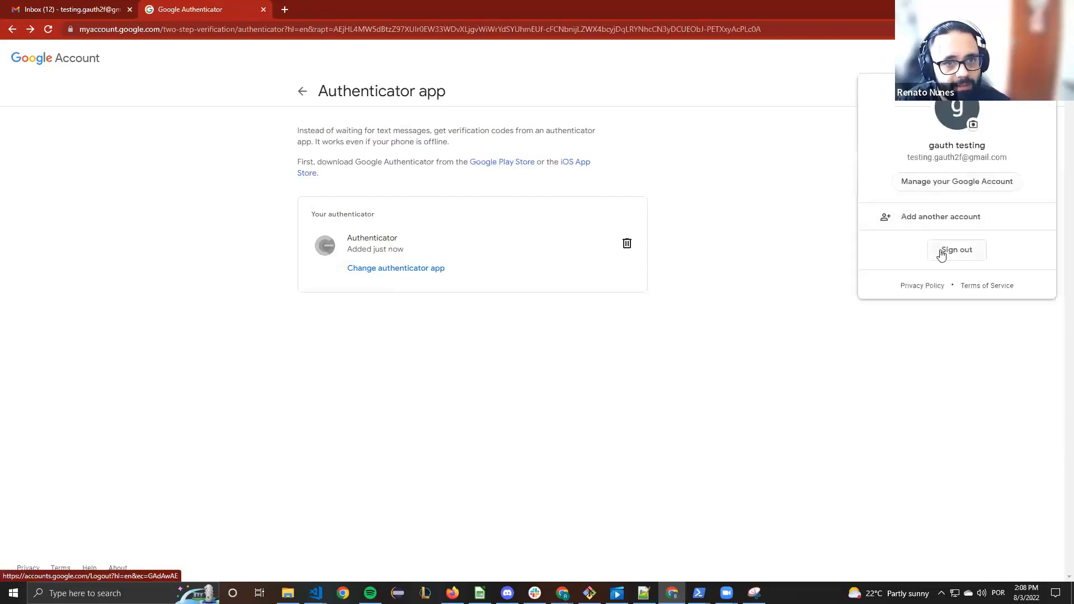
Sign out, start signing in again and enter the pasted account password.
{"action": "left_click", "coordinate": [955, 250]}
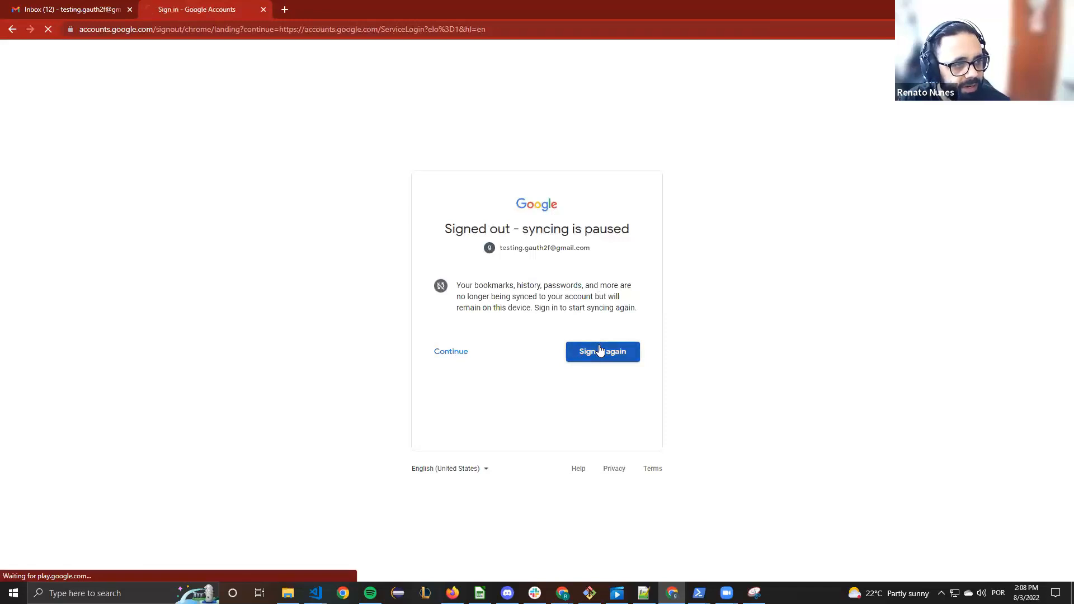
{"action": "left_click", "coordinate": [602, 352]}
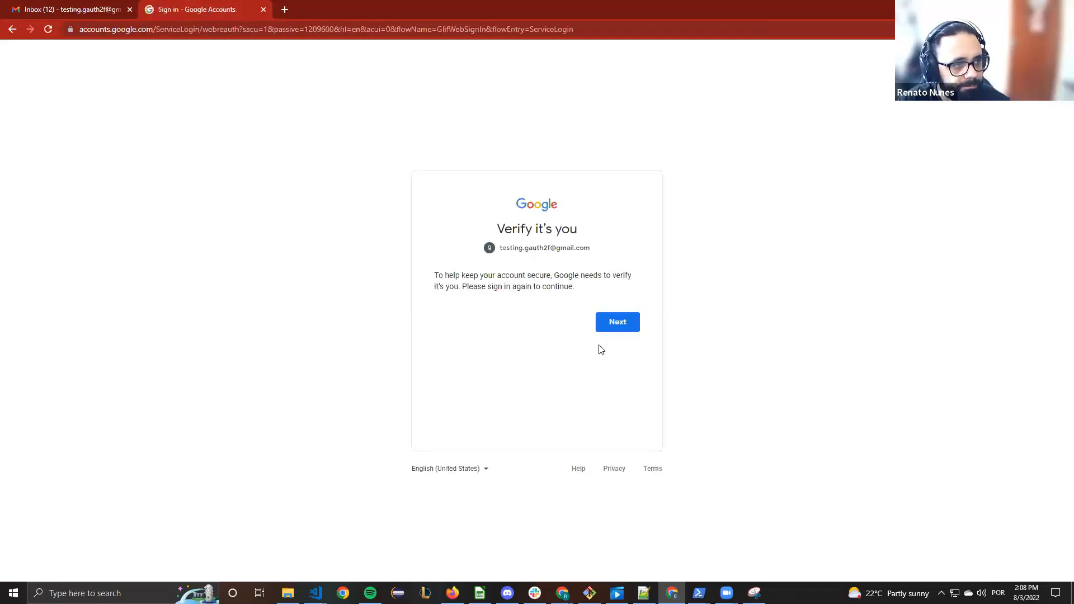
{"action": "left_click", "coordinate": [616, 323]}
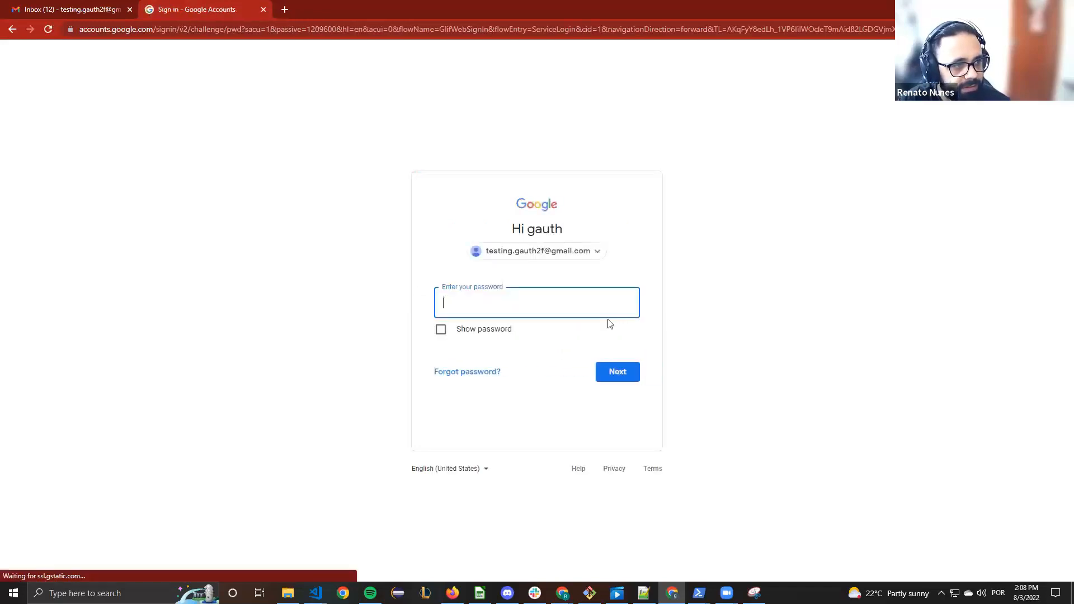
{"action": "right_click", "coordinate": [536, 303]}
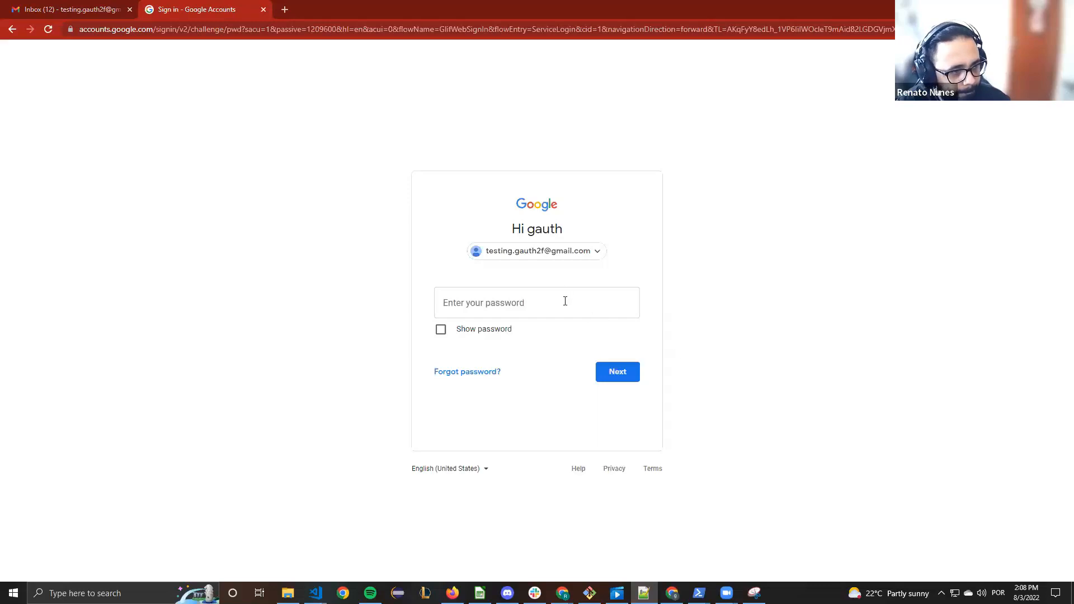
{"action": "left_click", "coordinate": [615, 371]}
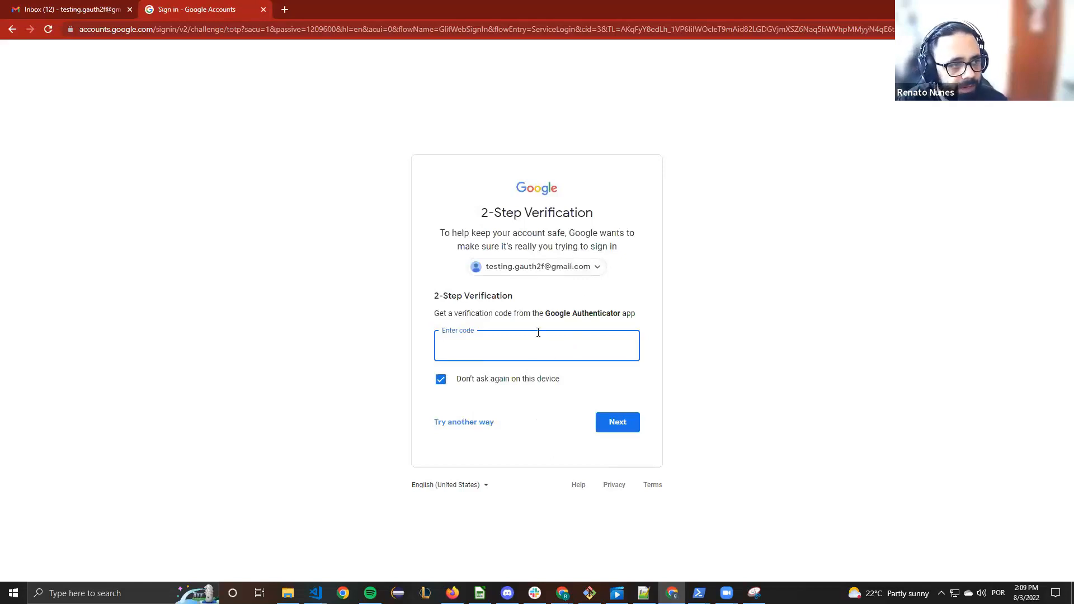
{"action": "mouse_move", "coordinate": [546, 327]}
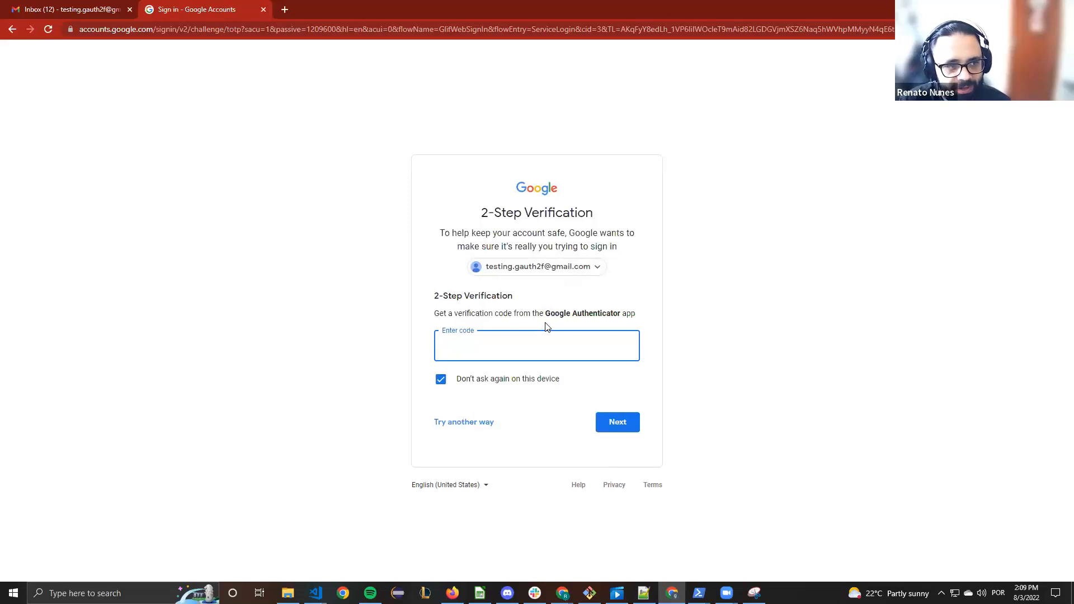
Enter the Google Authenticator code and submit it to reach the account Welcome page.
{"action": "left_click", "coordinate": [536, 346]}
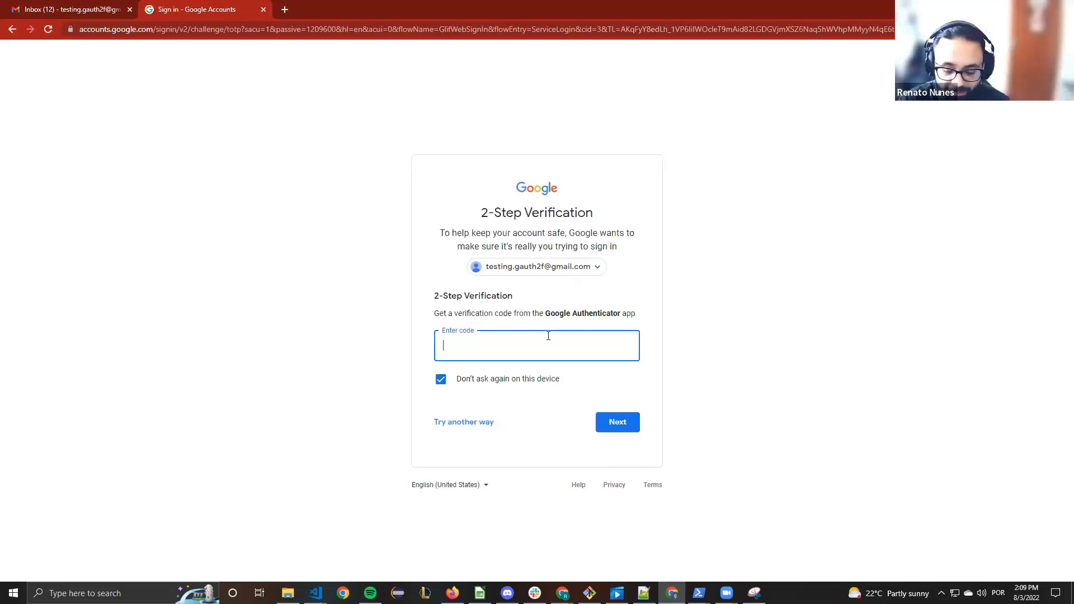
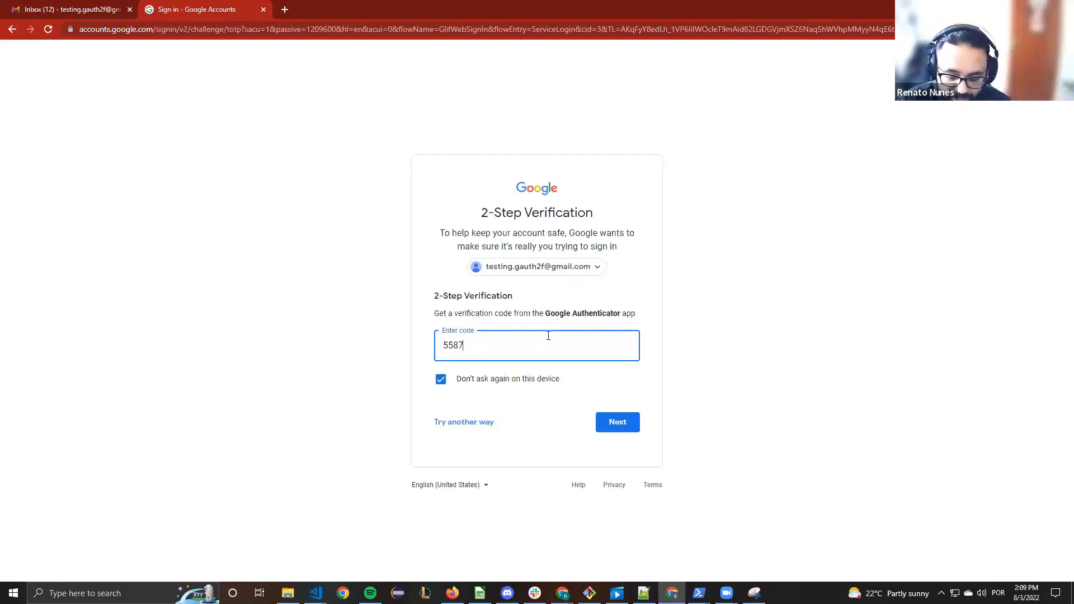
{"action": "left_click", "coordinate": [616, 422]}
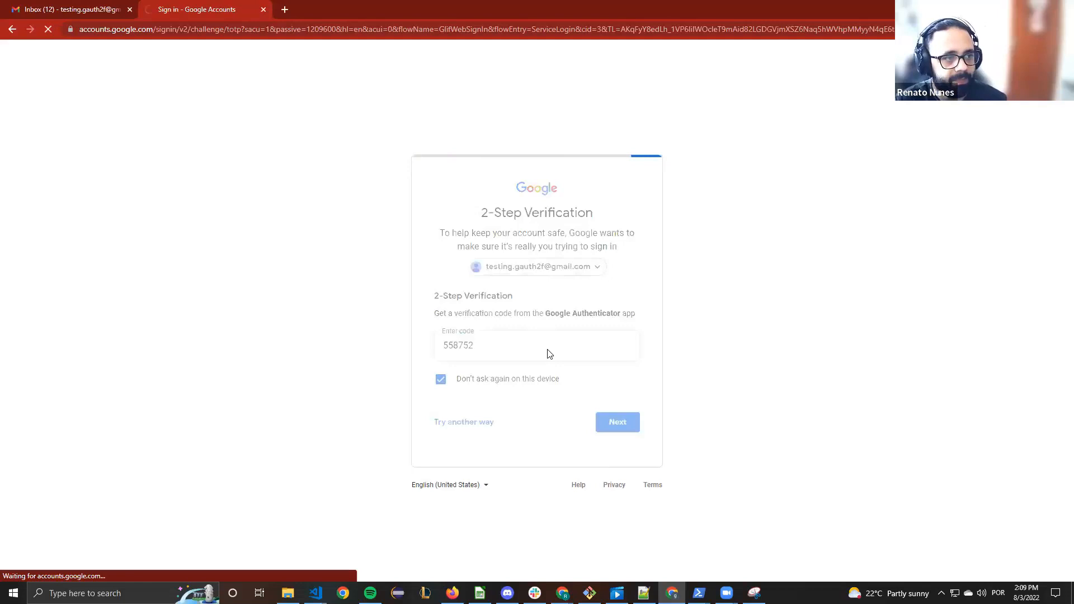
{"action": "left_click", "coordinate": [616, 422]}
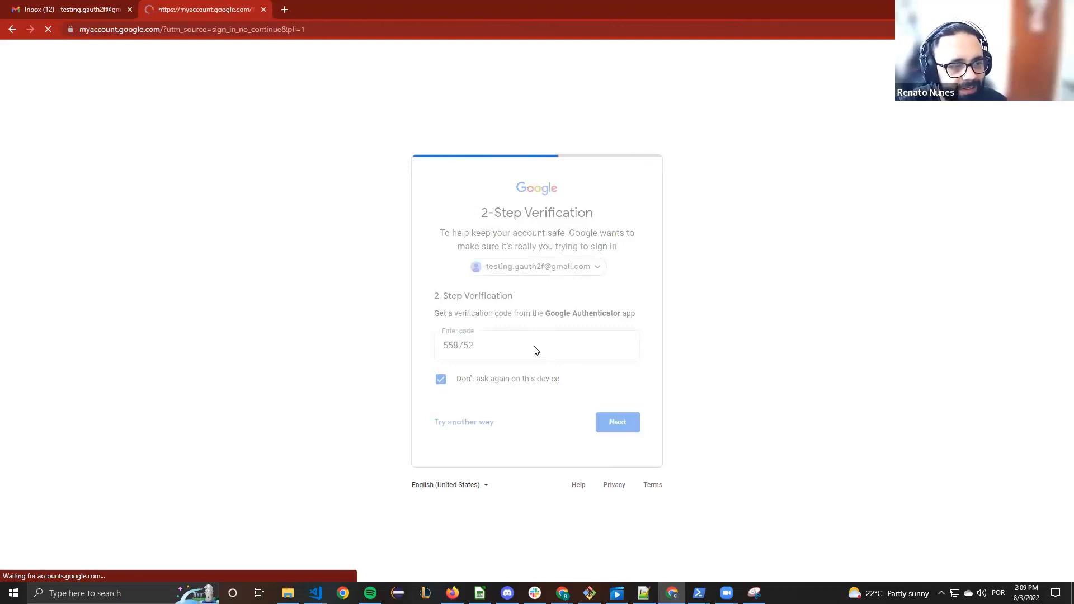
{"action": "left_click", "coordinate": [615, 422]}
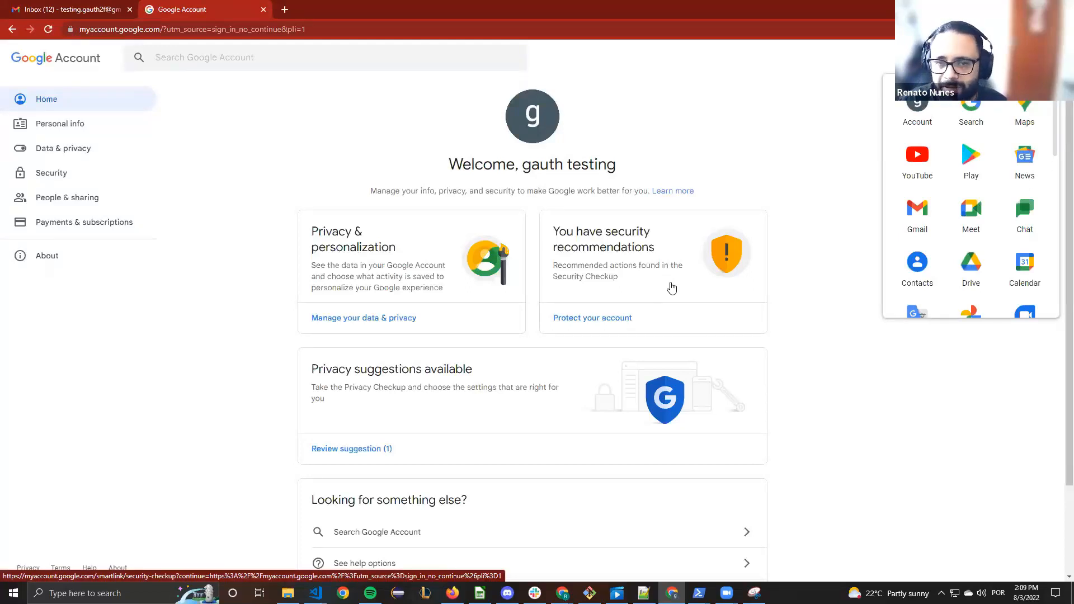
{"action": "mouse_move", "coordinate": [743, 254]}
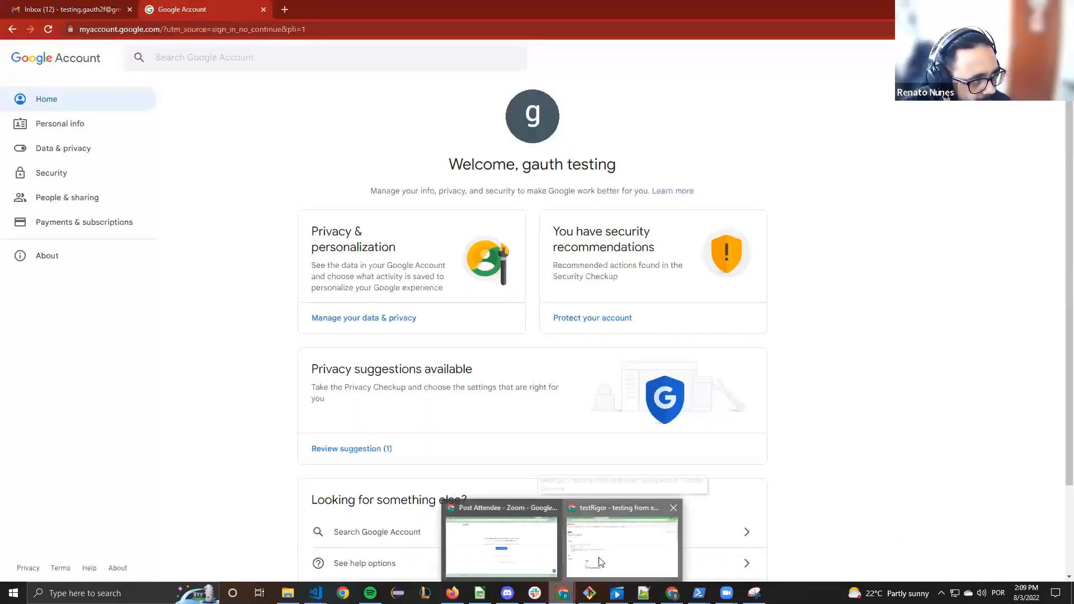
Review the word authenticator in the passed execution's step, then return to the Test Suites list.
{"action": "left_click", "coordinate": [621, 541]}
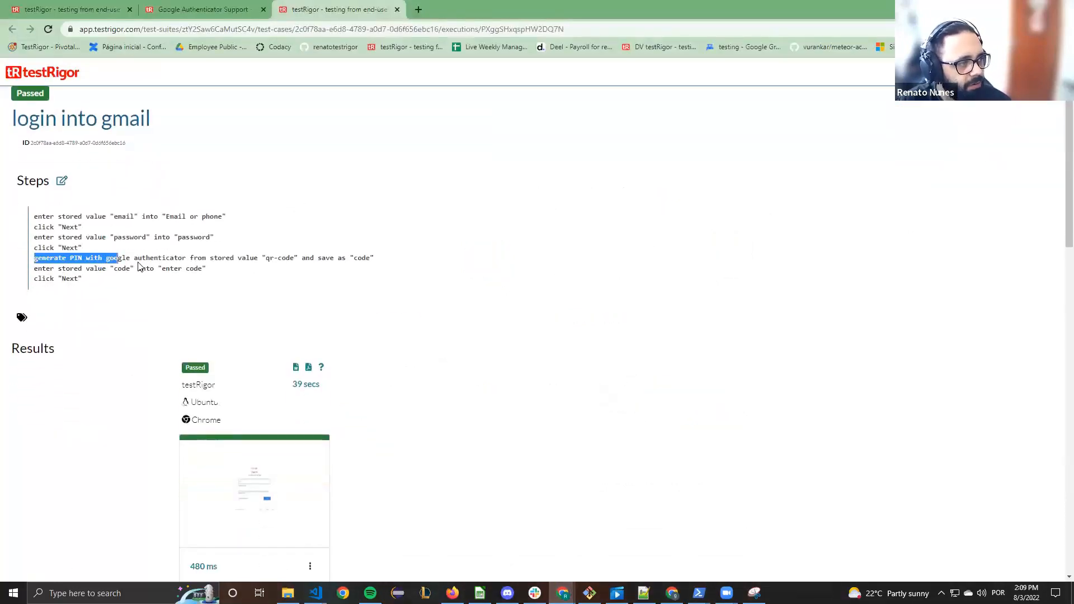
{"action": "double_click", "coordinate": [165, 257]}
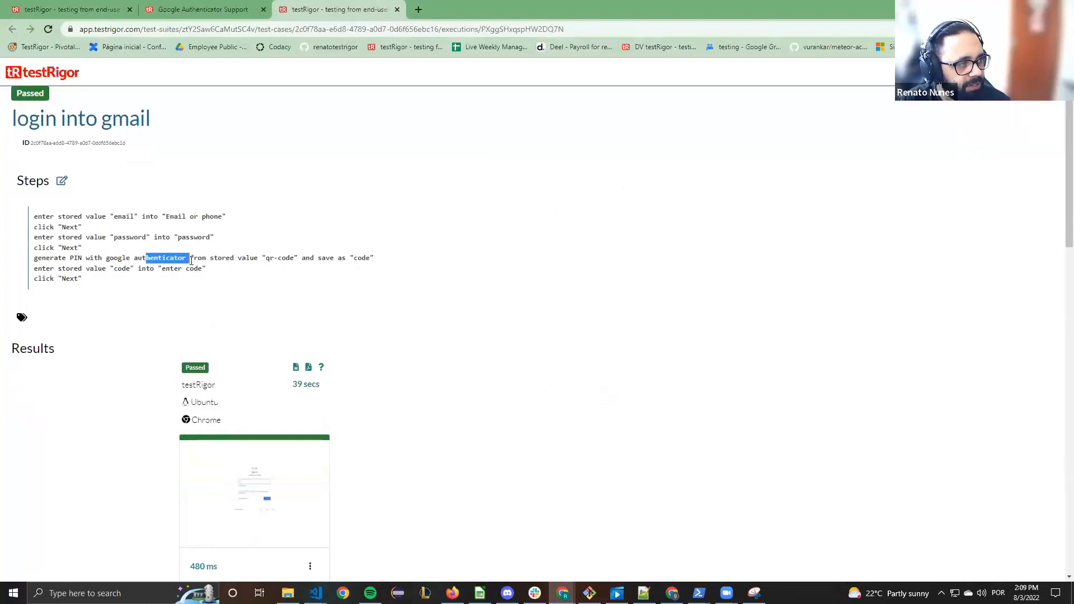
{"action": "left_click", "coordinate": [204, 267]}
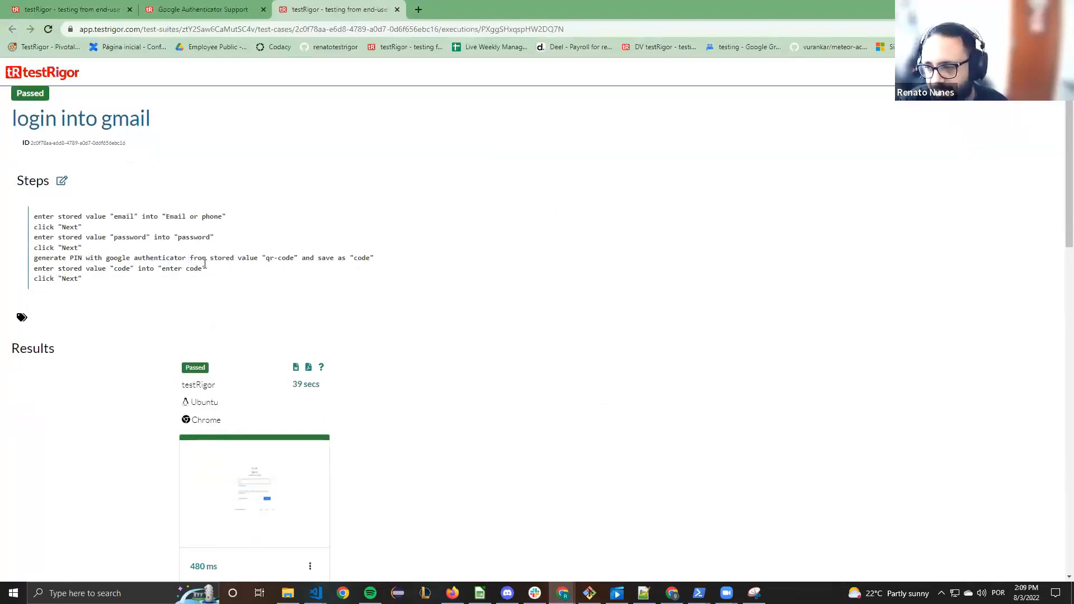
{"action": "mouse_move", "coordinate": [291, 258]}
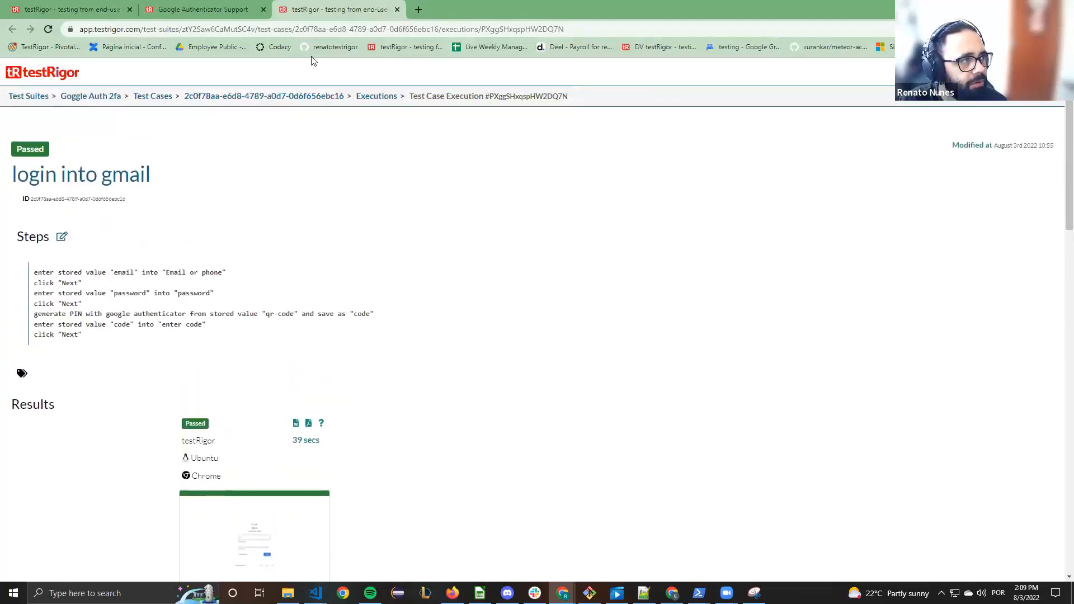
{"action": "left_click", "coordinate": [42, 72]}
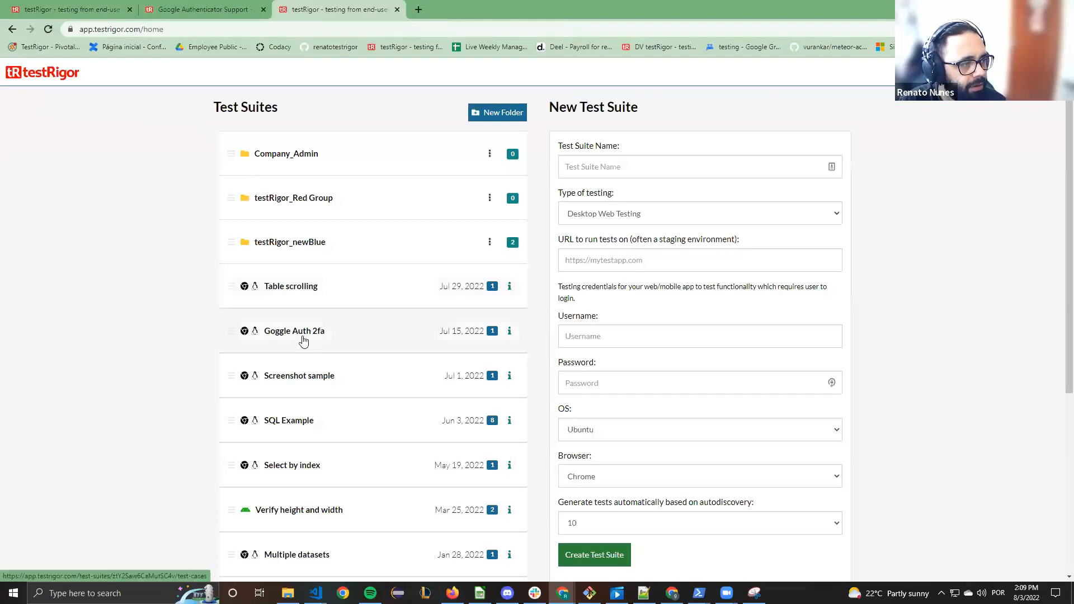
In the Goggle Auth 2fa suite's test data, delete the existing qr-code variable.
{"action": "left_click", "coordinate": [295, 332]}
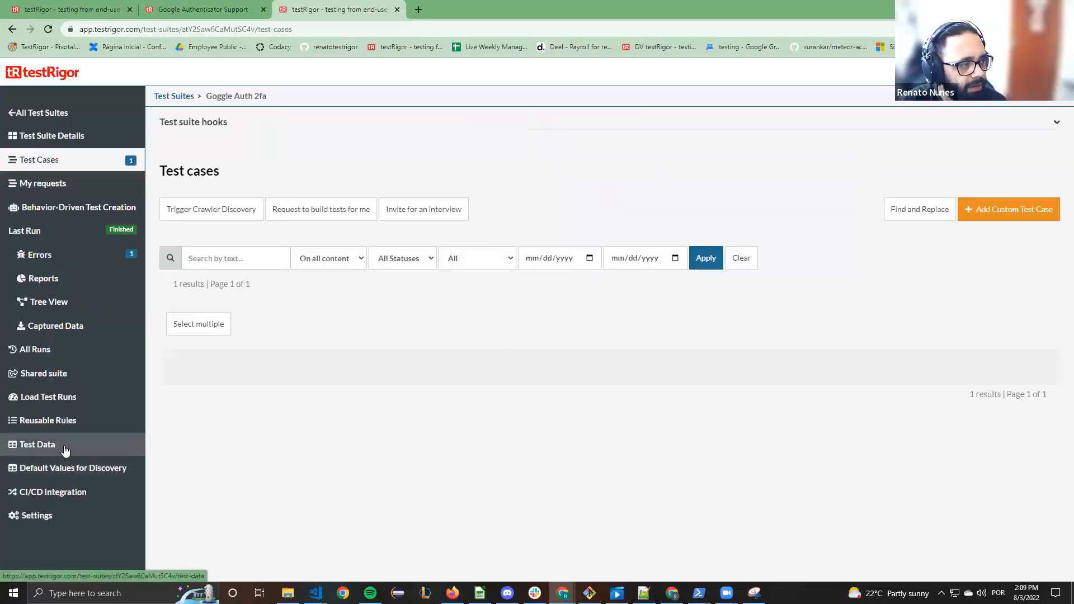
{"action": "left_click", "coordinate": [38, 444]}
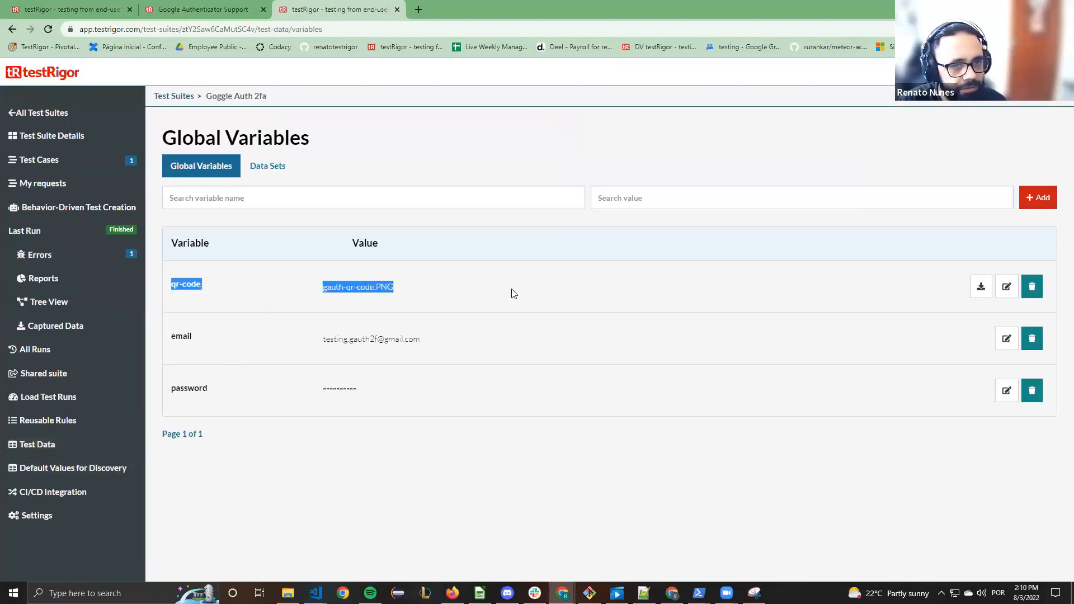
{"action": "left_click", "coordinate": [1032, 287]}
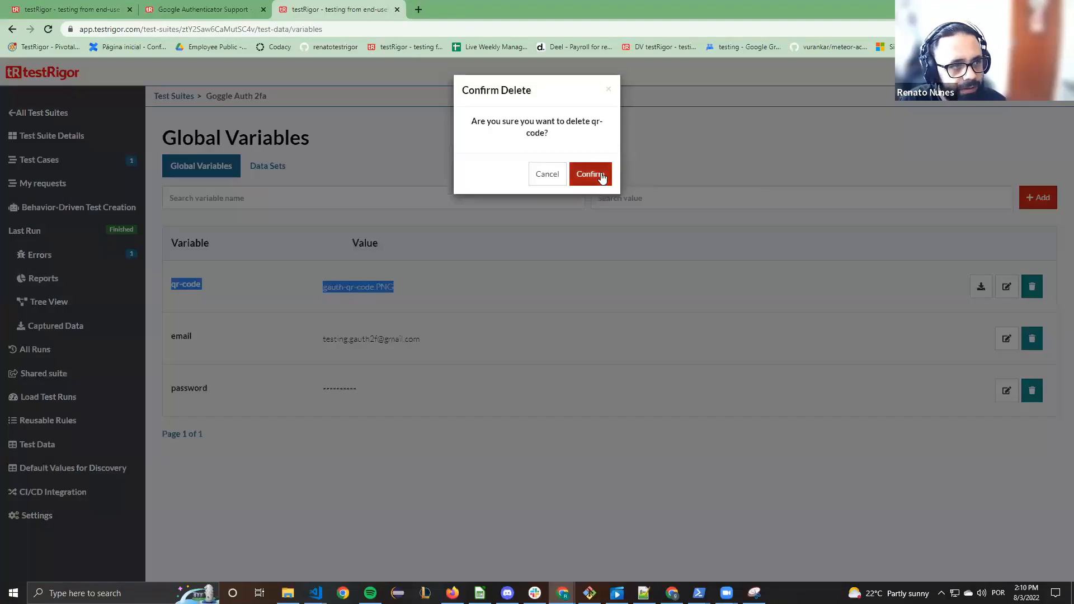
{"action": "left_click", "coordinate": [590, 175]}
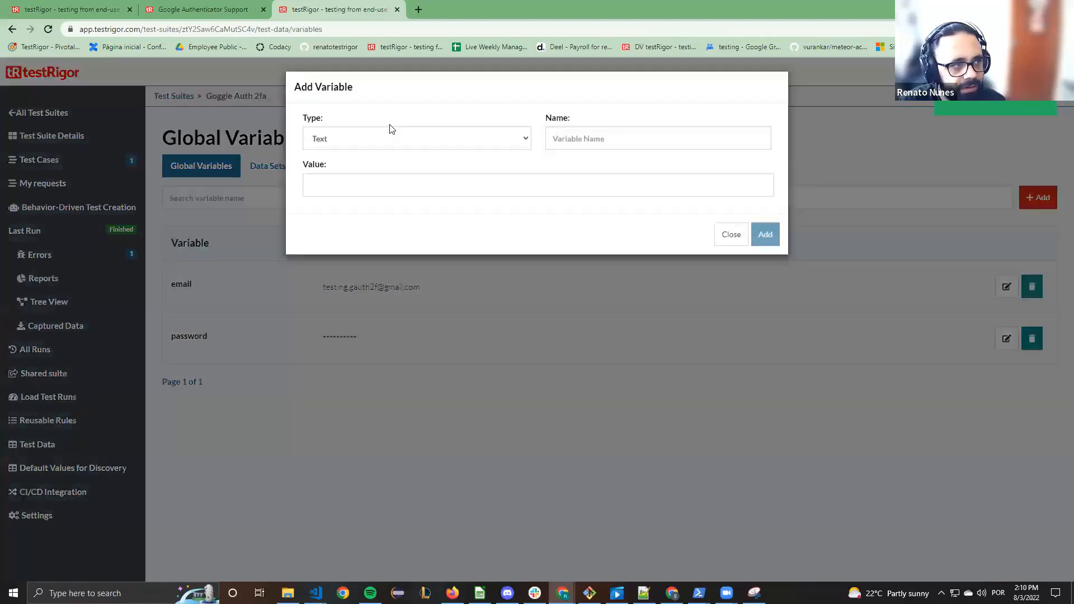
Add a file-type global variable named qr-code holding the qr-code.PNG image.
{"action": "left_click", "coordinate": [416, 139]}
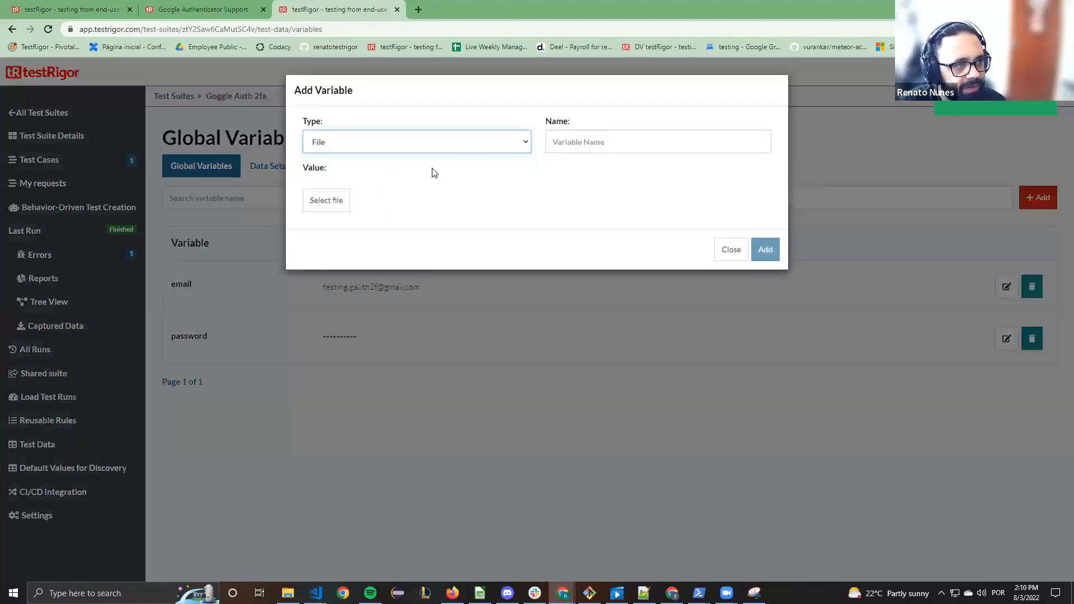
{"action": "left_click", "coordinate": [326, 200]}
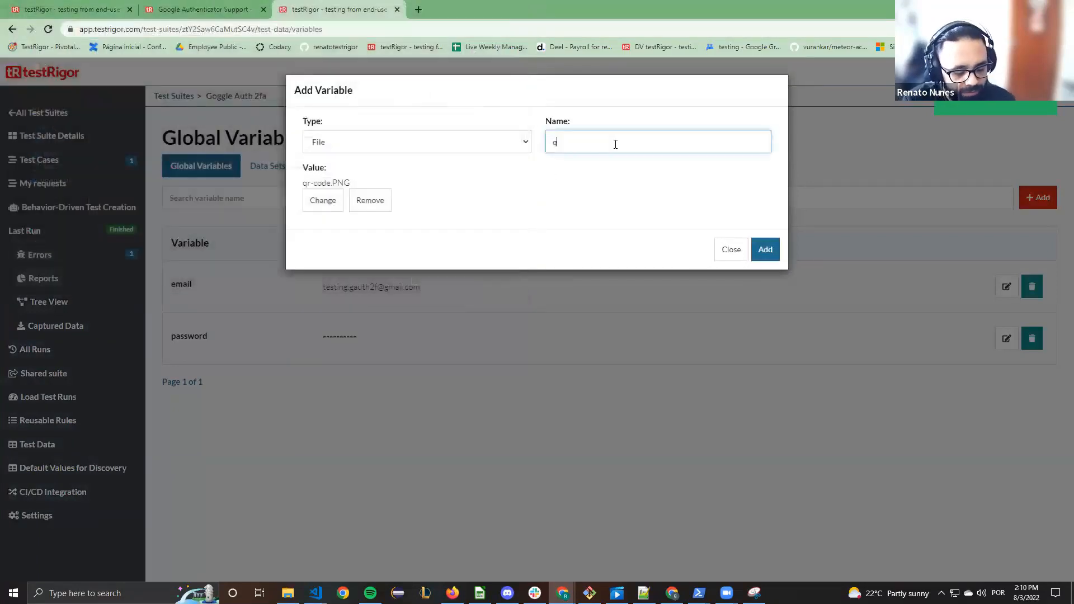
{"action": "type", "text": "qr-code"}
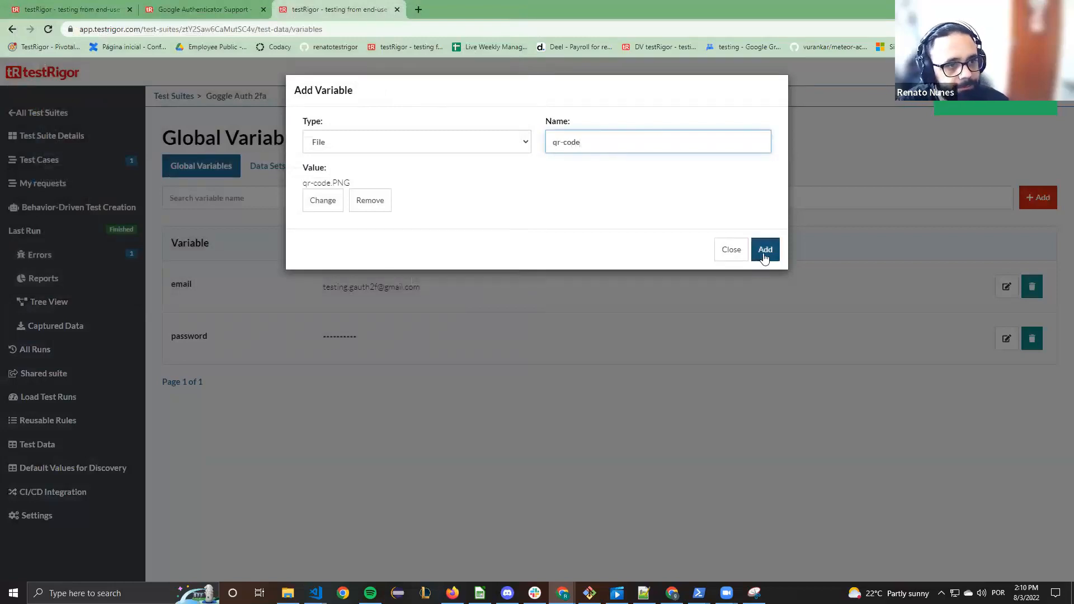
{"action": "left_click", "coordinate": [764, 250]}
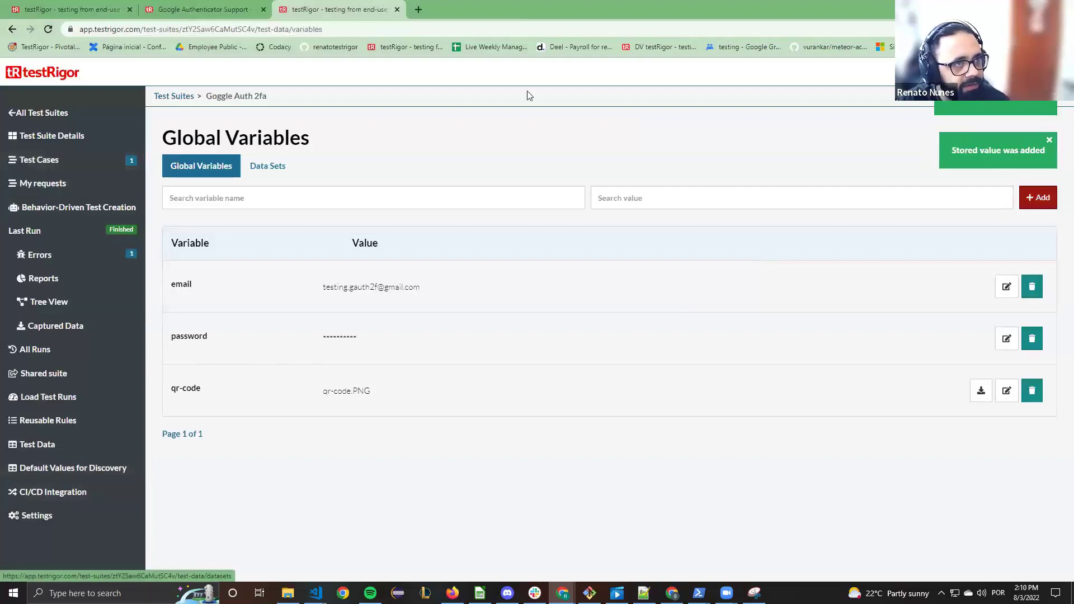
Expand the login into gmail test case and open a recorded step's screenshot.
{"action": "left_click", "coordinate": [39, 160]}
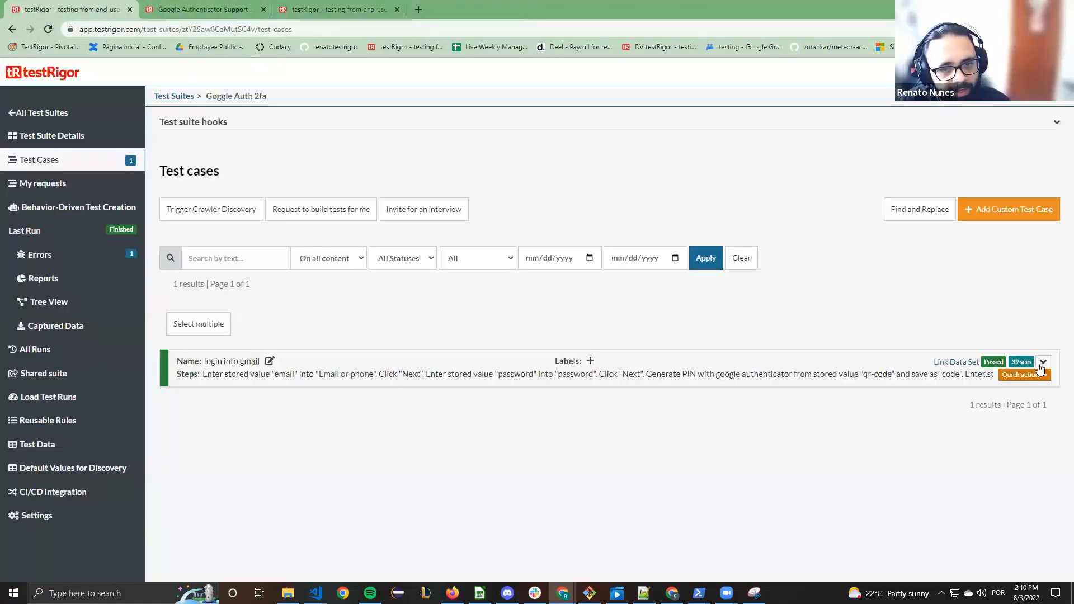
{"action": "left_click", "coordinate": [1042, 361]}
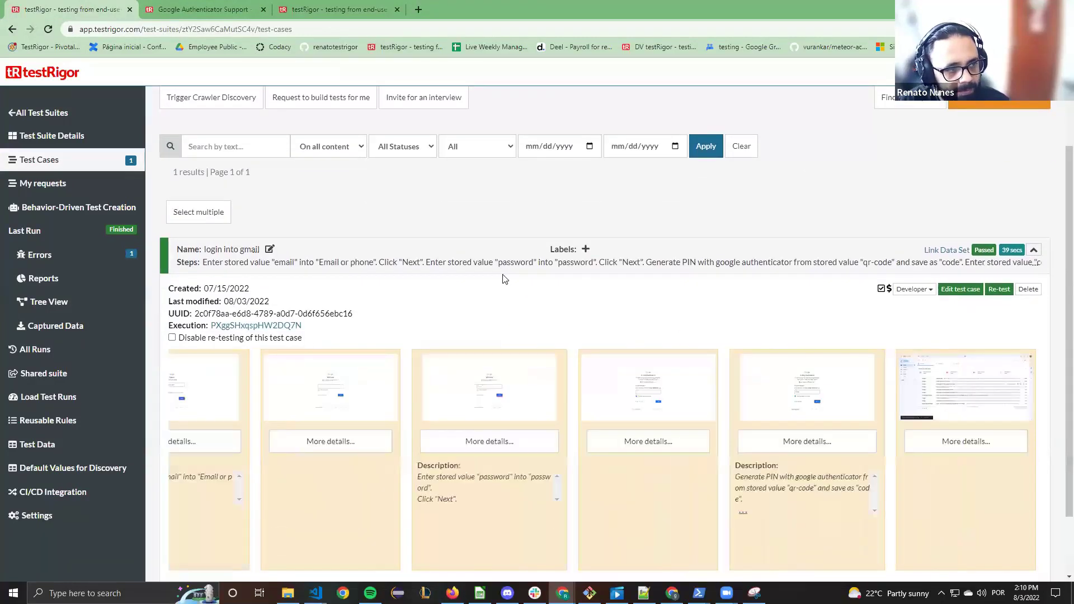
{"action": "scroll", "scroll_direction": "down", "scroll_amount": 3}
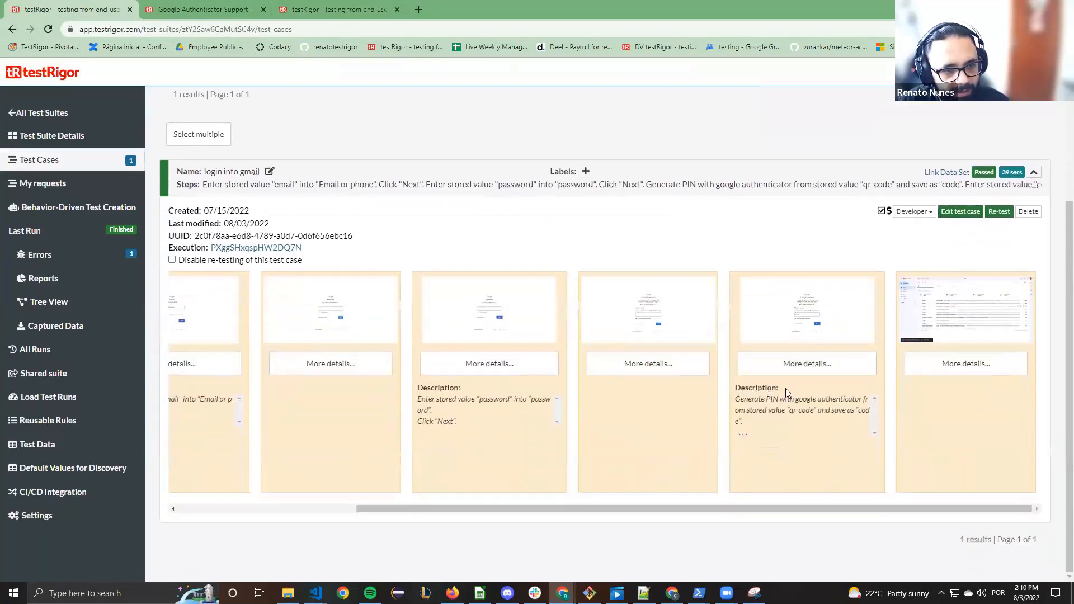
{"action": "mouse_move", "coordinate": [786, 329]}
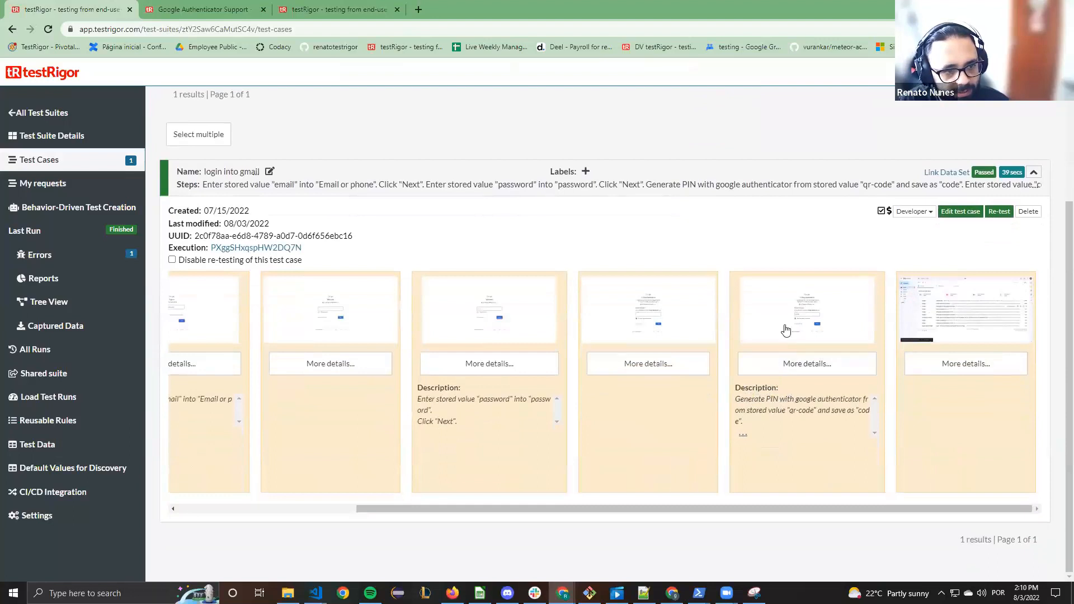
{"action": "left_click", "coordinate": [807, 310]}
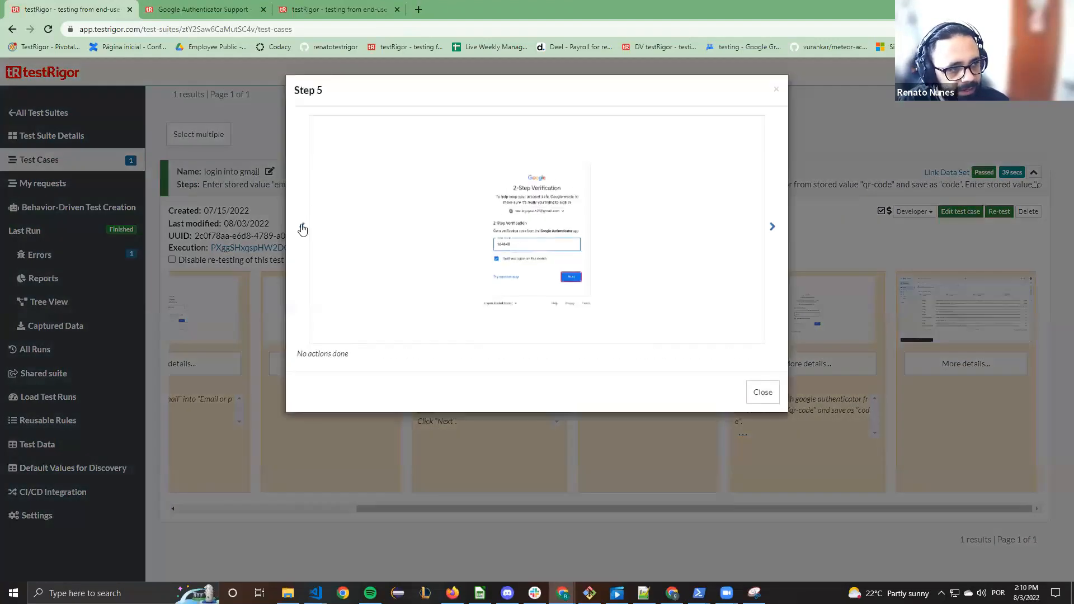
Step through the screenshots from sign-in and password entry to the Gmail inbox.
{"action": "left_click", "coordinate": [303, 227]}
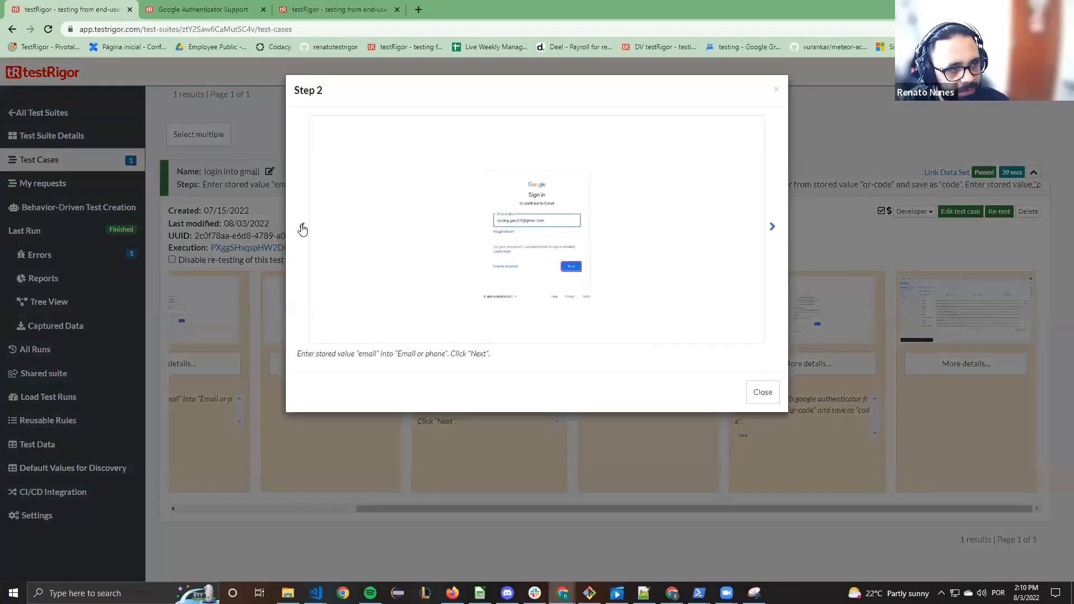
{"action": "left_click", "coordinate": [302, 226]}
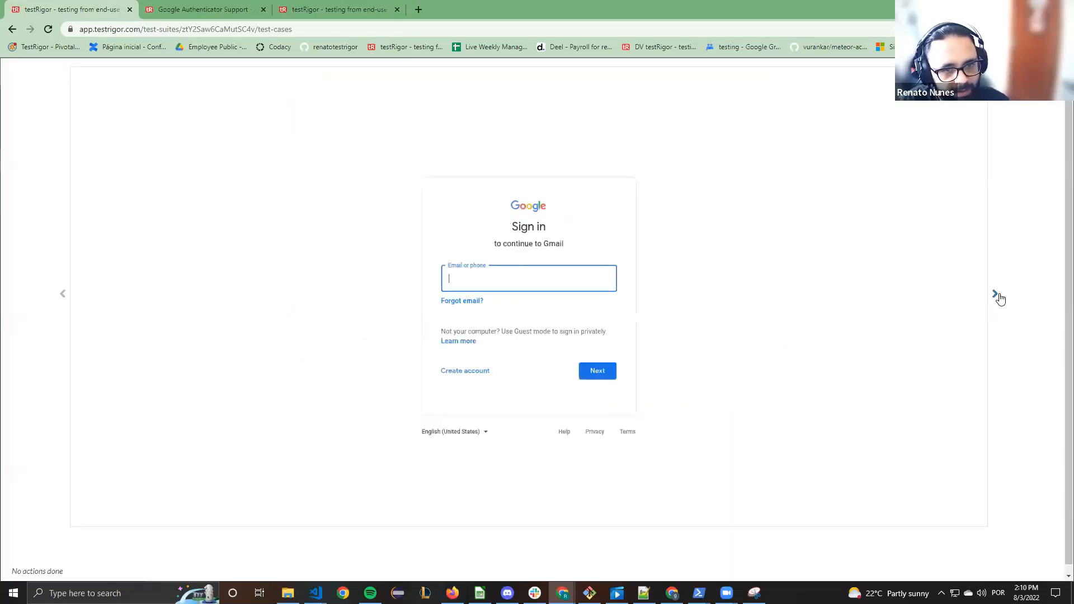
{"action": "left_click", "coordinate": [597, 370]}
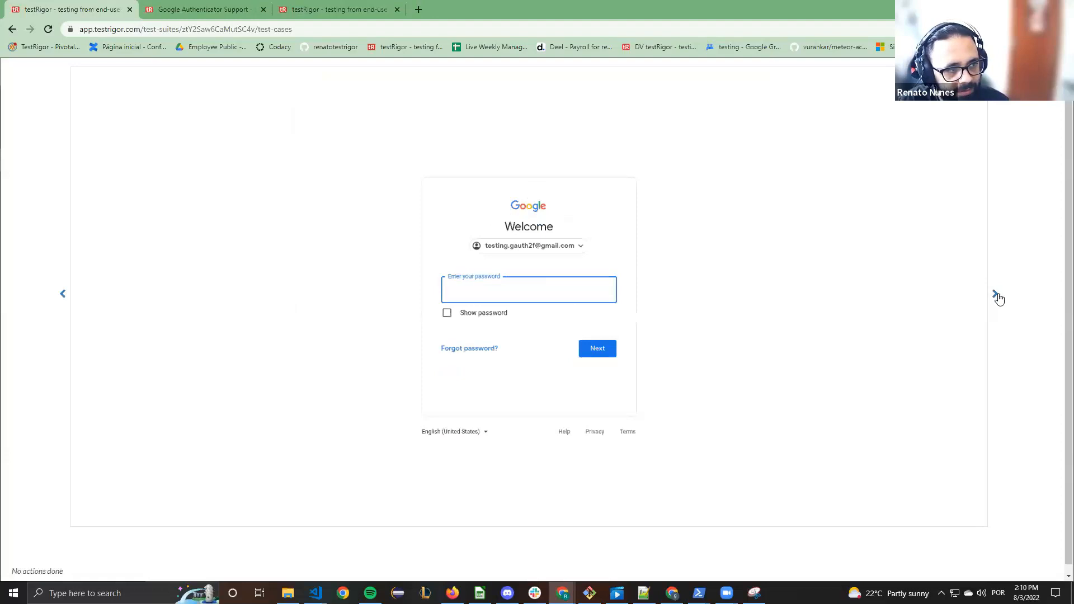
{"action": "left_click", "coordinate": [596, 348]}
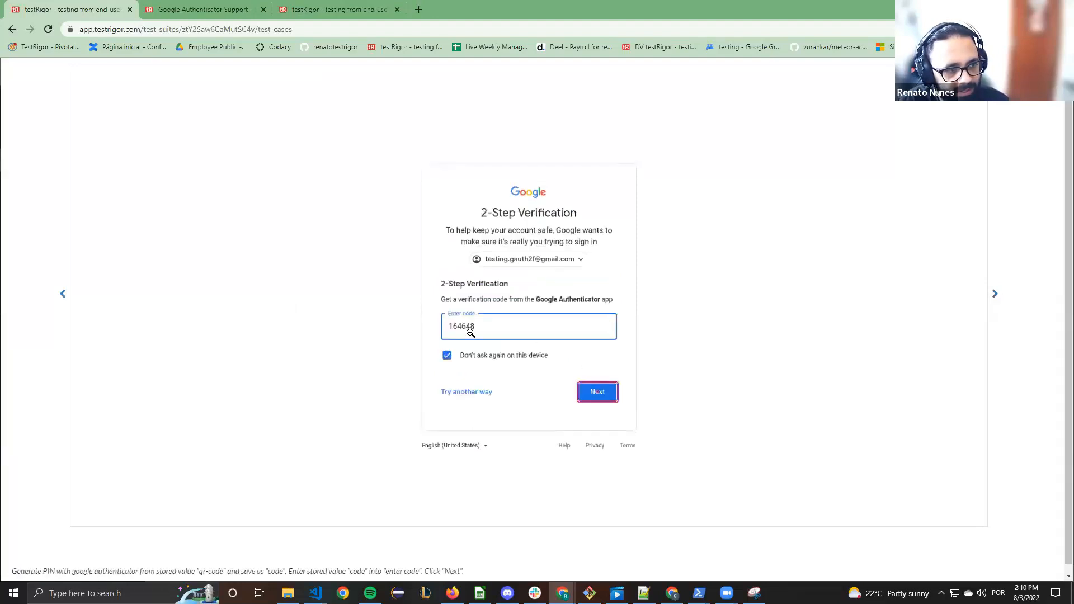
{"action": "mouse_move", "coordinate": [999, 294]}
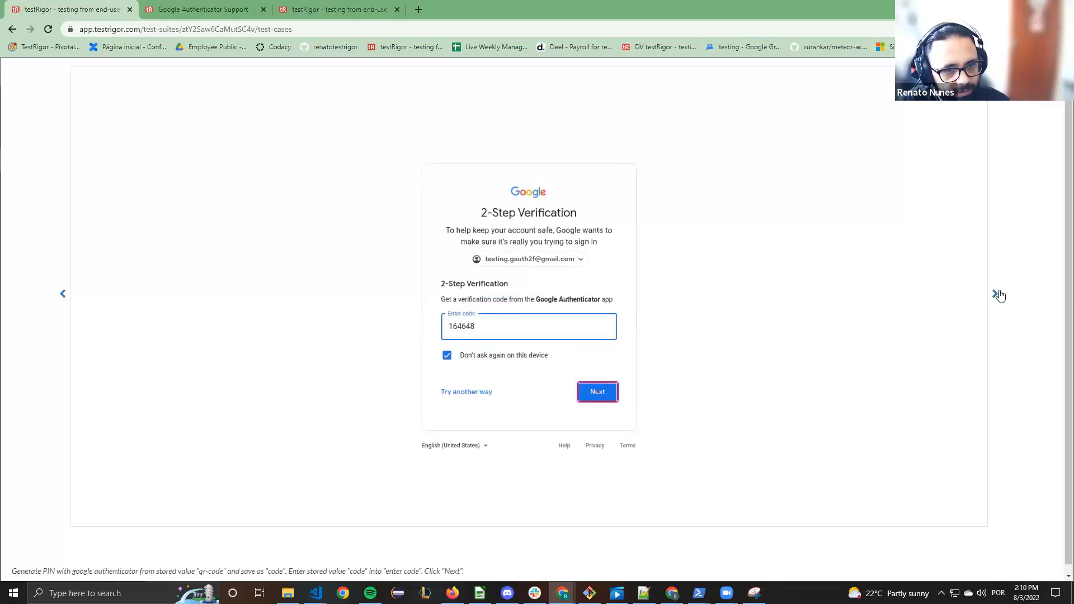
{"action": "left_click", "coordinate": [596, 392]}
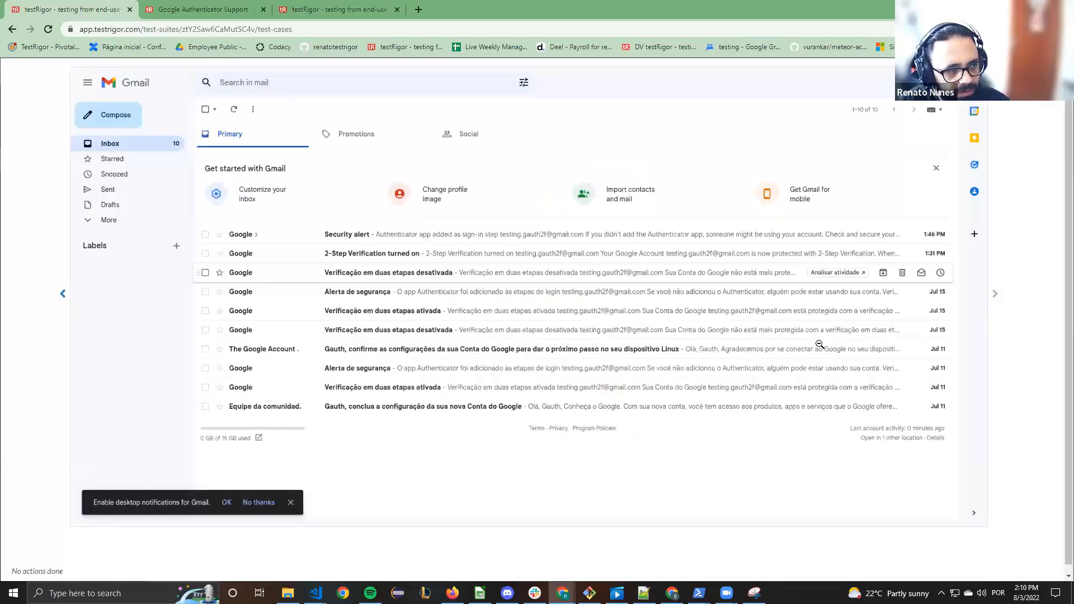
{"action": "mouse_move", "coordinate": [585, 249]}
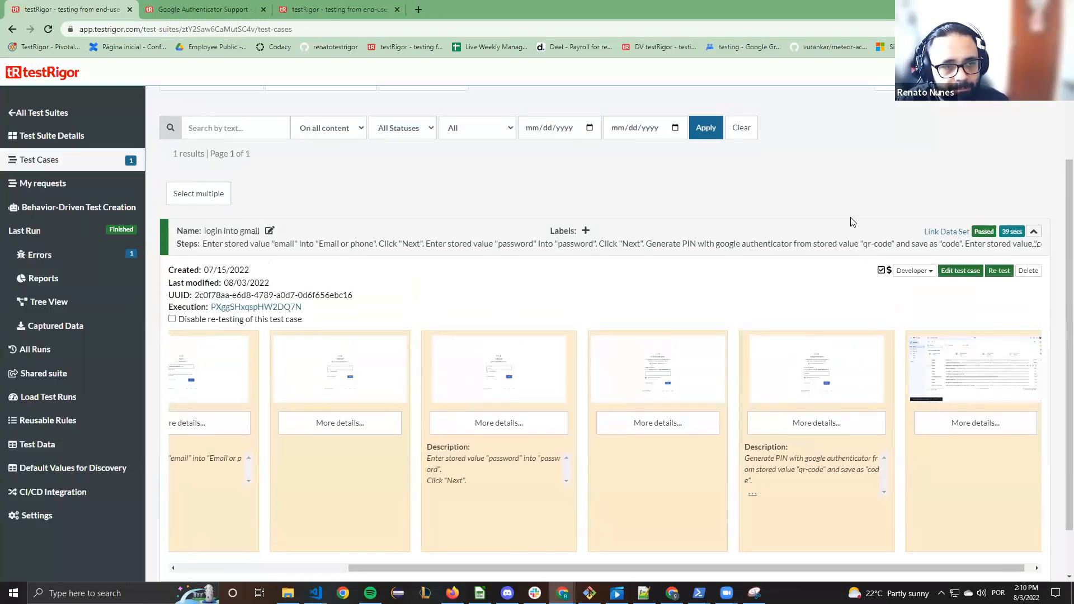
{"action": "scroll", "scroll_direction": "up", "scroll_amount": 3}
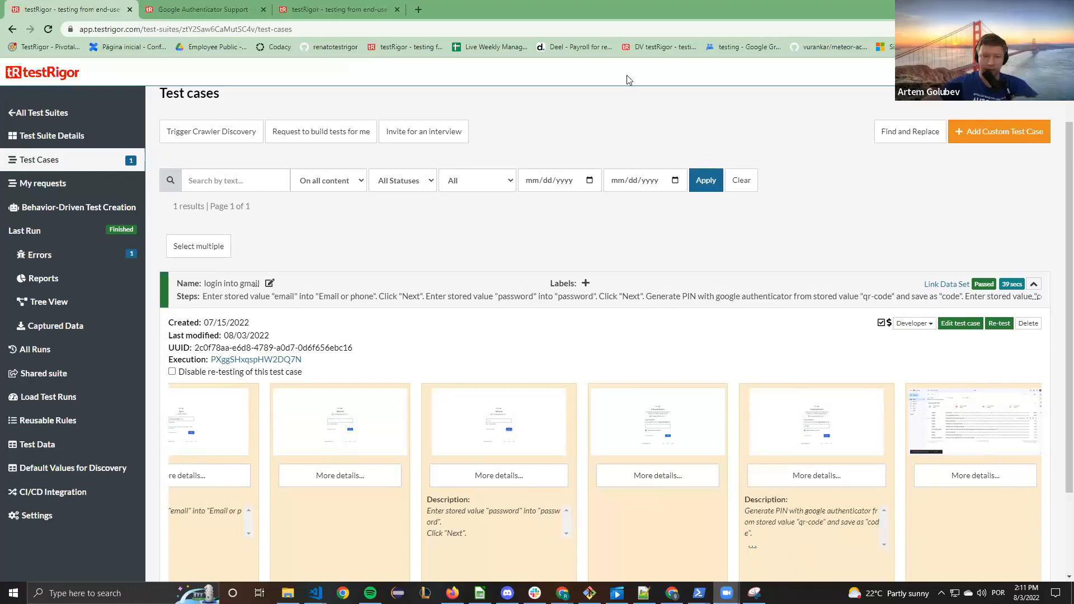
{"action": "mouse_move", "coordinate": [998, 324]}
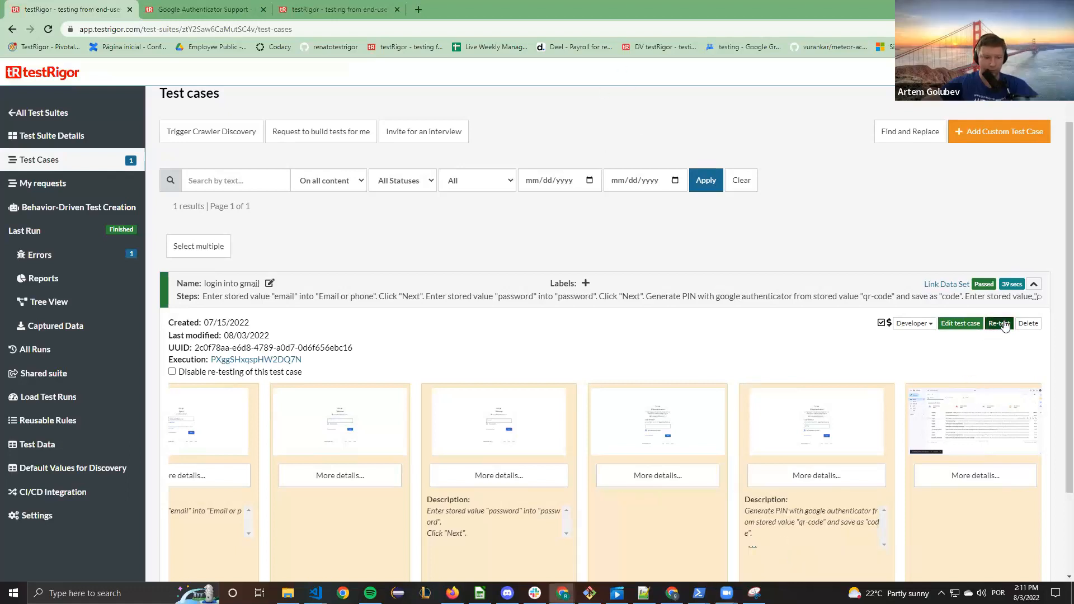
Re-run the login into gmail test case so it is queued and in progress.
{"action": "left_click", "coordinate": [998, 322]}
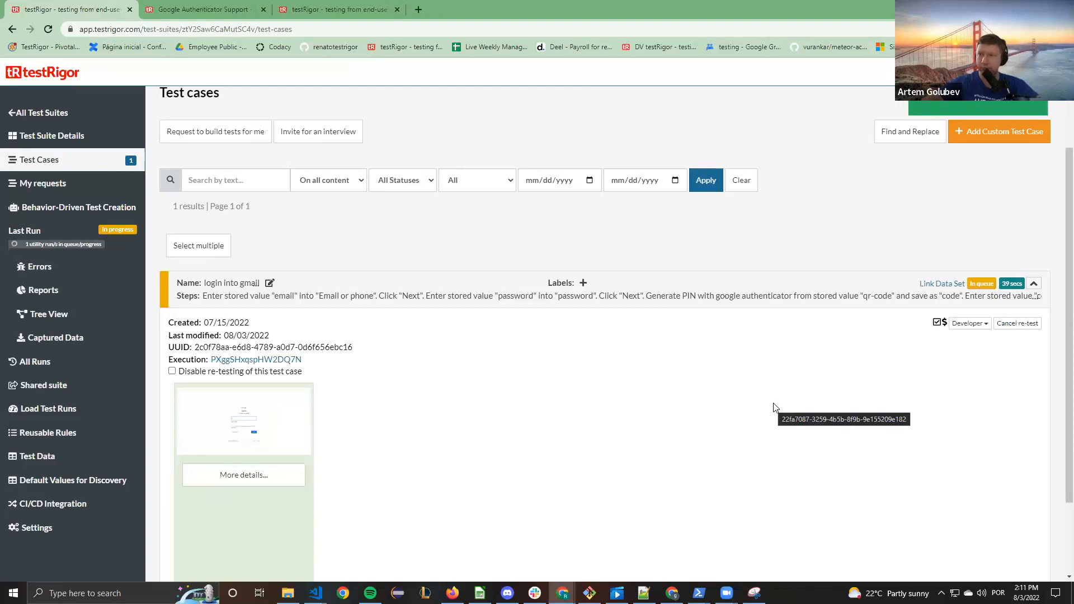
{"action": "mouse_move", "coordinate": [774, 367]}
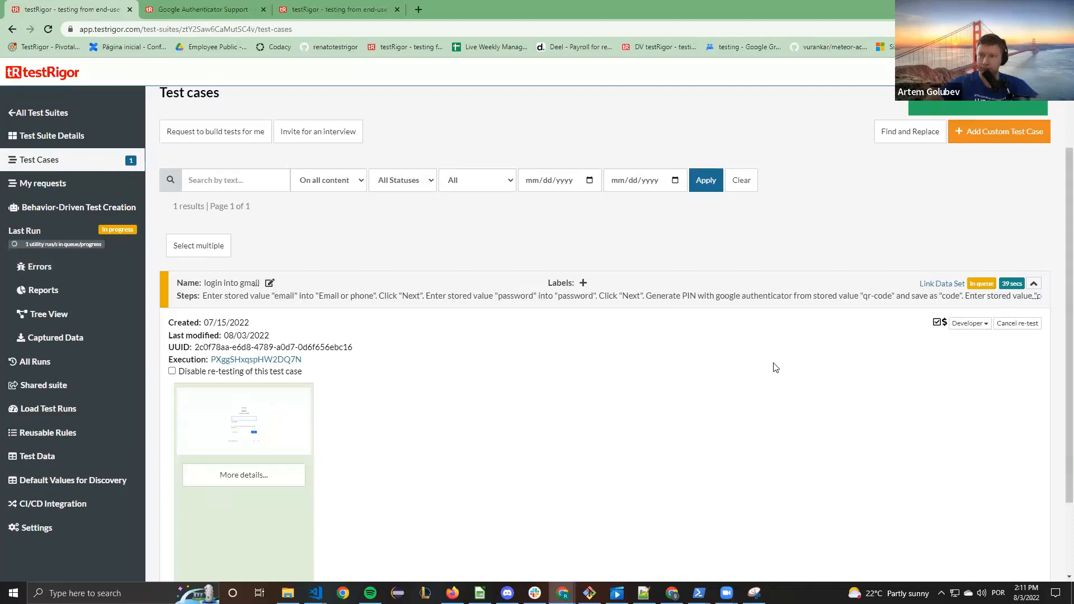
{"action": "mouse_move", "coordinate": [509, 83]}
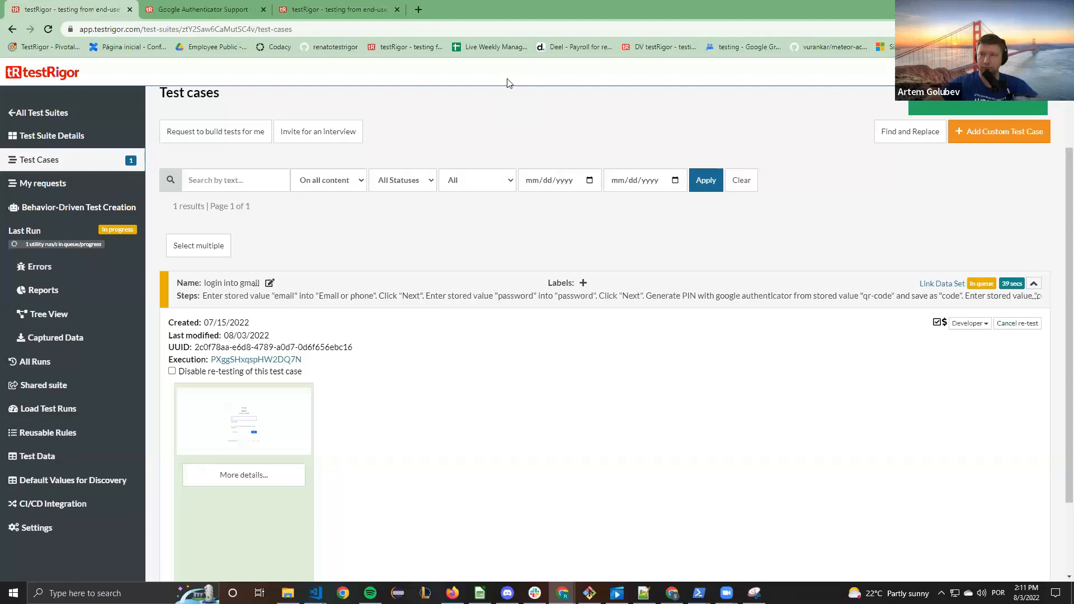
{"action": "mouse_move", "coordinate": [507, 78]}
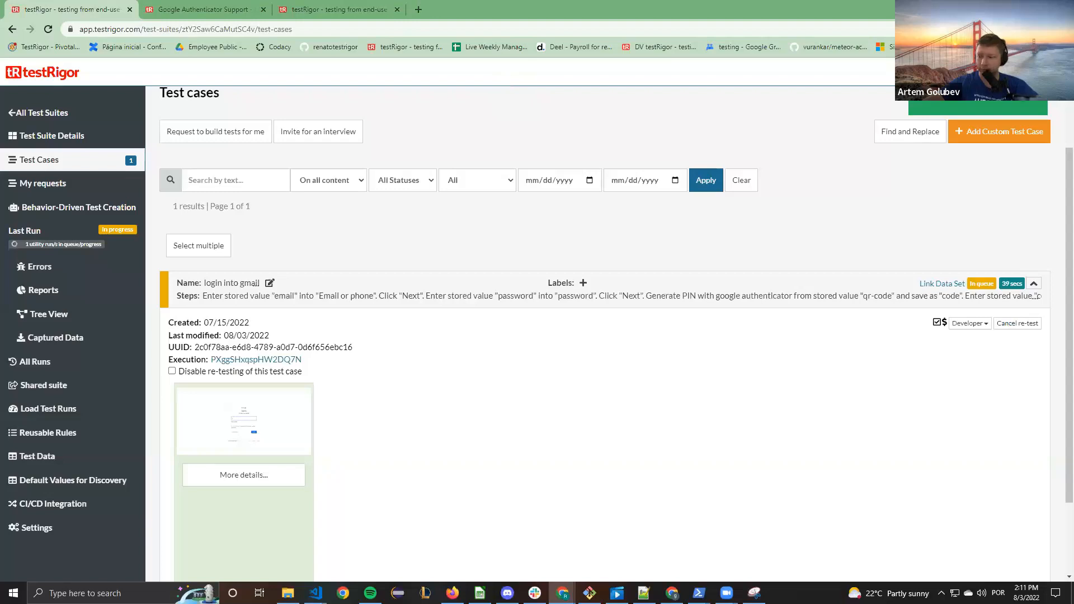
{"action": "mouse_move", "coordinate": [644, 379]}
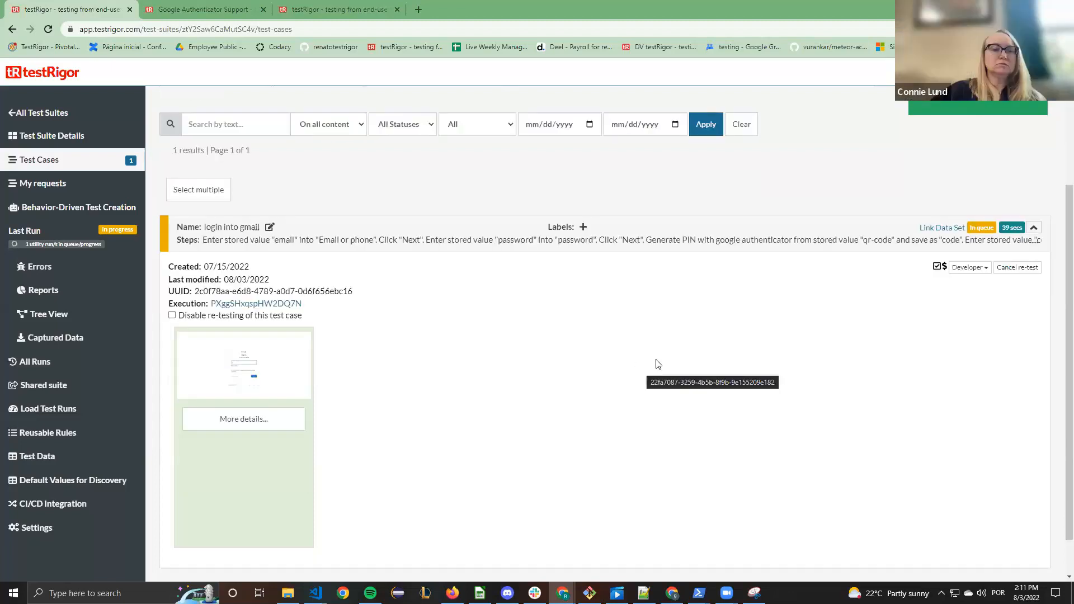
{"action": "mouse_move", "coordinate": [425, 216]}
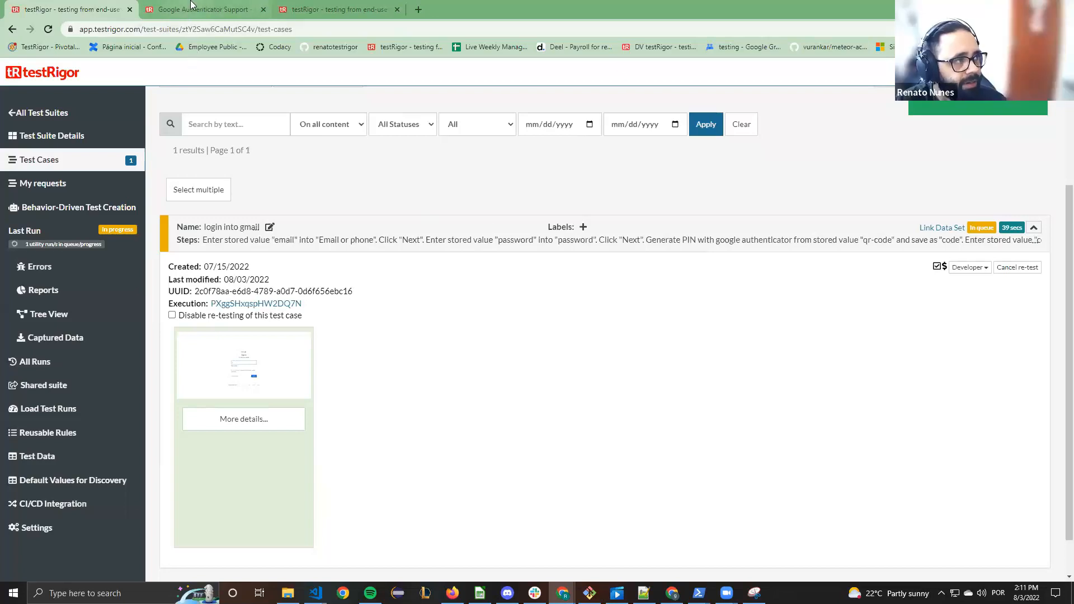
Scroll the support article to step 6 showing the 'generate pin with google authenticator' command examples.
{"action": "left_click", "coordinate": [203, 9]}
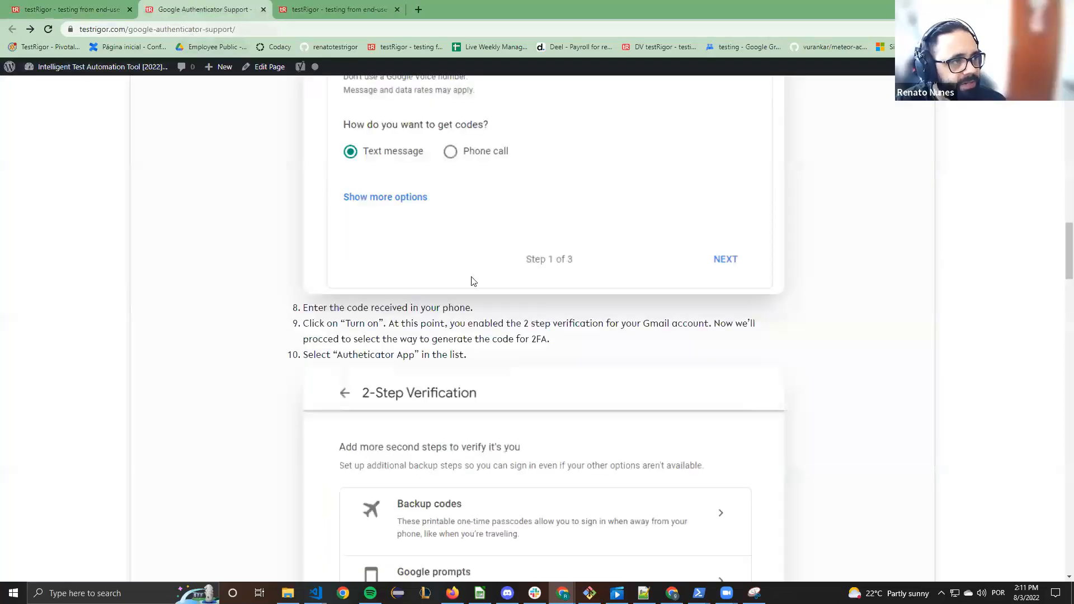
{"action": "scroll", "scroll_direction": "up", "scroll_amount": 3}
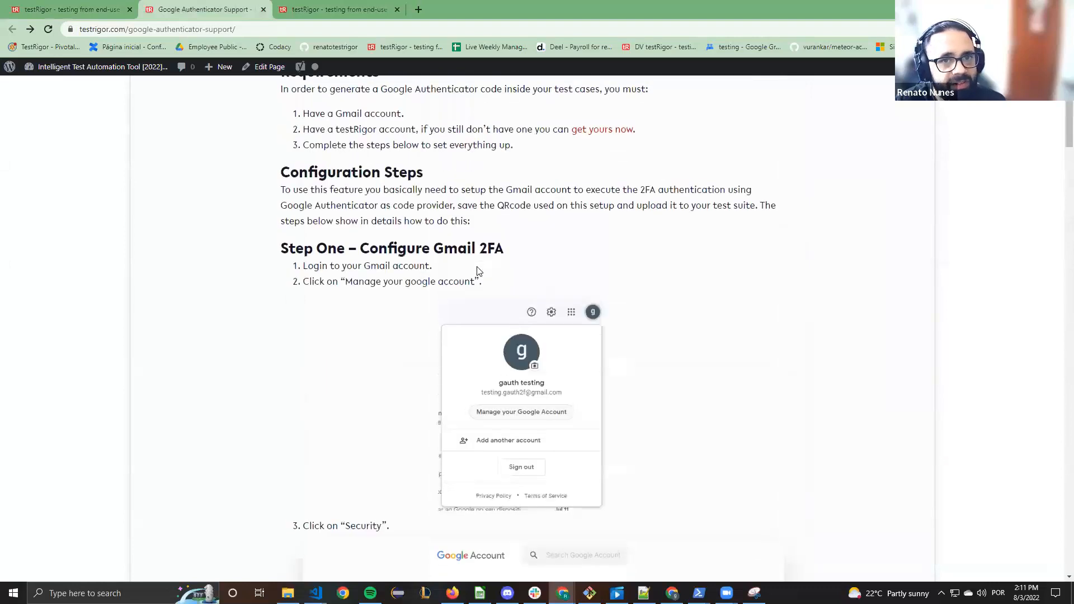
{"action": "scroll", "scroll_direction": "down", "scroll_amount": 3}
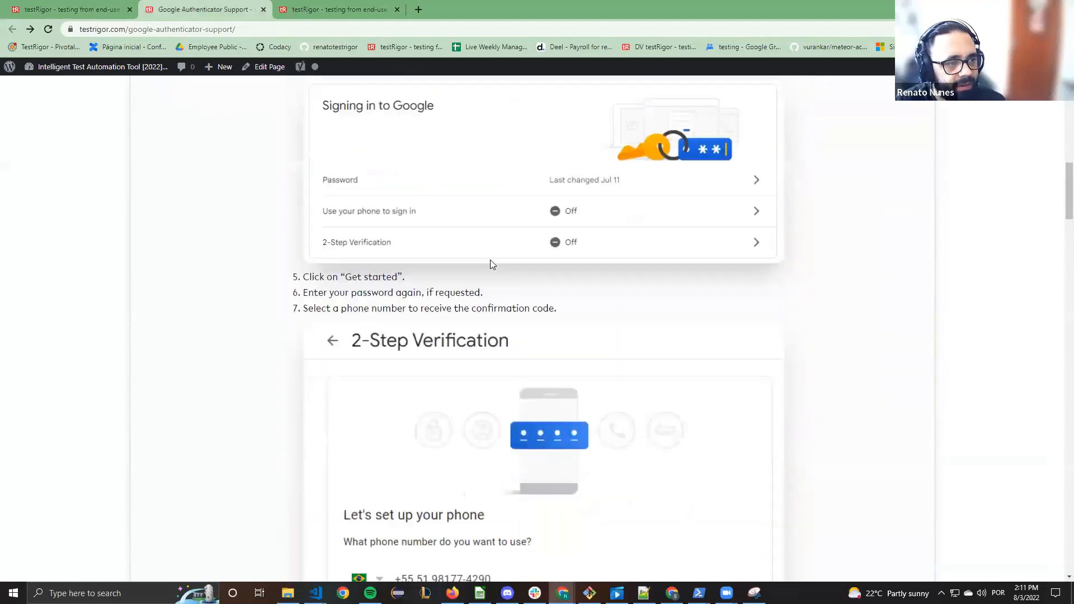
{"action": "scroll", "scroll_direction": "down", "scroll_amount": 3}
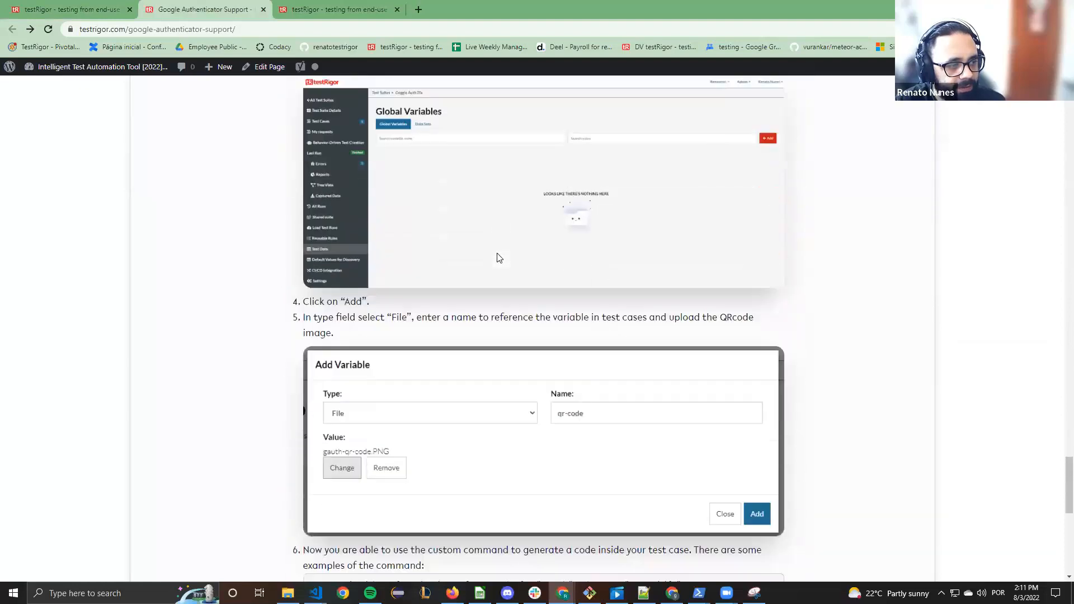
{"action": "scroll", "scroll_direction": "down", "scroll_amount": 3}
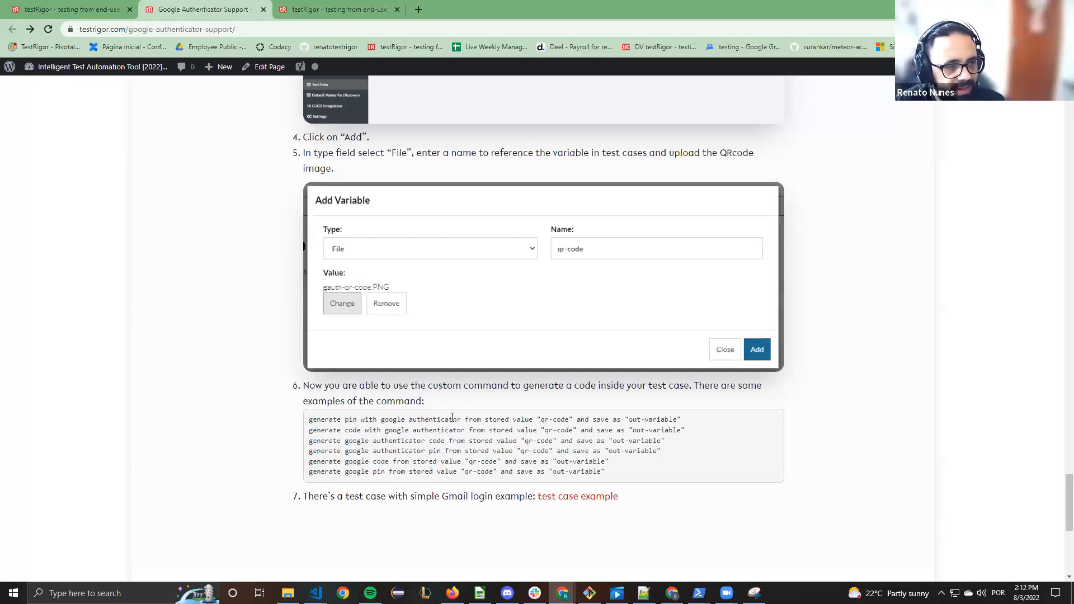
{"action": "scroll", "scroll_direction": "up", "scroll_amount": 3}
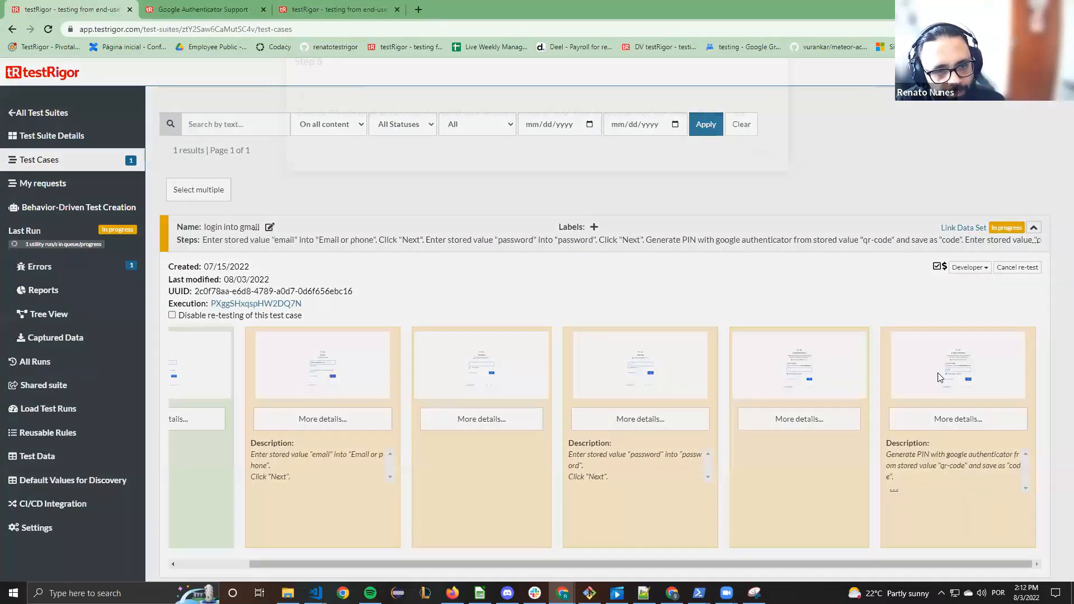
Review the Step 6–7 2-Step Verification screenshots of the passed run, then return to the support article.
{"action": "left_click", "coordinate": [957, 418]}
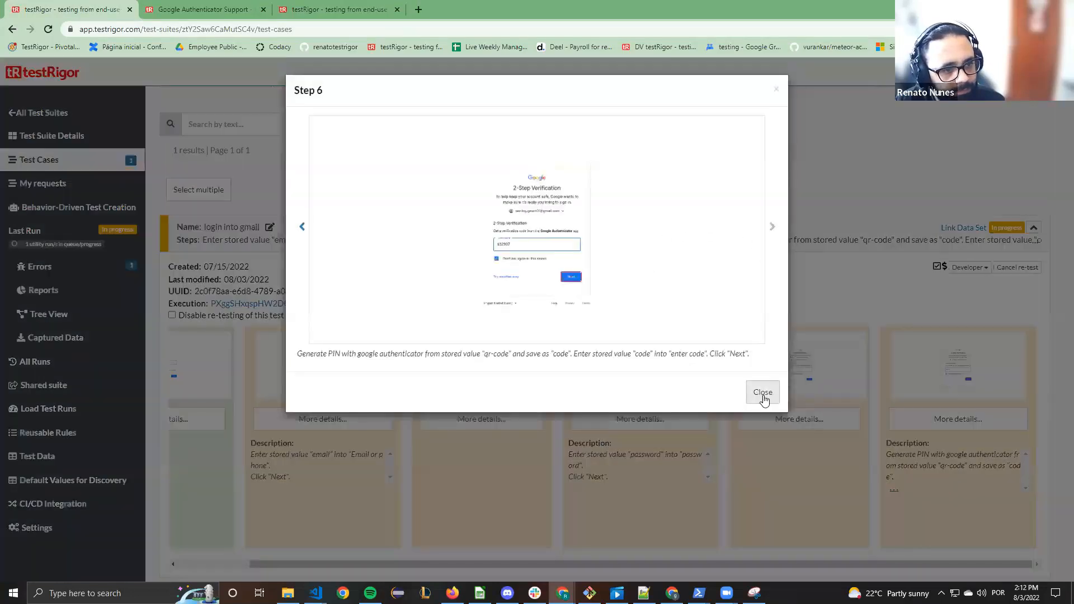
{"action": "left_click", "coordinate": [762, 393]}
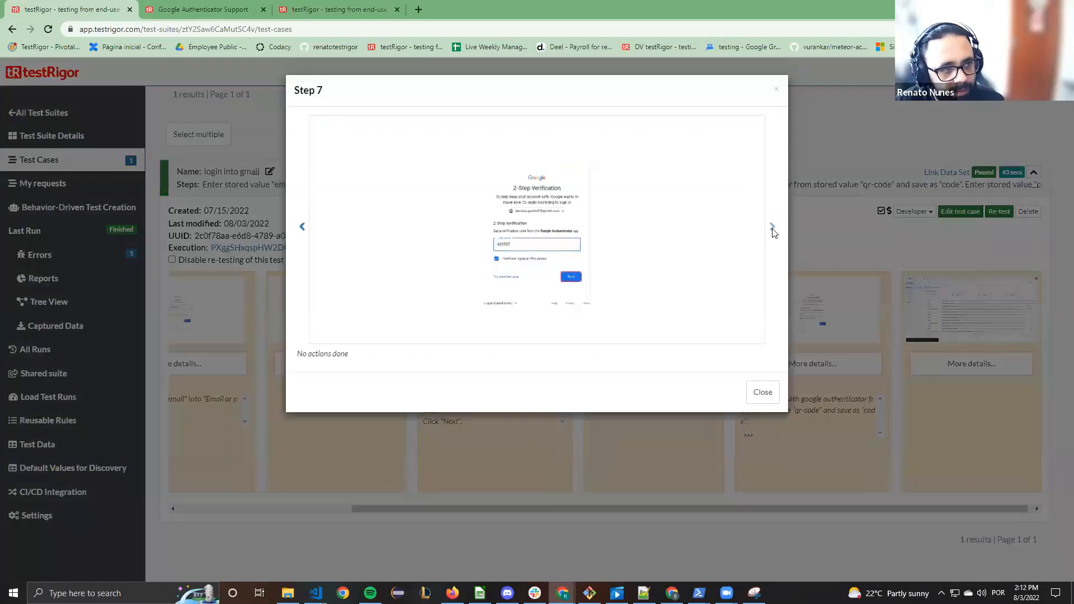
{"action": "left_click", "coordinate": [301, 227]}
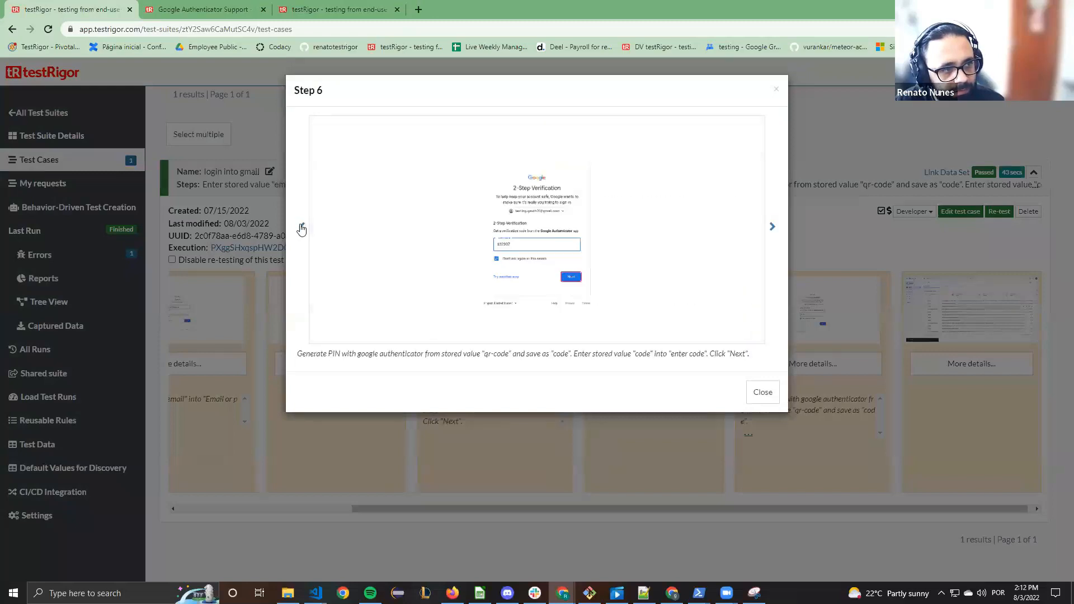
{"action": "left_click", "coordinate": [762, 391]}
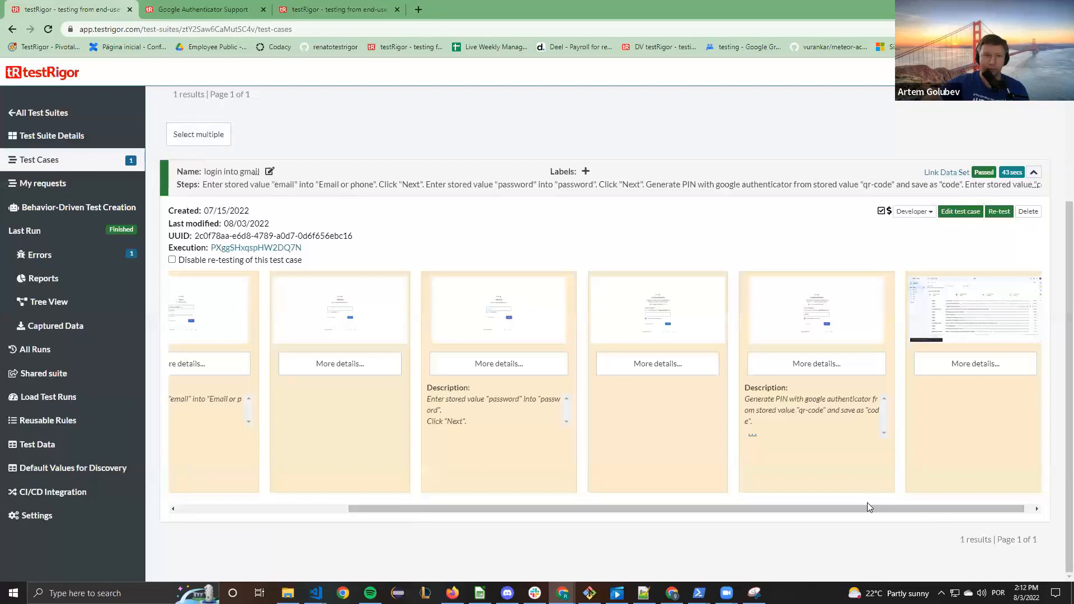
{"action": "mouse_move", "coordinate": [869, 507]}
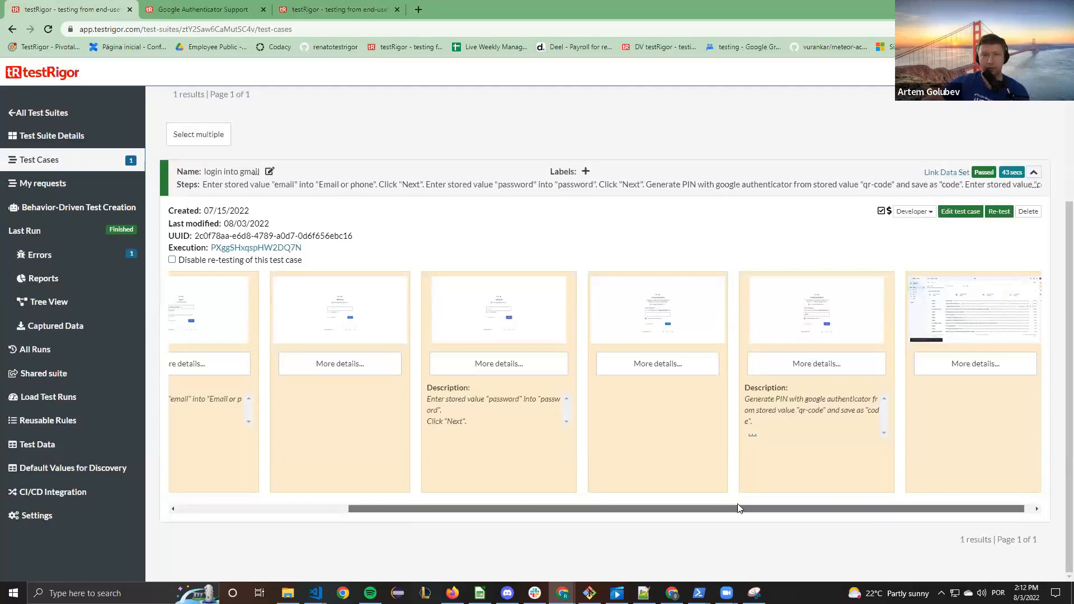
{"action": "left_click", "coordinate": [202, 9]}
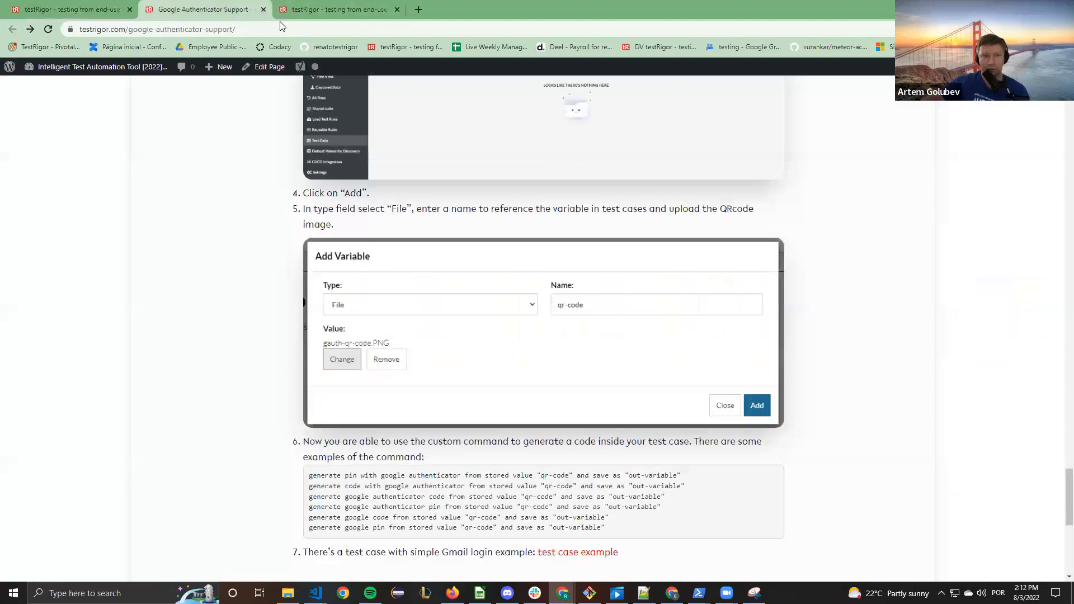
Scroll the support article back to the top and return to the passed testRigor test case.
{"action": "scroll", "scroll_direction": "up", "scroll_amount": 3}
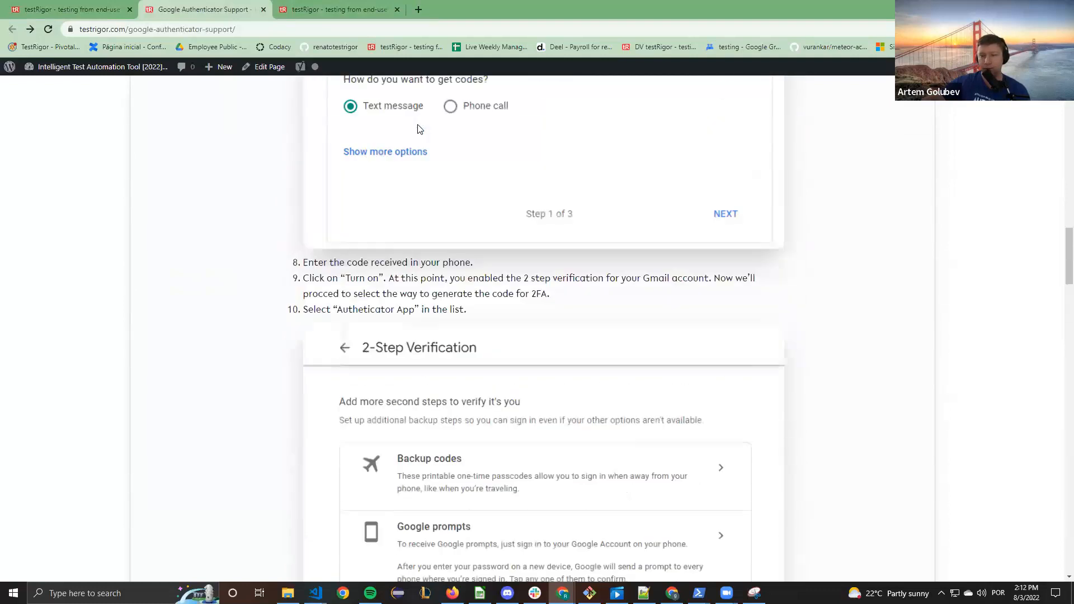
{"action": "scroll", "scroll_direction": "up", "scroll_amount": 3}
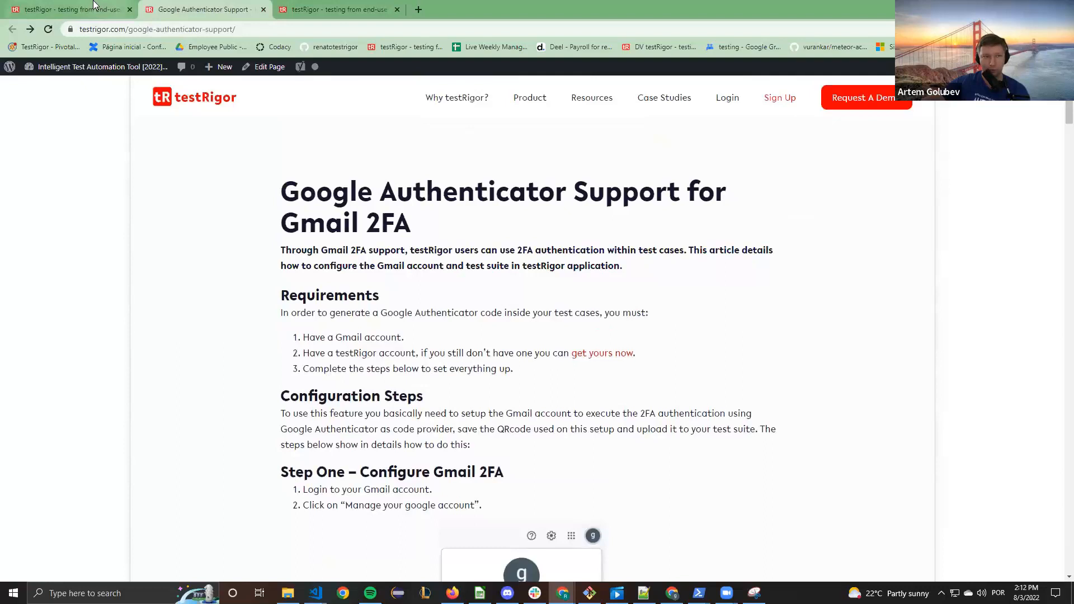
{"action": "left_click", "coordinate": [65, 9]}
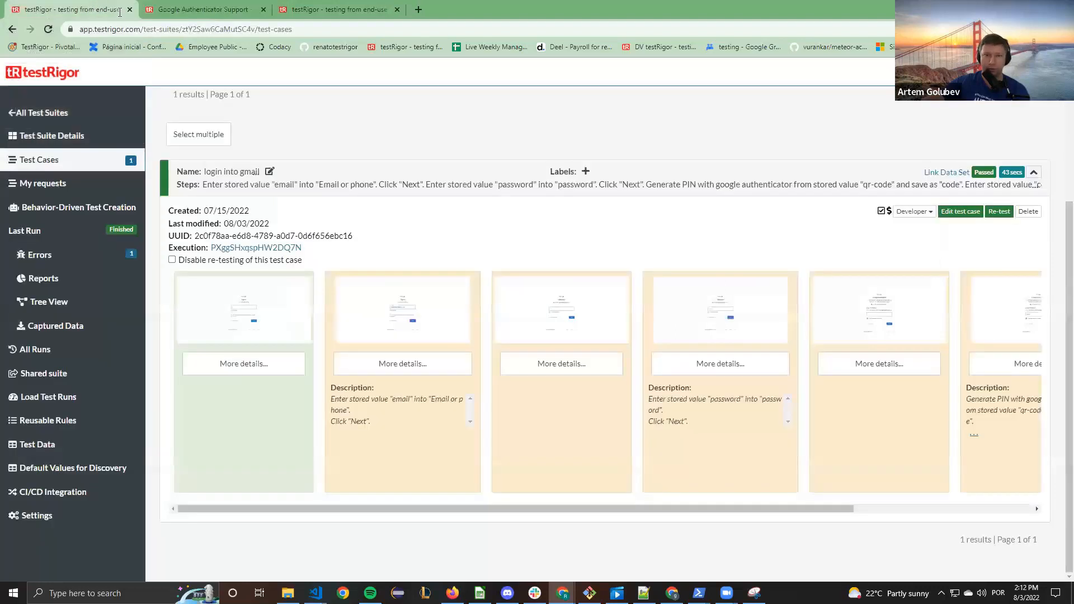
{"action": "mouse_move", "coordinate": [303, 102]}
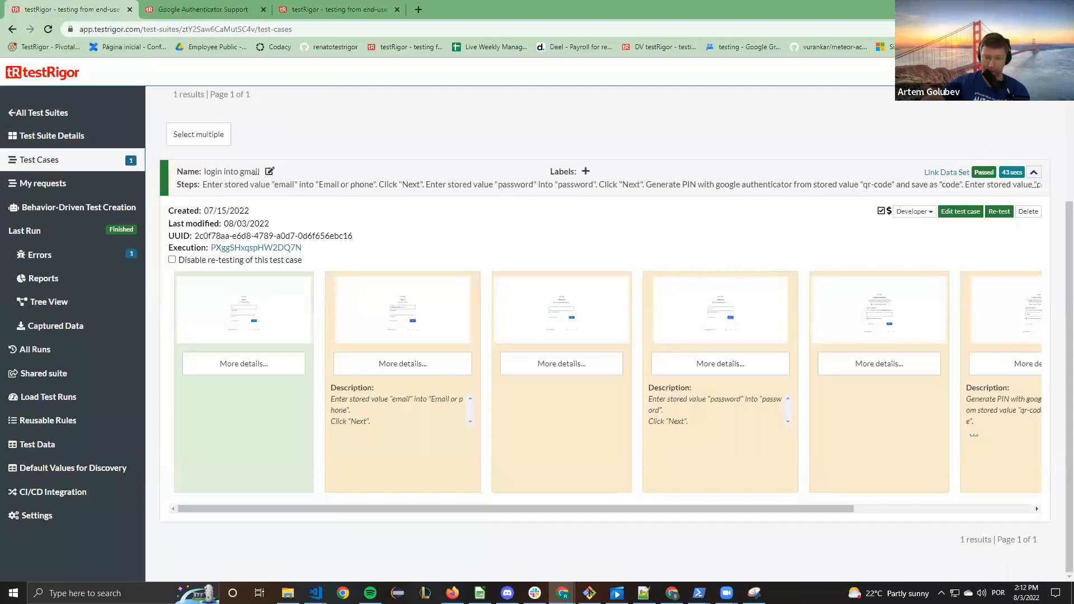
{"action": "mouse_move", "coordinate": [772, 150]}
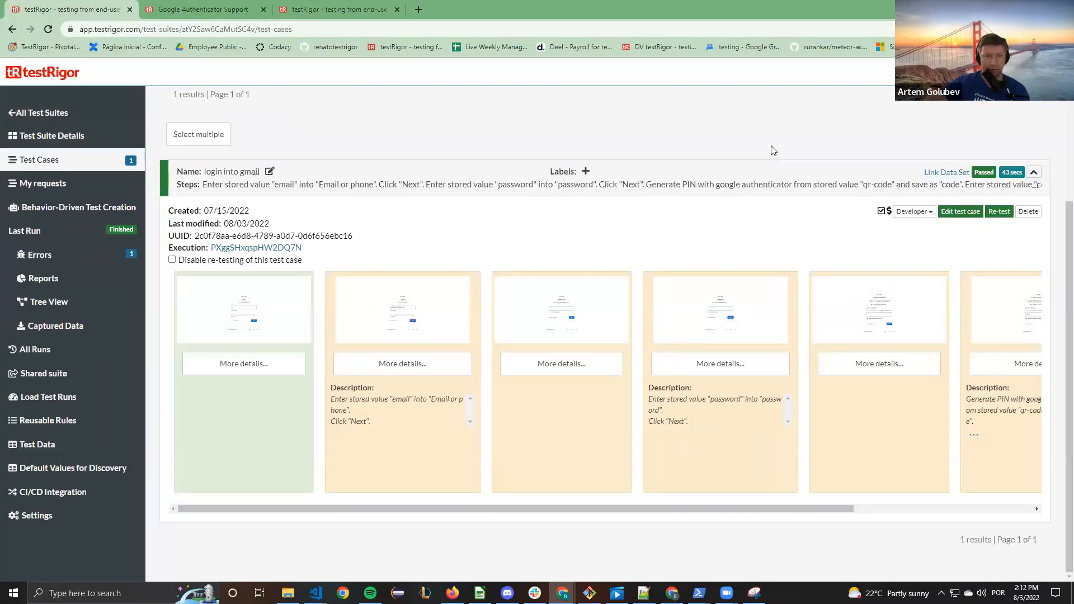
{"action": "mouse_move", "coordinate": [810, 368]}
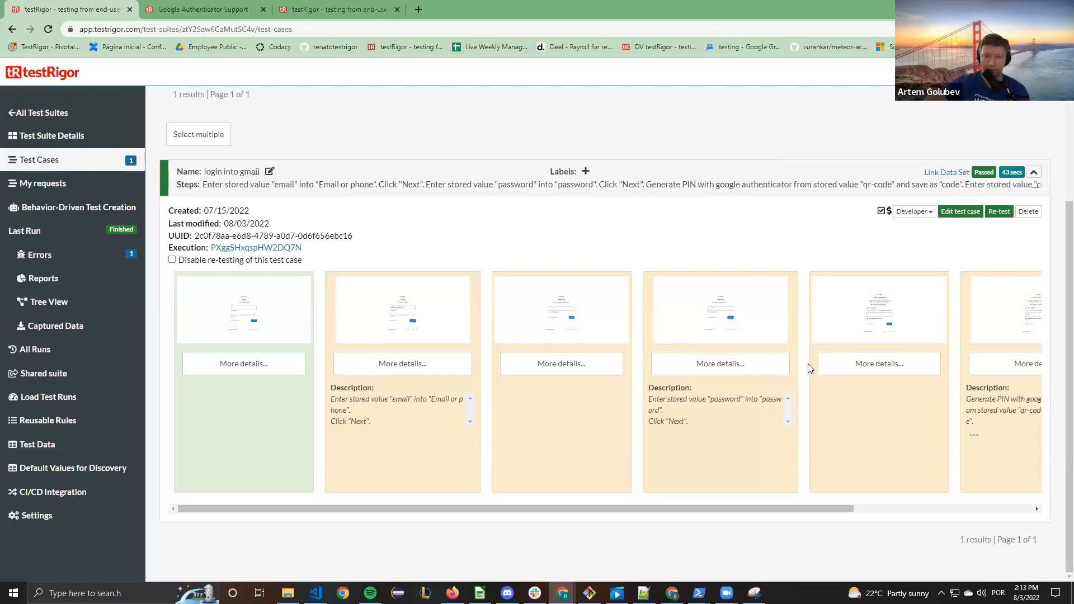
{"action": "mouse_move", "coordinate": [762, 482]}
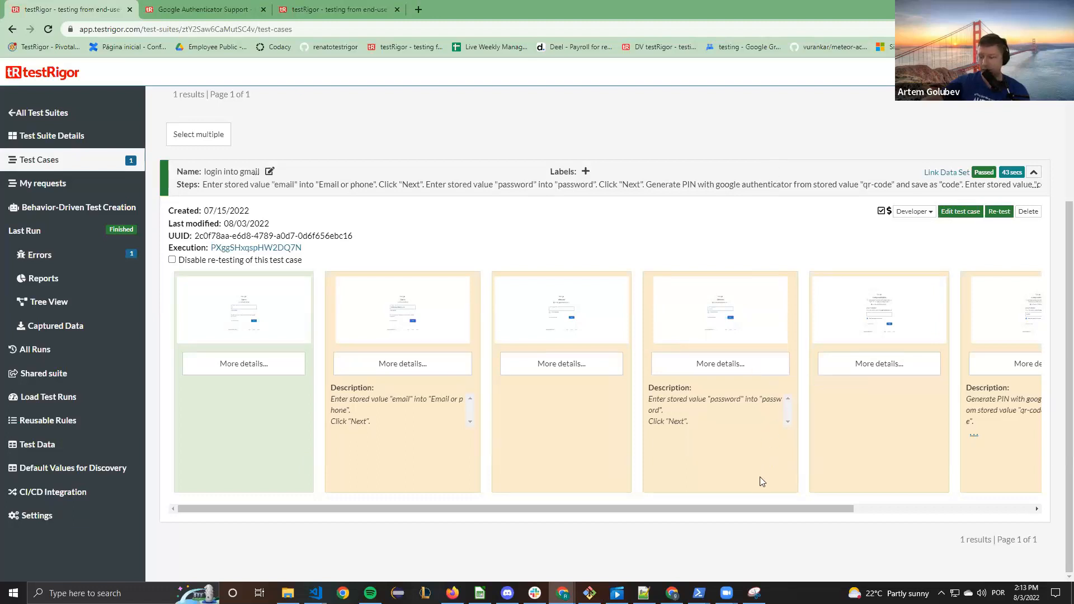
{"action": "mouse_move", "coordinate": [761, 478]}
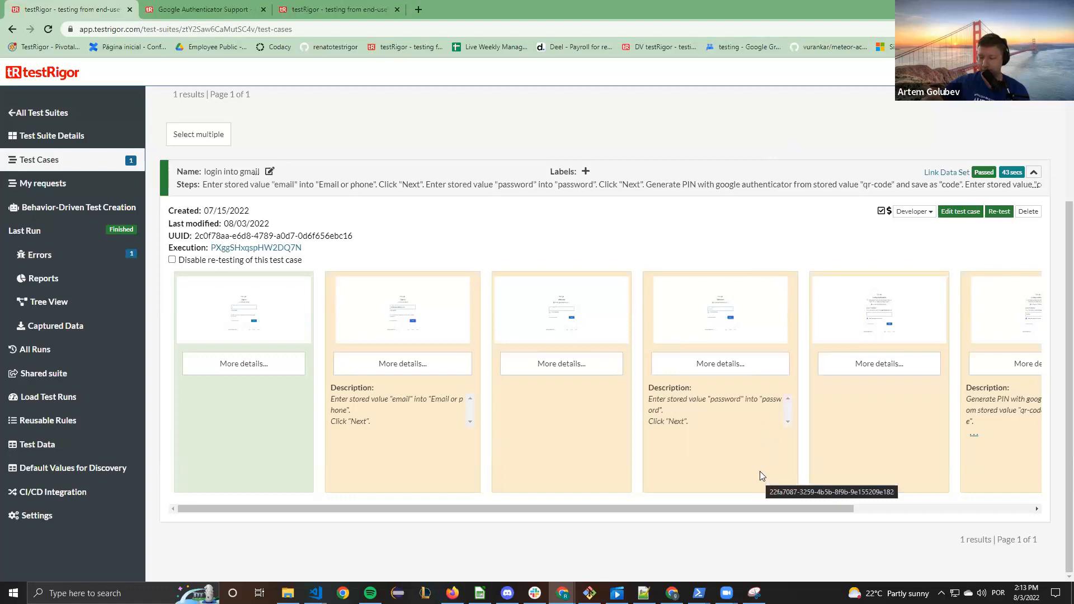
{"action": "mouse_move", "coordinate": [759, 475]}
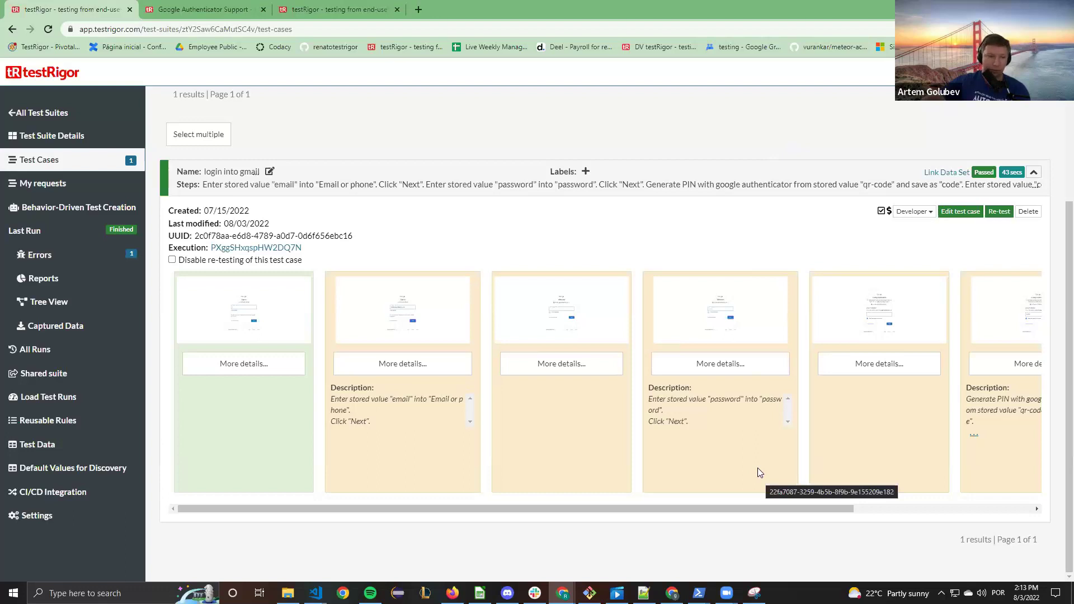
{"action": "mouse_move", "coordinate": [763, 473]}
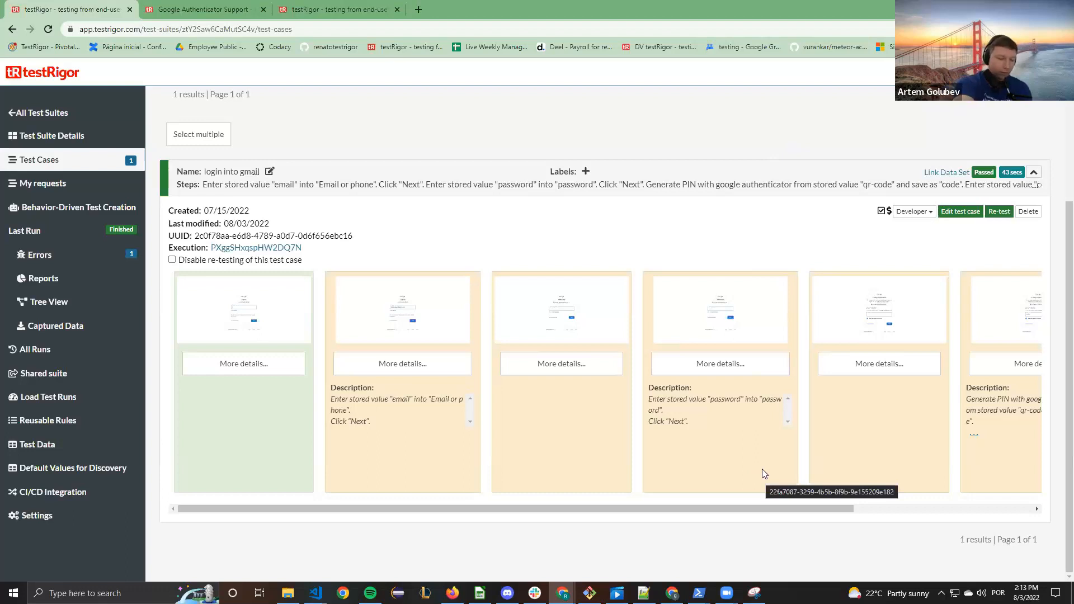
{"action": "mouse_move", "coordinate": [768, 453]}
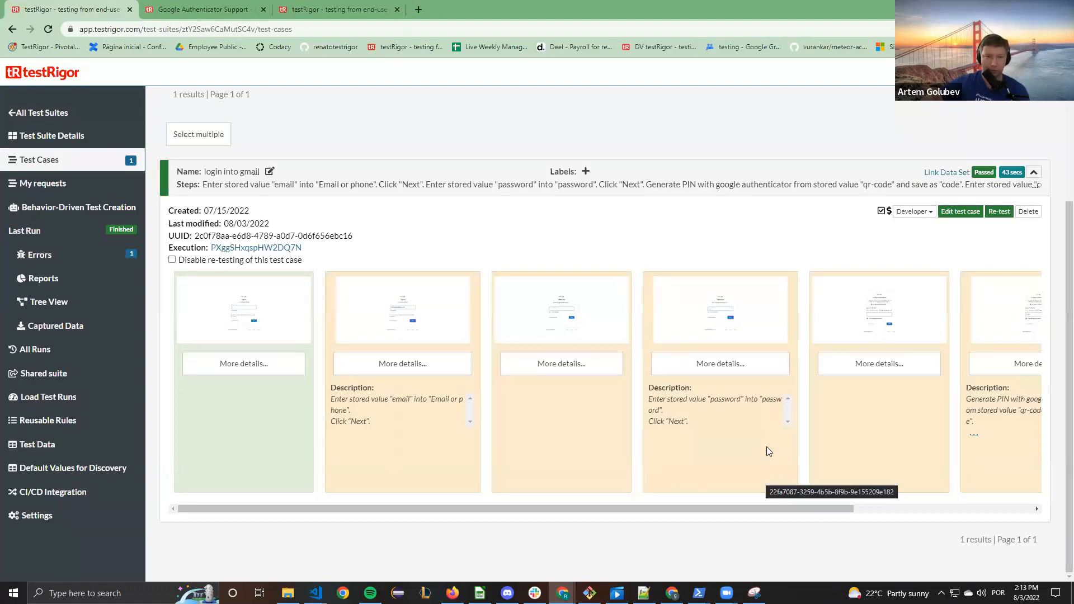
{"action": "mouse_move", "coordinate": [778, 468]}
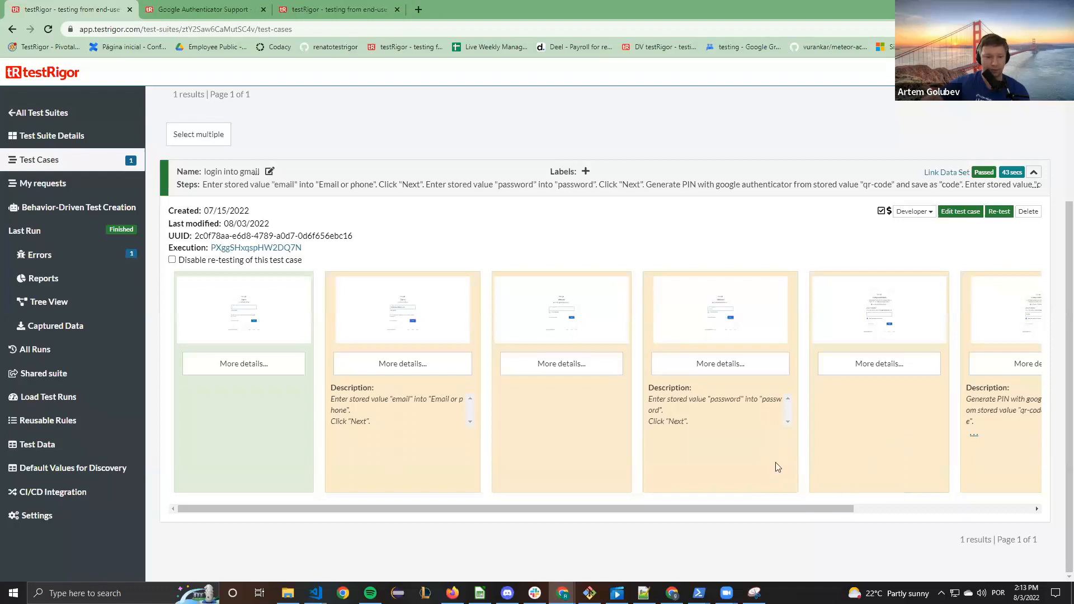
{"action": "left_click", "coordinate": [720, 363]}
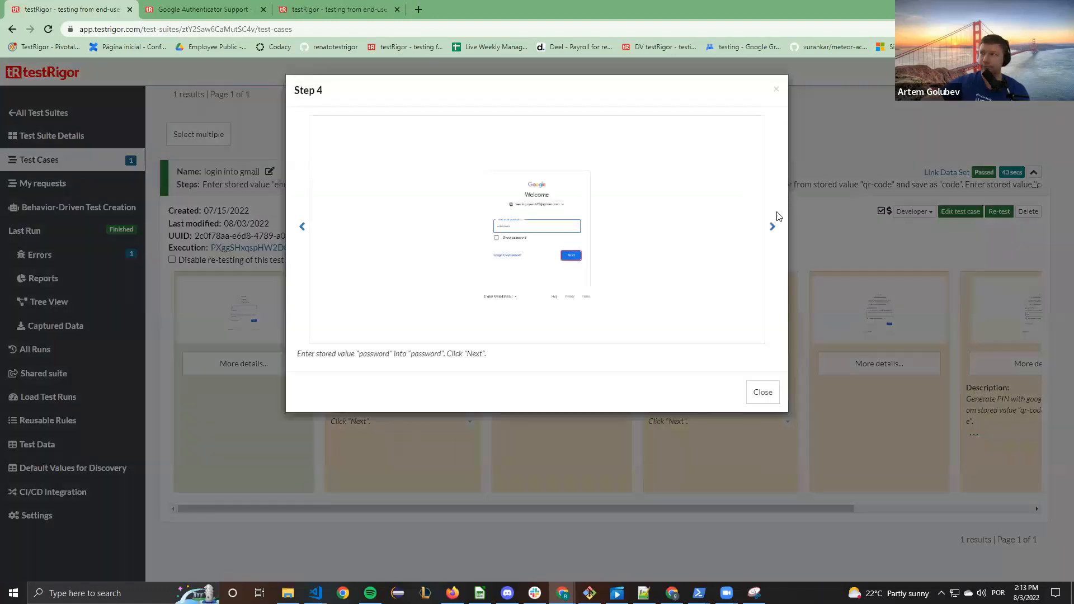
{"action": "left_click", "coordinate": [773, 226]}
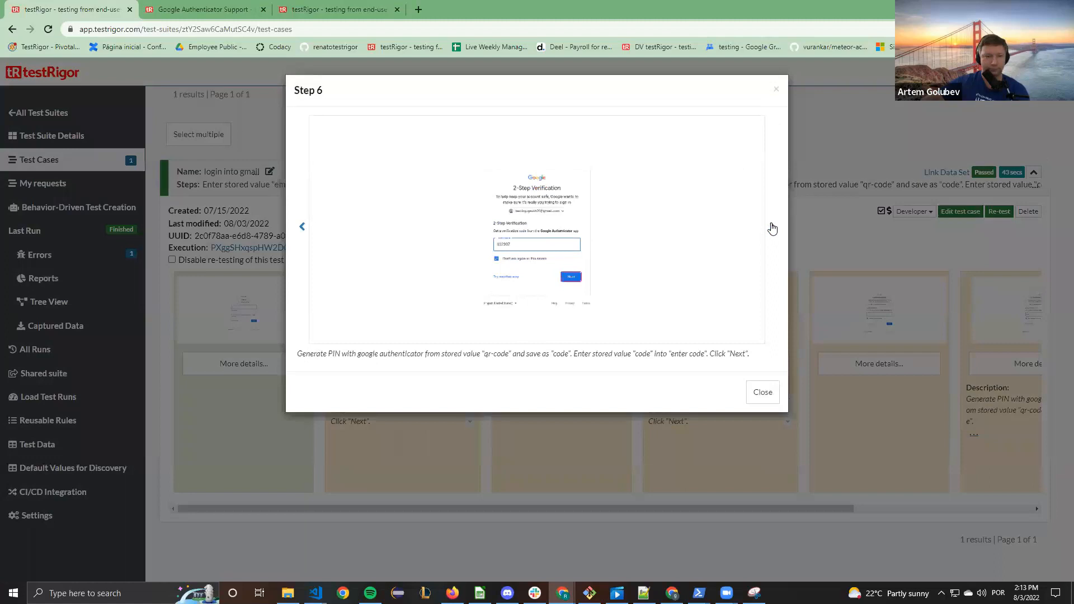
{"action": "left_click", "coordinate": [772, 226]}
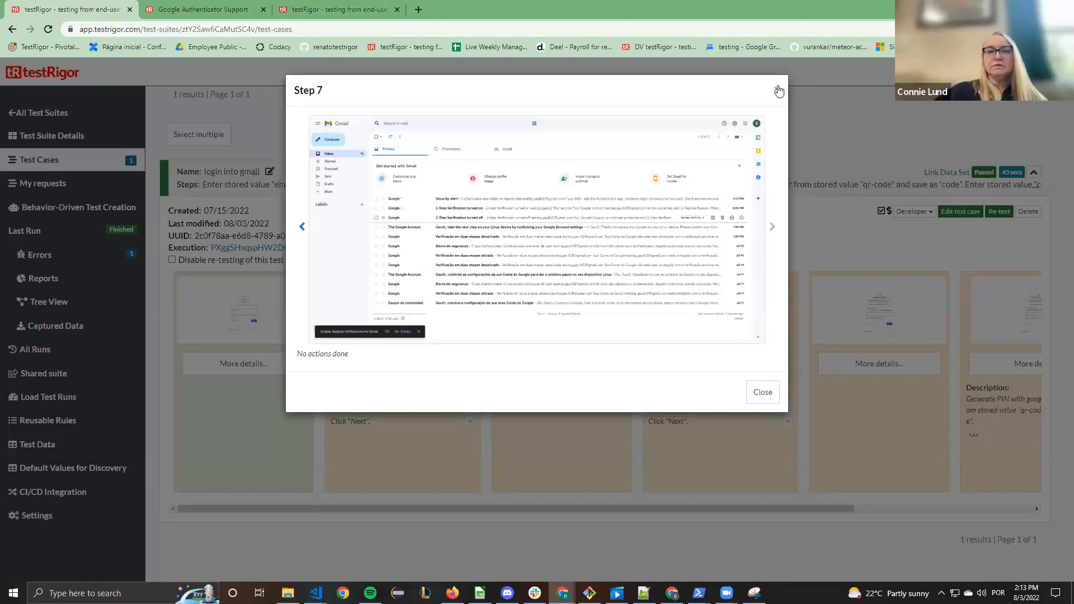
{"action": "left_click", "coordinate": [778, 89]}
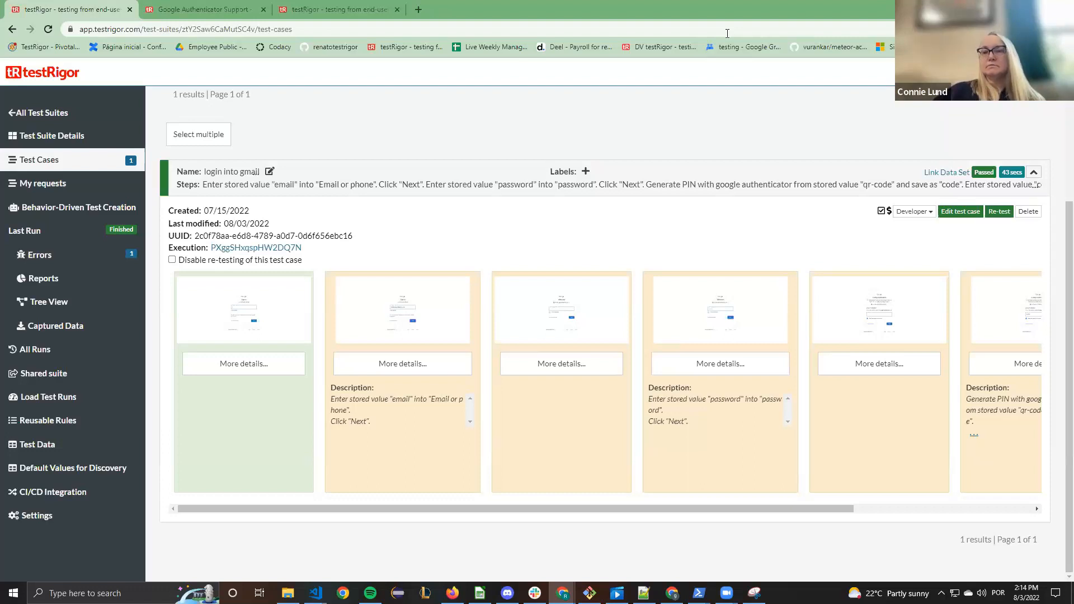
{"action": "mouse_move", "coordinate": [330, 84]}
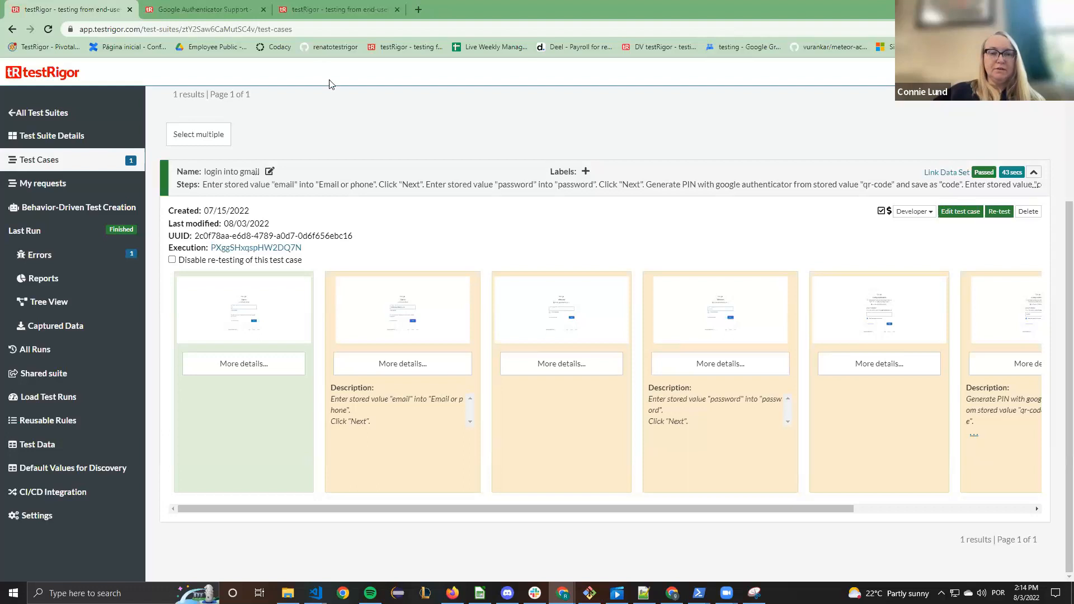
{"action": "mouse_move", "coordinate": [547, 90]}
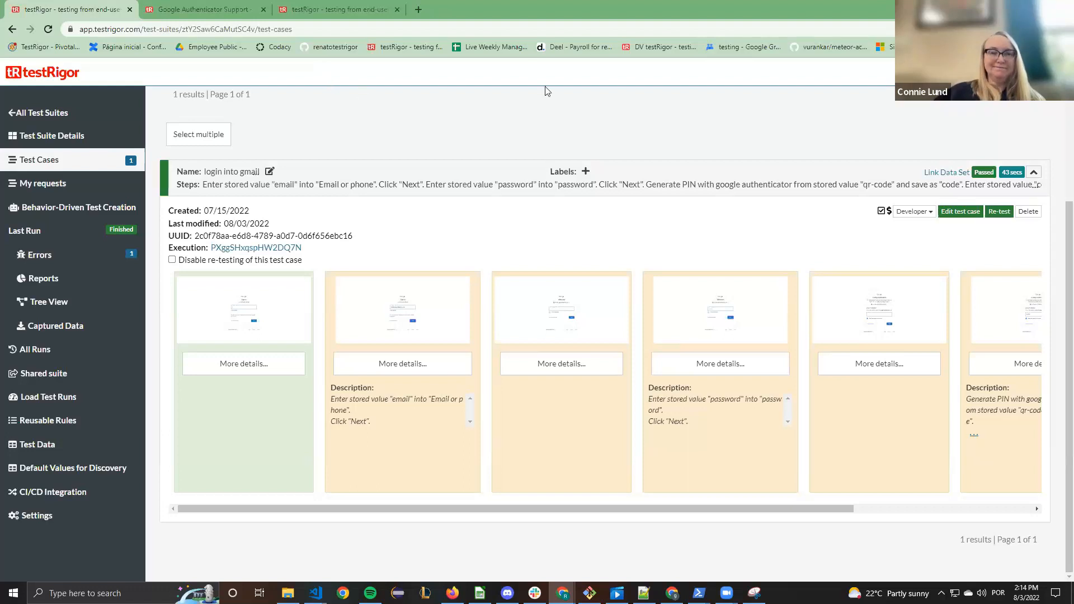